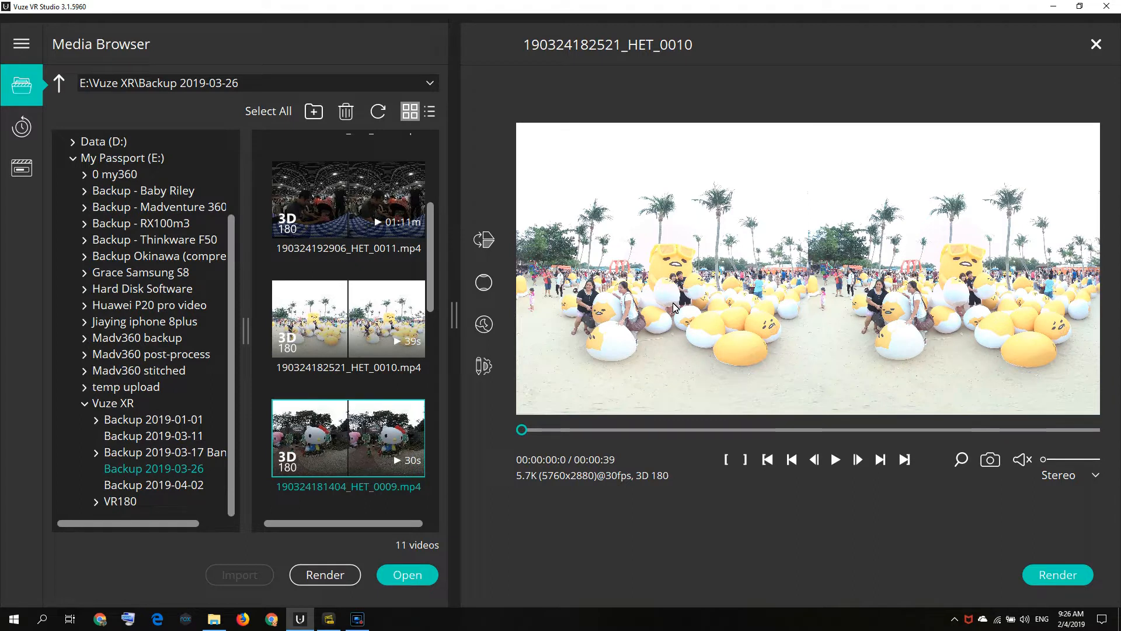
{"action": "mouse_move", "coordinate": [535, 292]}
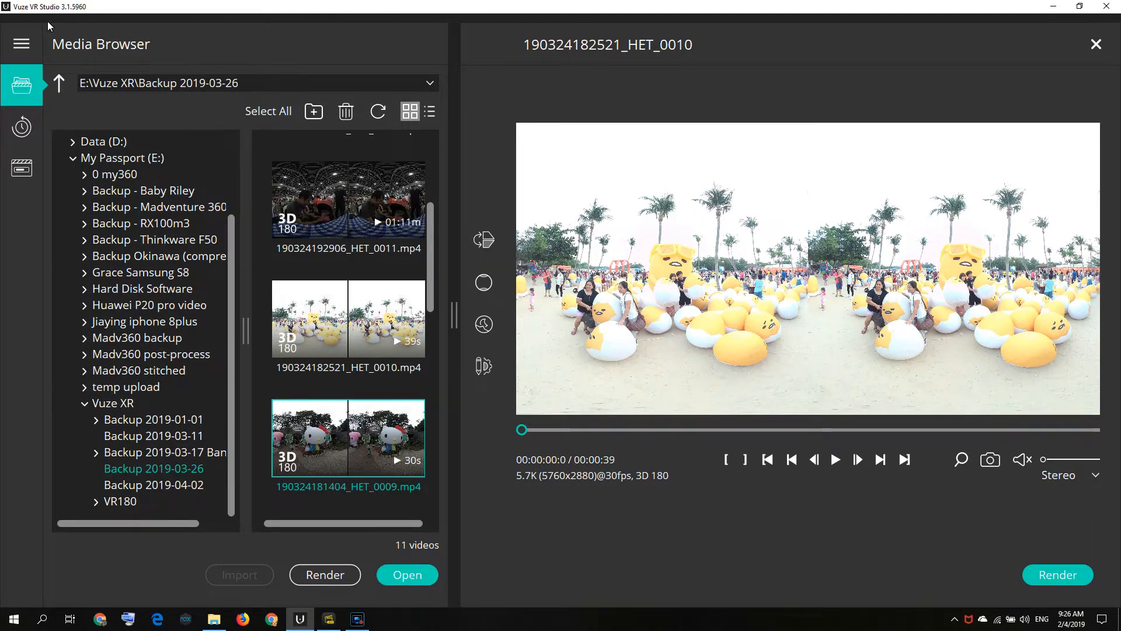
{"action": "mouse_move", "coordinate": [332, 166]}
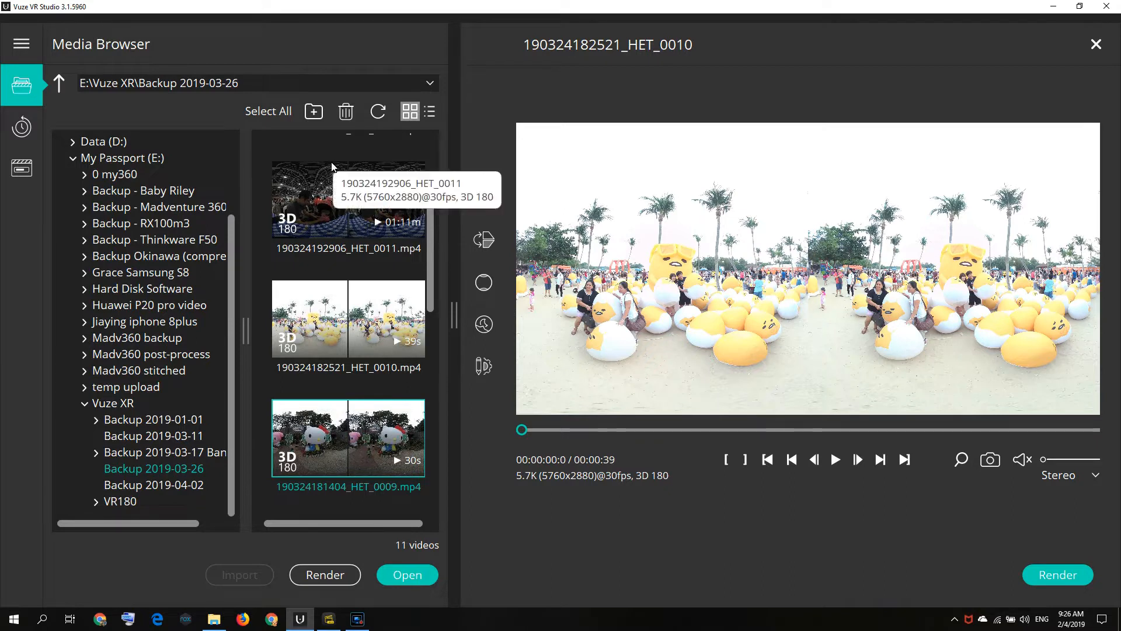
{"action": "mouse_move", "coordinate": [31, 21]}
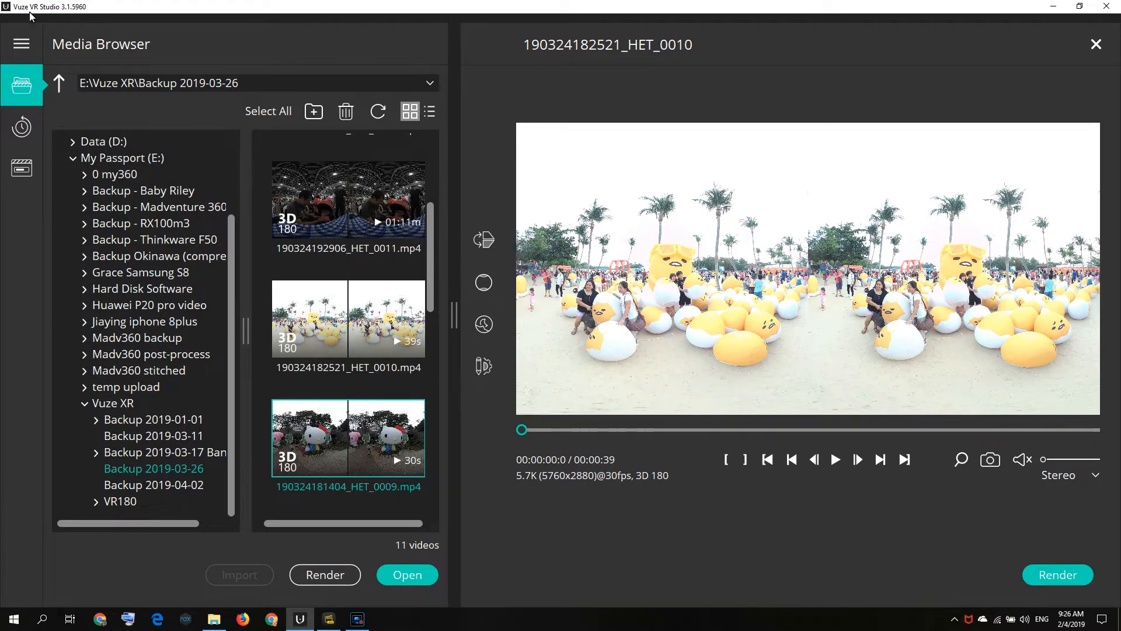
{"action": "mouse_move", "coordinate": [379, 257]}
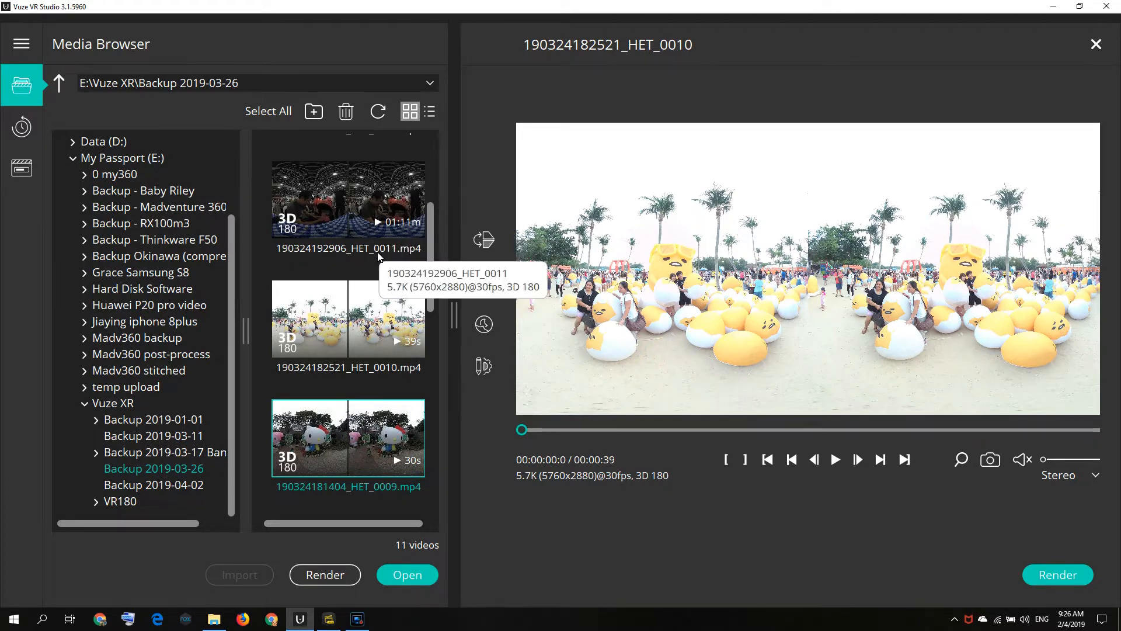
{"action": "mouse_move", "coordinate": [484, 366]}
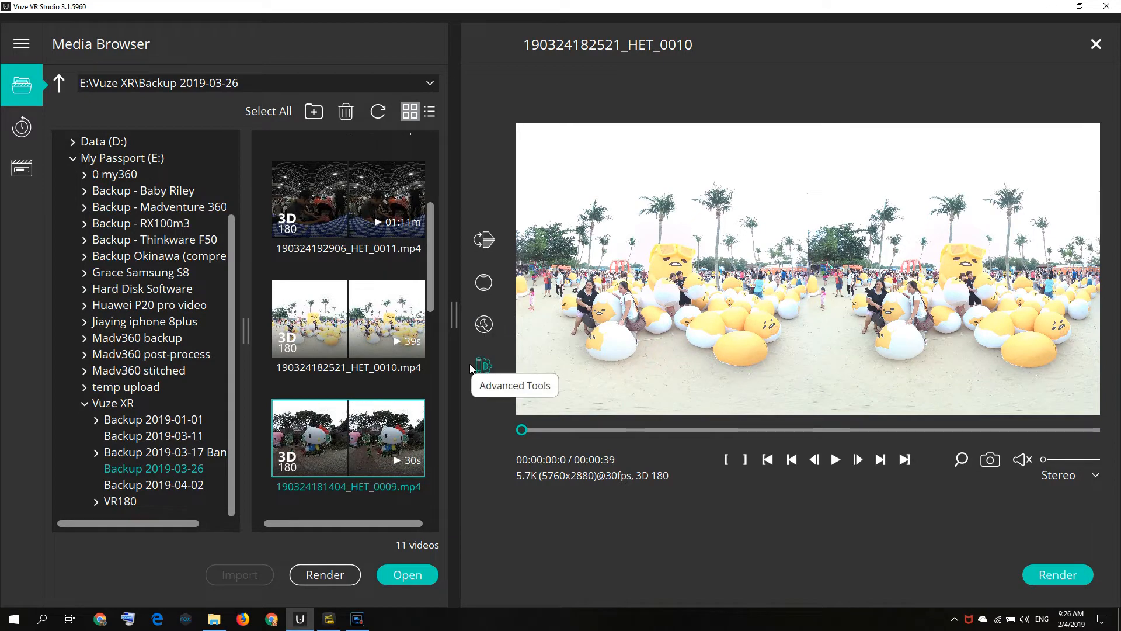
{"action": "mouse_move", "coordinate": [512, 424]}
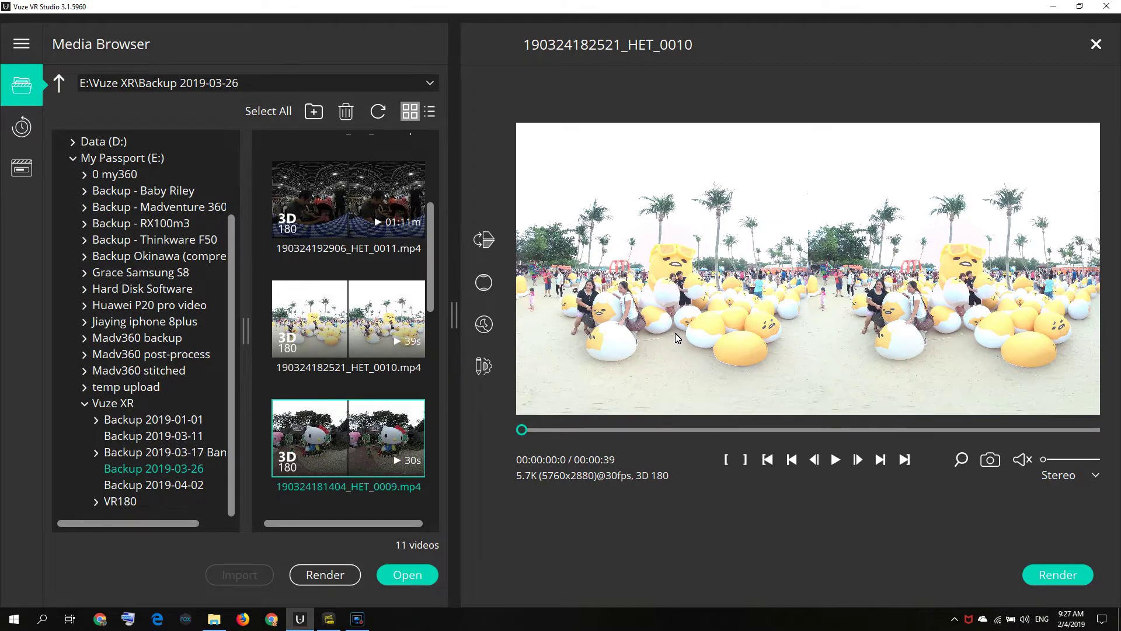
{"action": "mouse_move", "coordinate": [727, 459]}
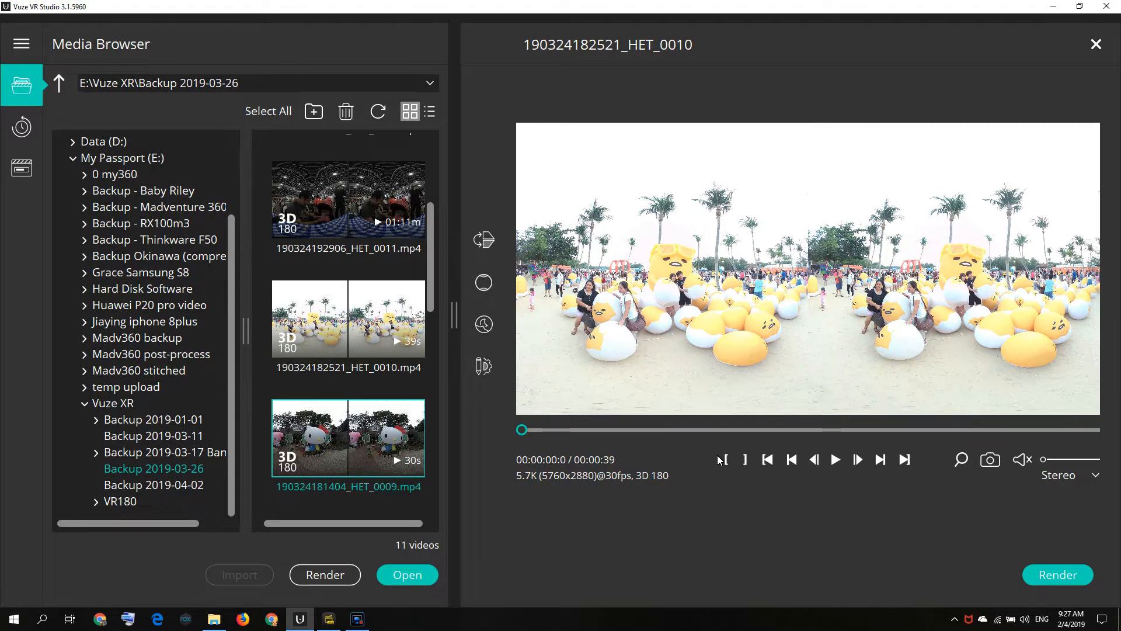
{"action": "mouse_move", "coordinate": [691, 464]}
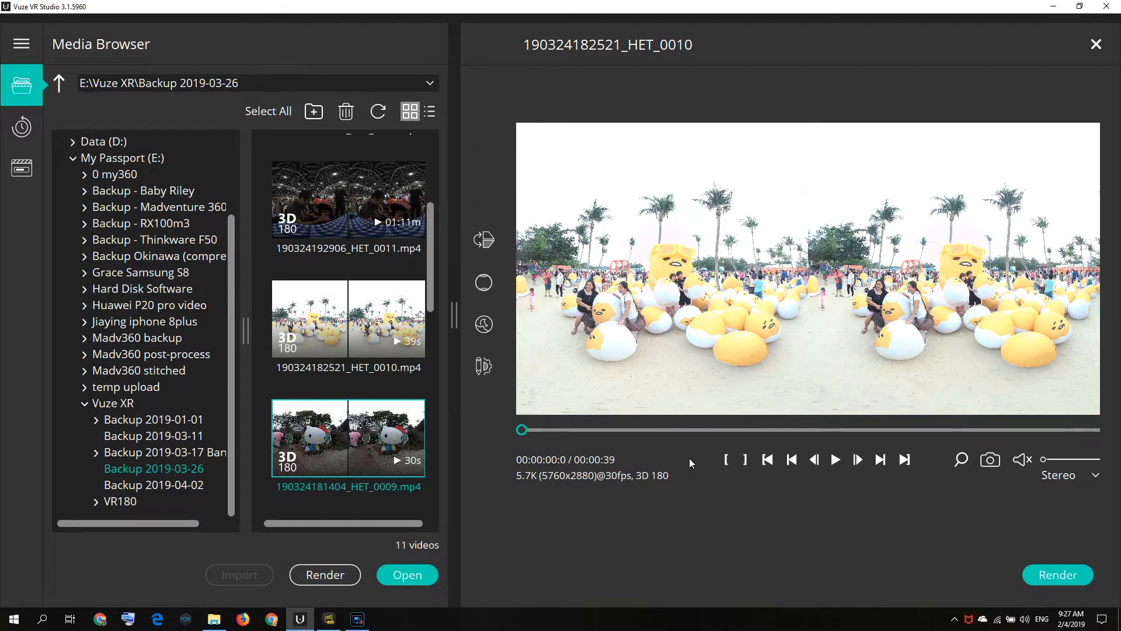
Mark in and out points on the beach clip from 0:12 to 0:28.
{"action": "scroll", "scroll_direction": "down", "scroll_amount": 3}
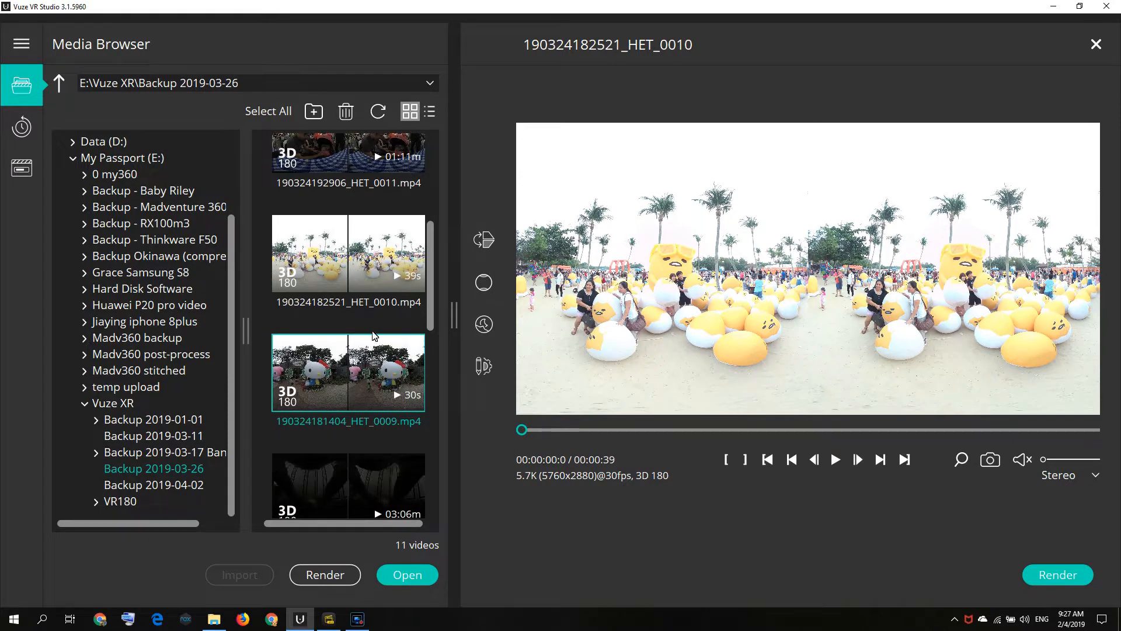
{"action": "mouse_move", "coordinate": [388, 366]}
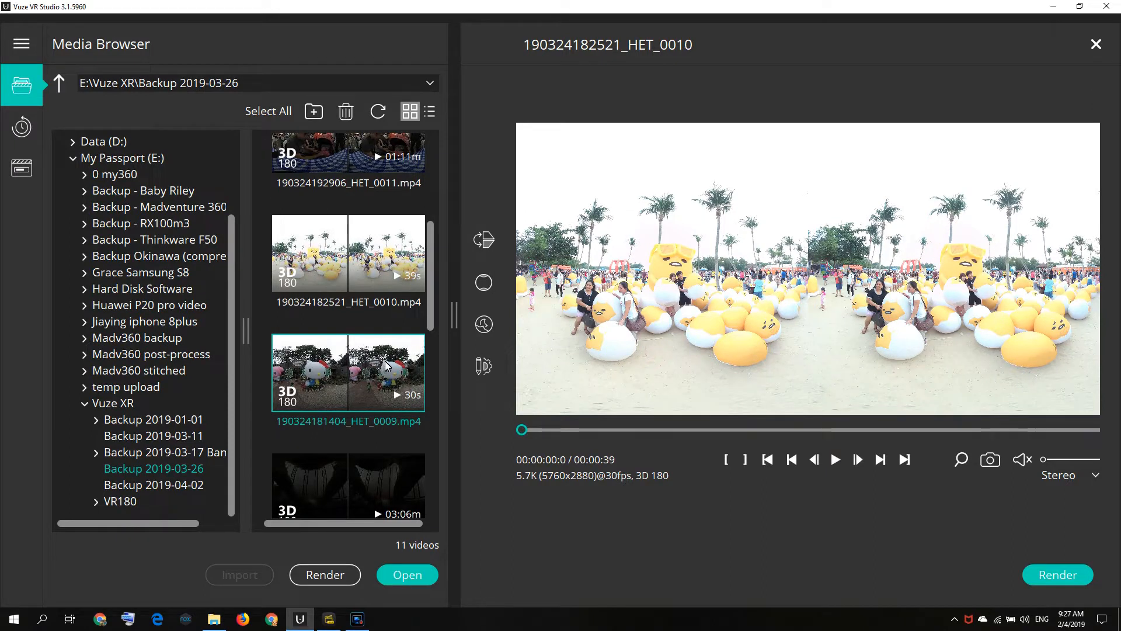
{"action": "mouse_move", "coordinate": [384, 337]}
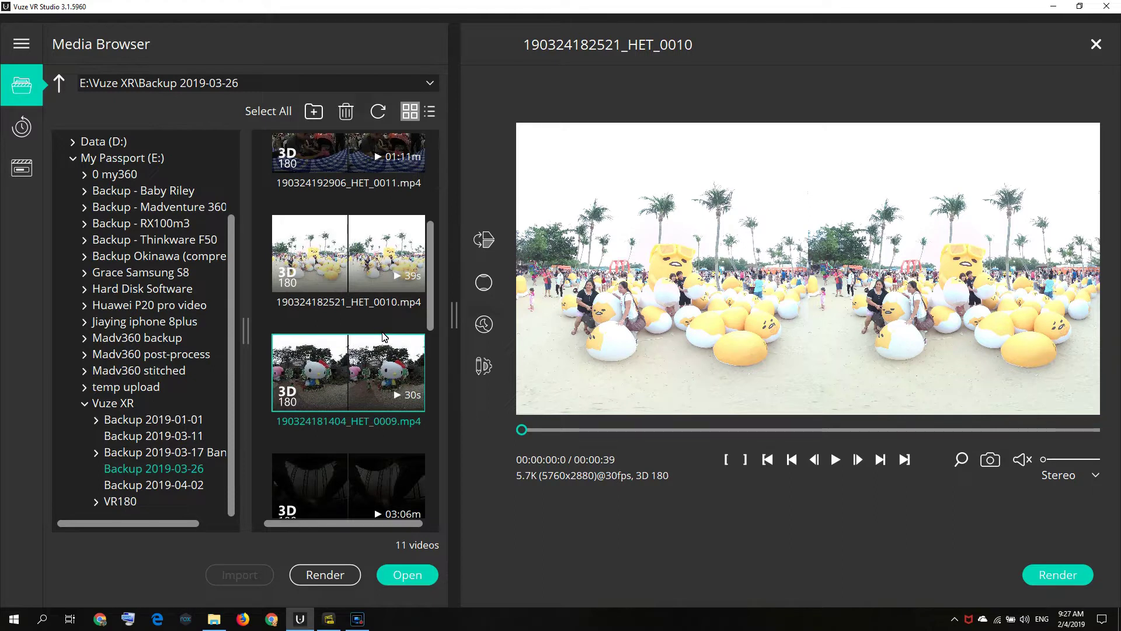
{"action": "mouse_move", "coordinate": [343, 369]}
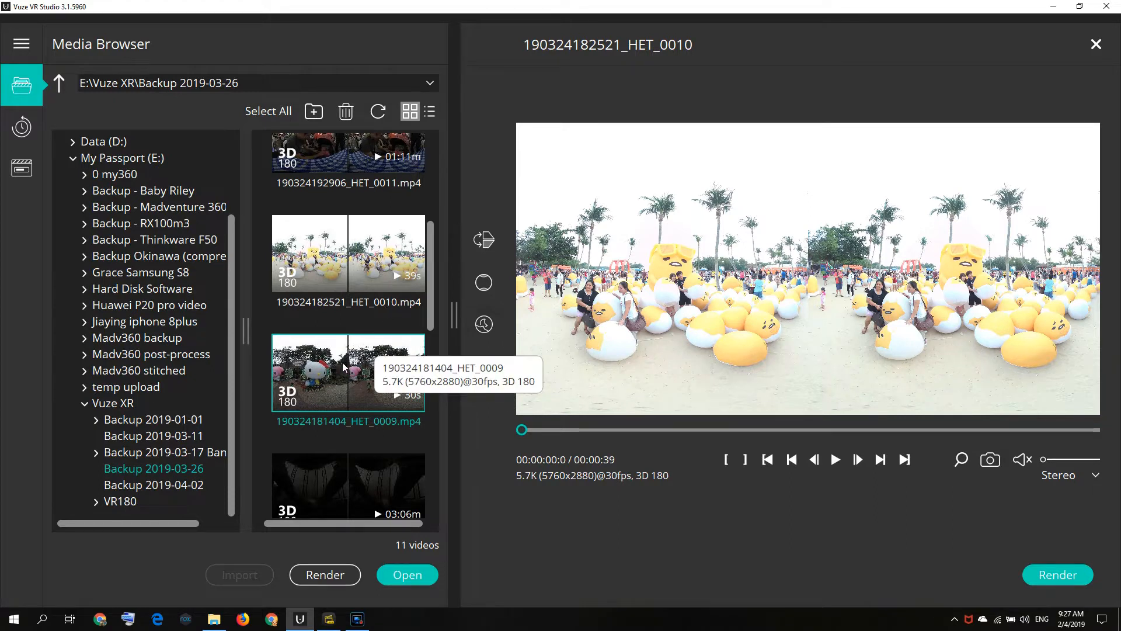
{"action": "mouse_move", "coordinate": [336, 378]}
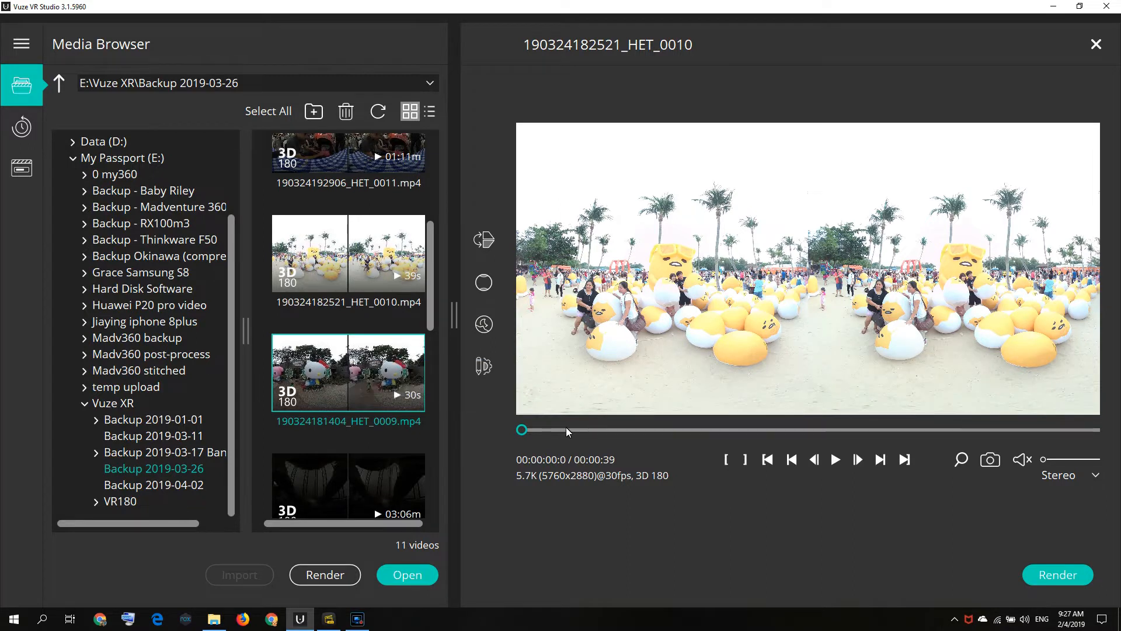
{"action": "mouse_move", "coordinate": [535, 439]}
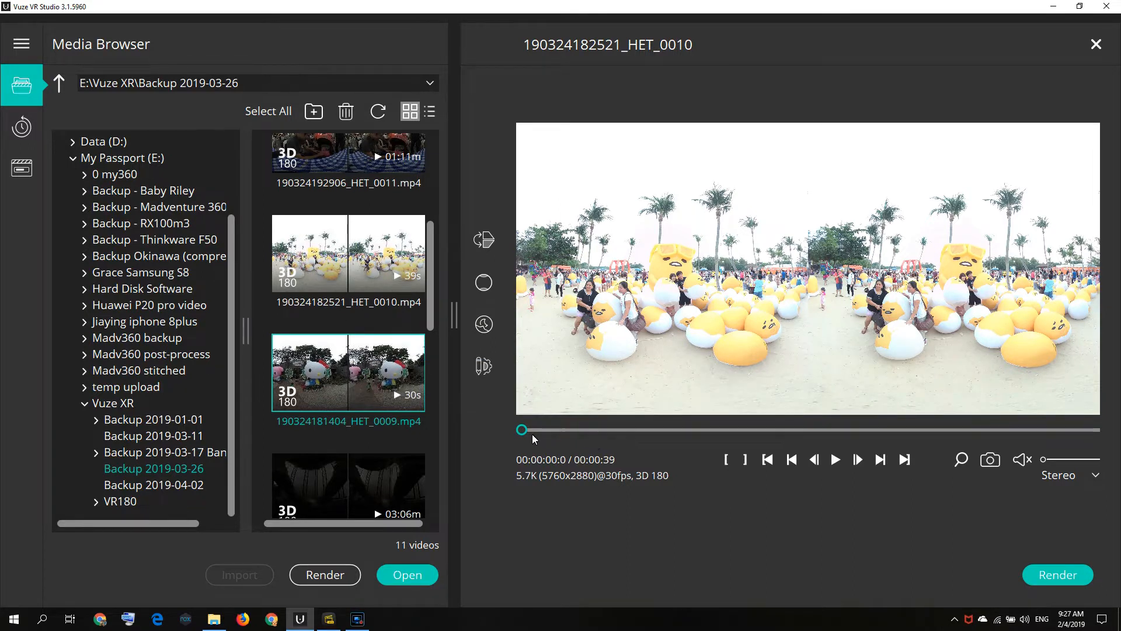
{"action": "left_click_drag", "start_coordinate": [522, 429], "coordinate": [558, 432]}
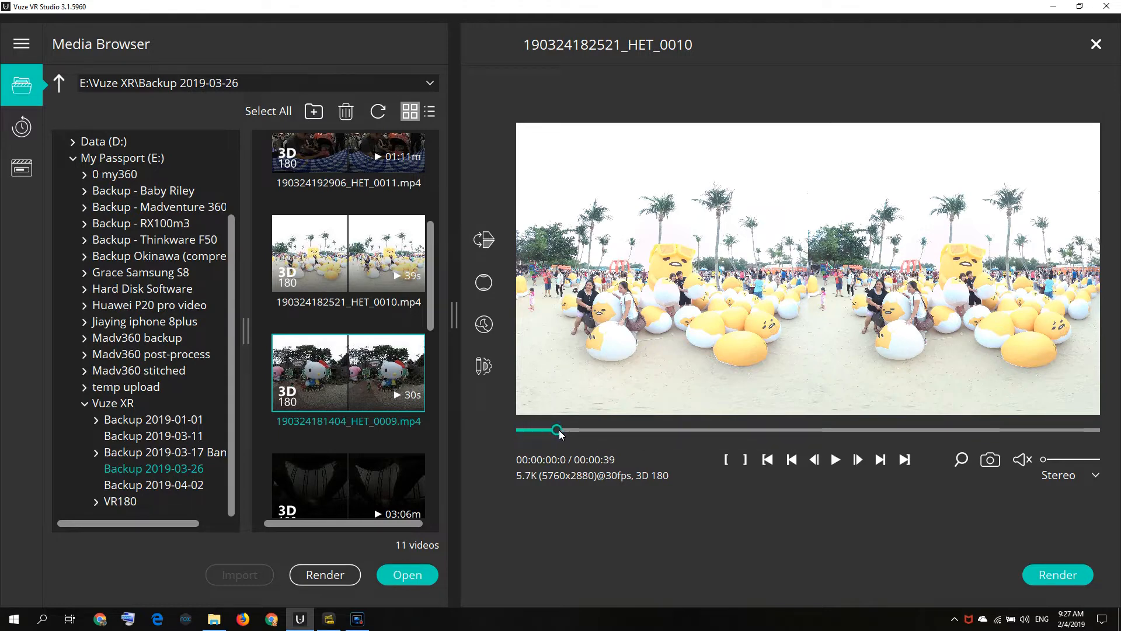
{"action": "left_click", "coordinate": [727, 459]}
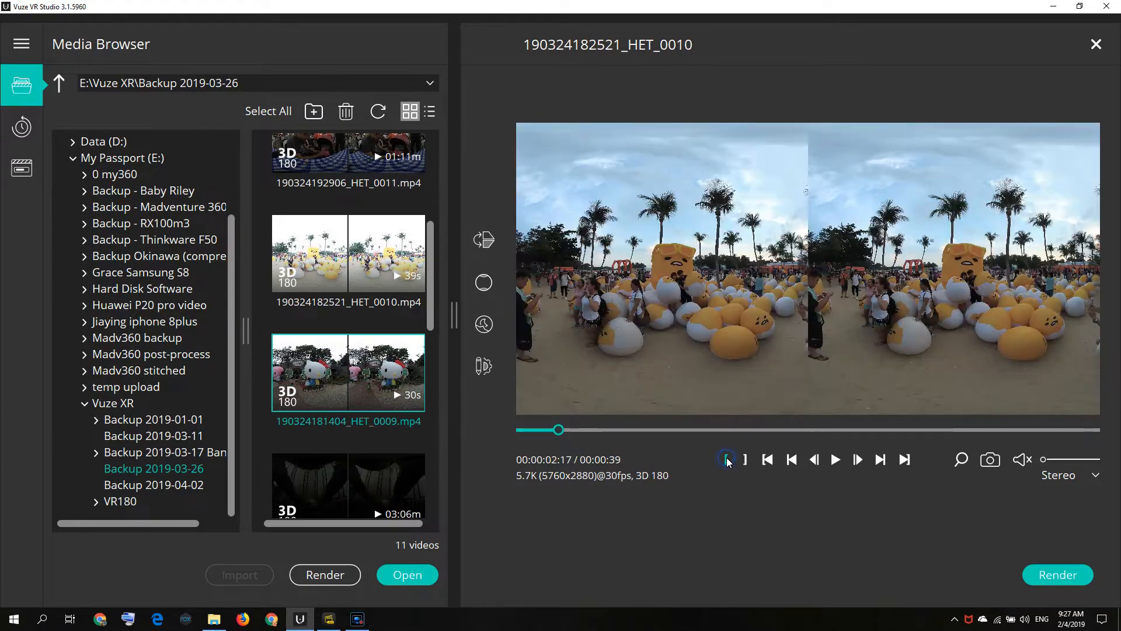
{"action": "left_click", "coordinate": [726, 459]}
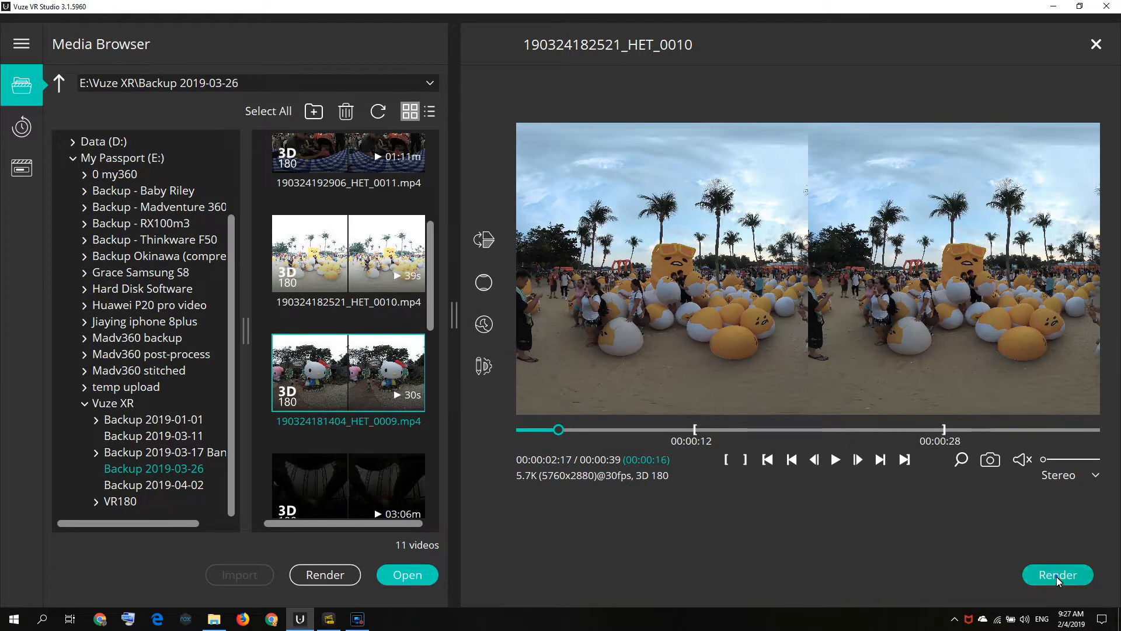
Pick the Youtube render preset, then close the Render dialog without rendering.
{"action": "left_click", "coordinate": [1058, 575]}
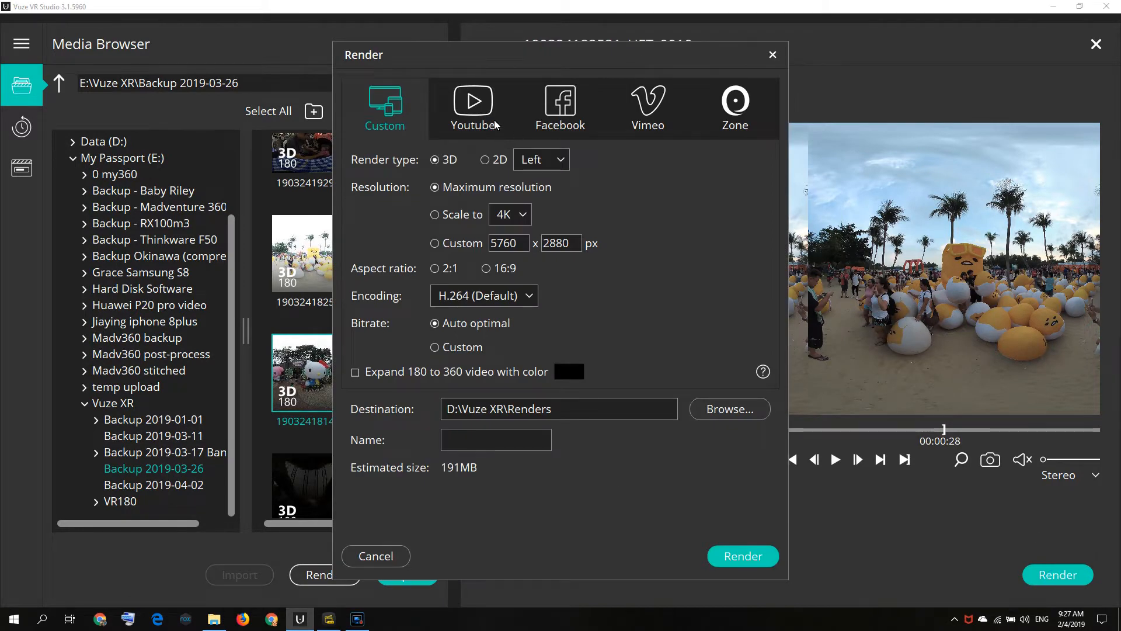
{"action": "left_click", "coordinate": [473, 105]}
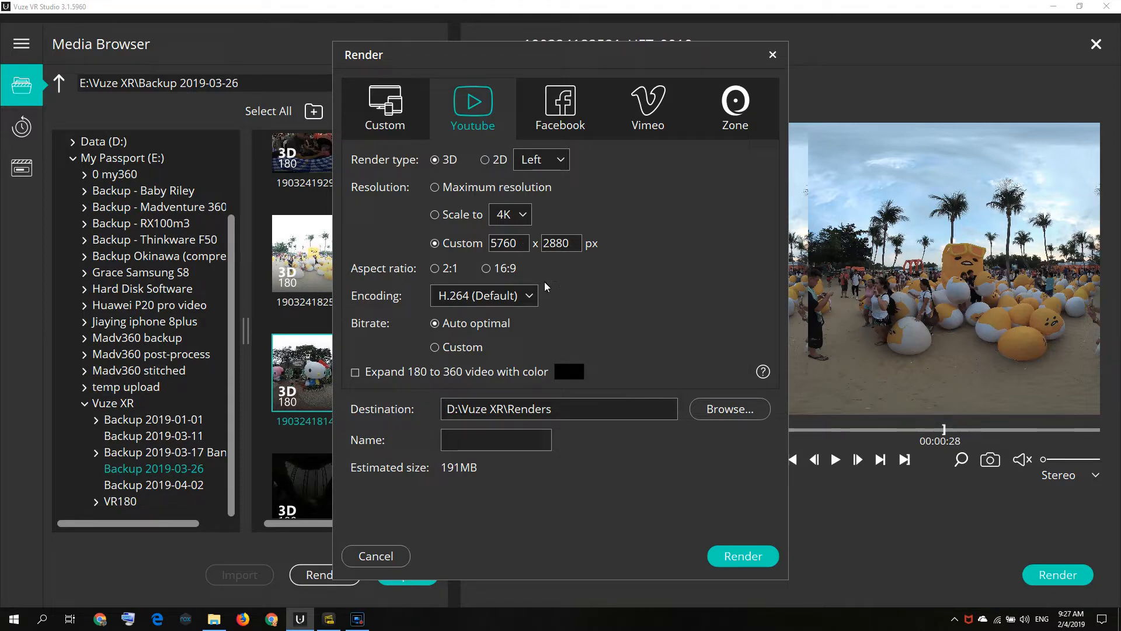
{"action": "mouse_move", "coordinate": [771, 68]}
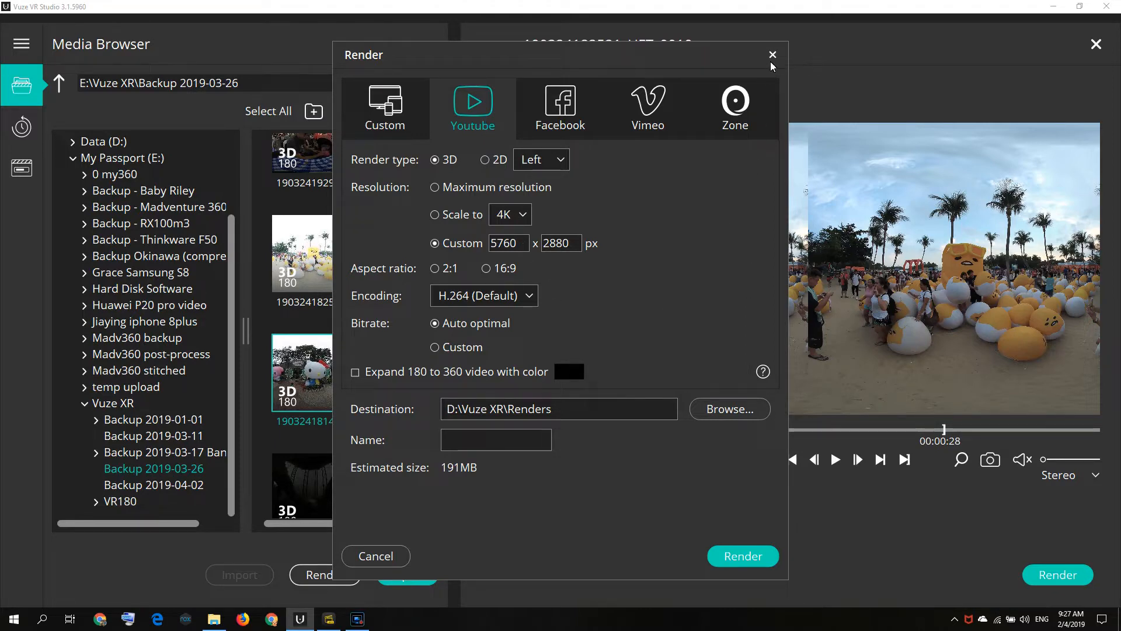
{"action": "left_click", "coordinate": [772, 55]}
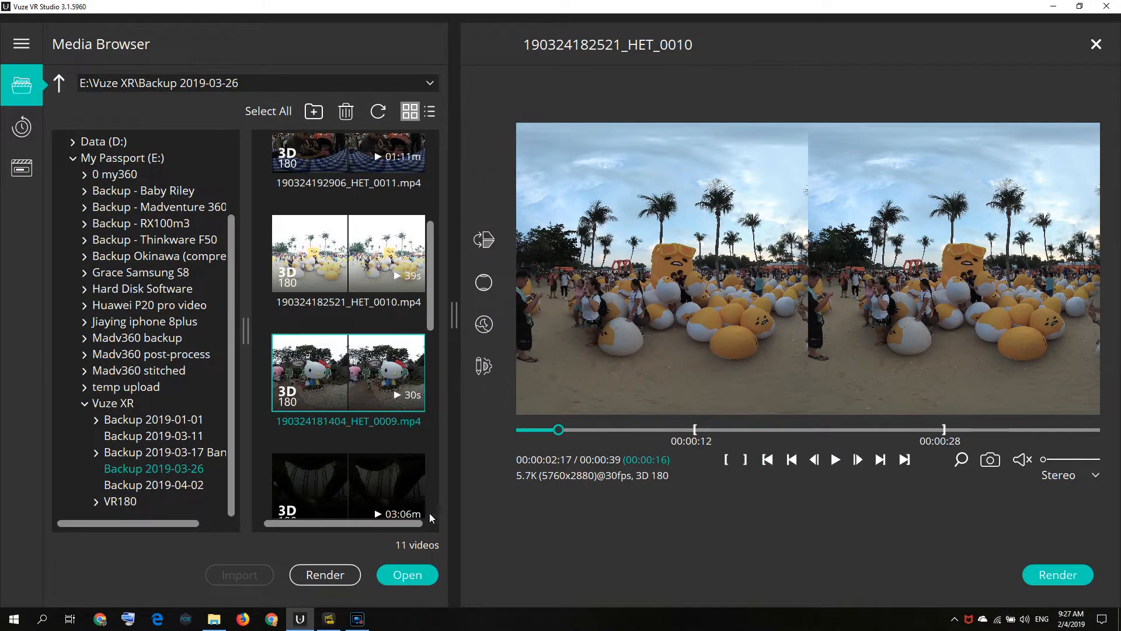
{"action": "left_click", "coordinate": [327, 619]}
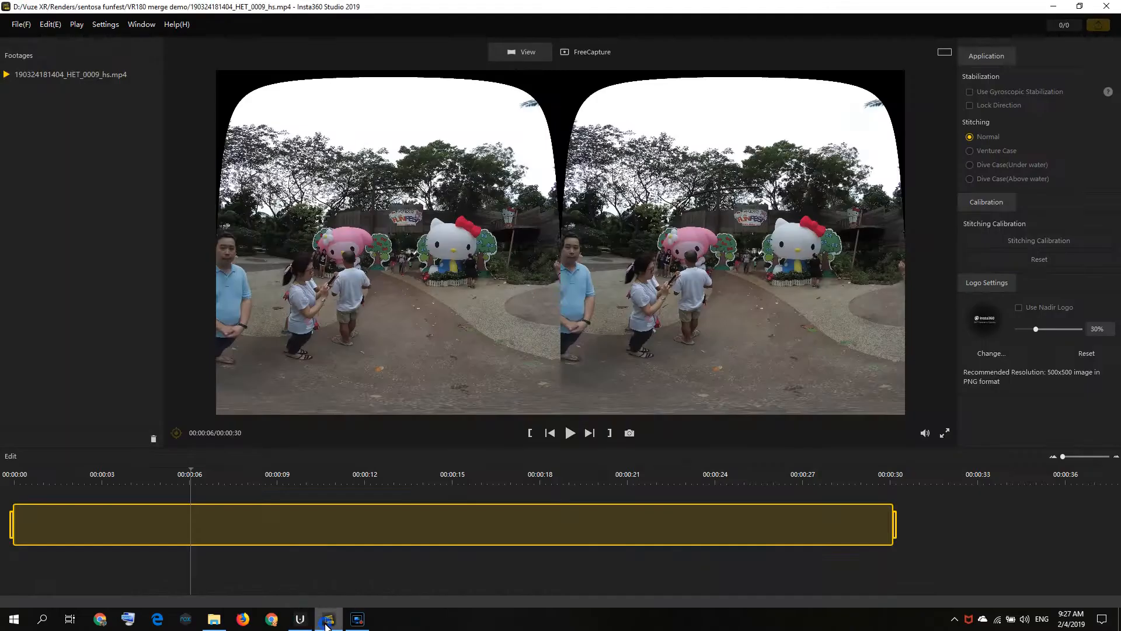
{"action": "mouse_move", "coordinate": [414, 340]}
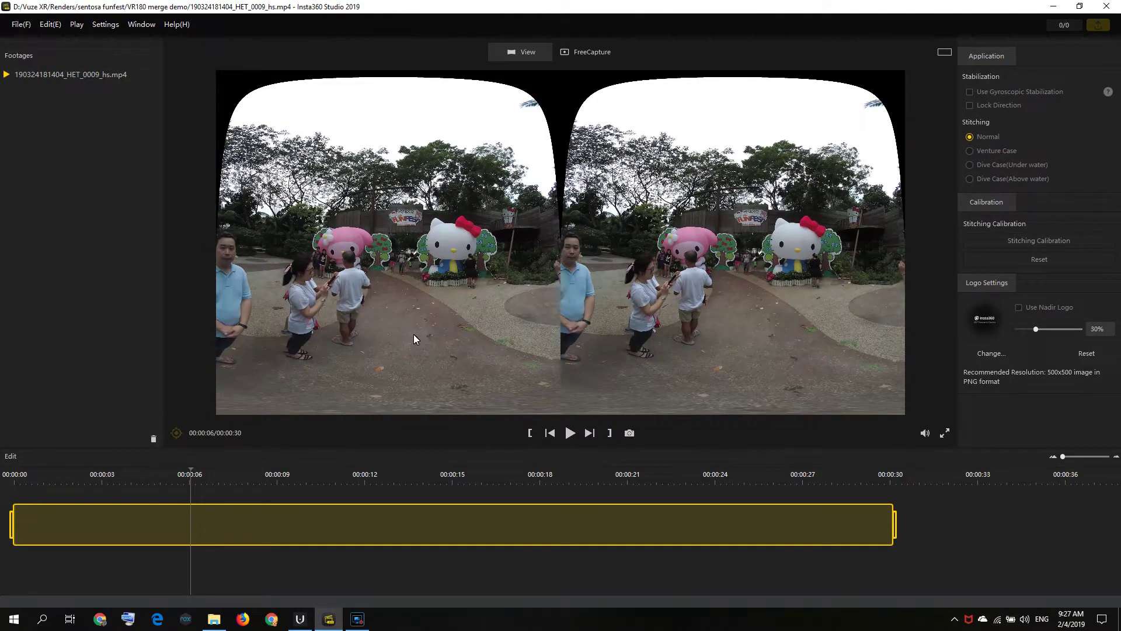
{"action": "mouse_move", "coordinate": [151, 109]}
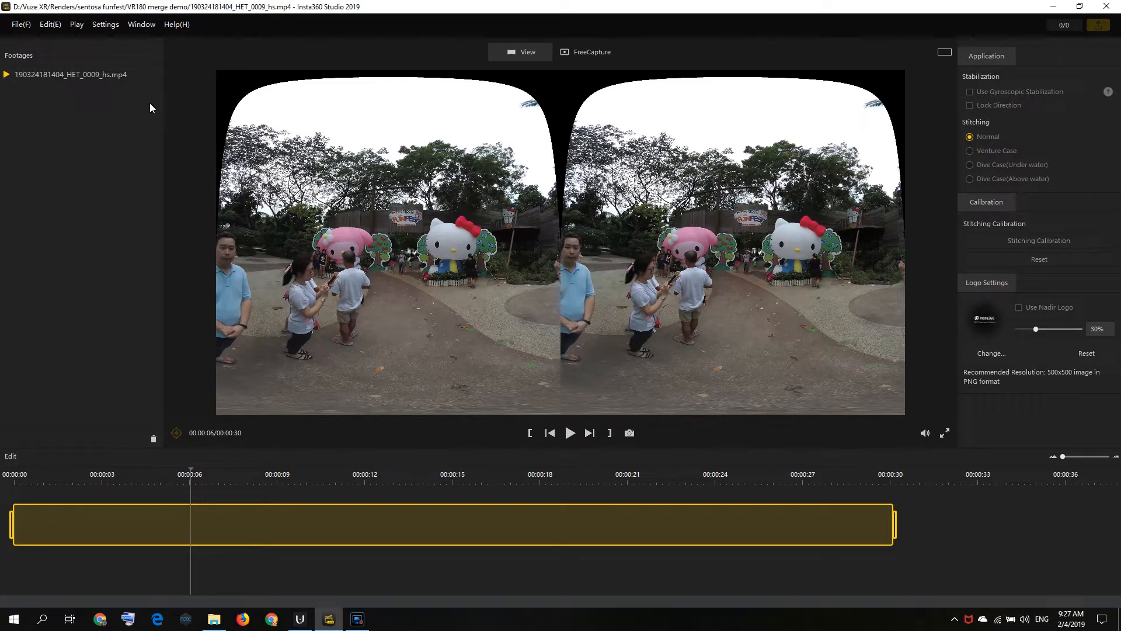
{"action": "mouse_move", "coordinate": [168, 144]}
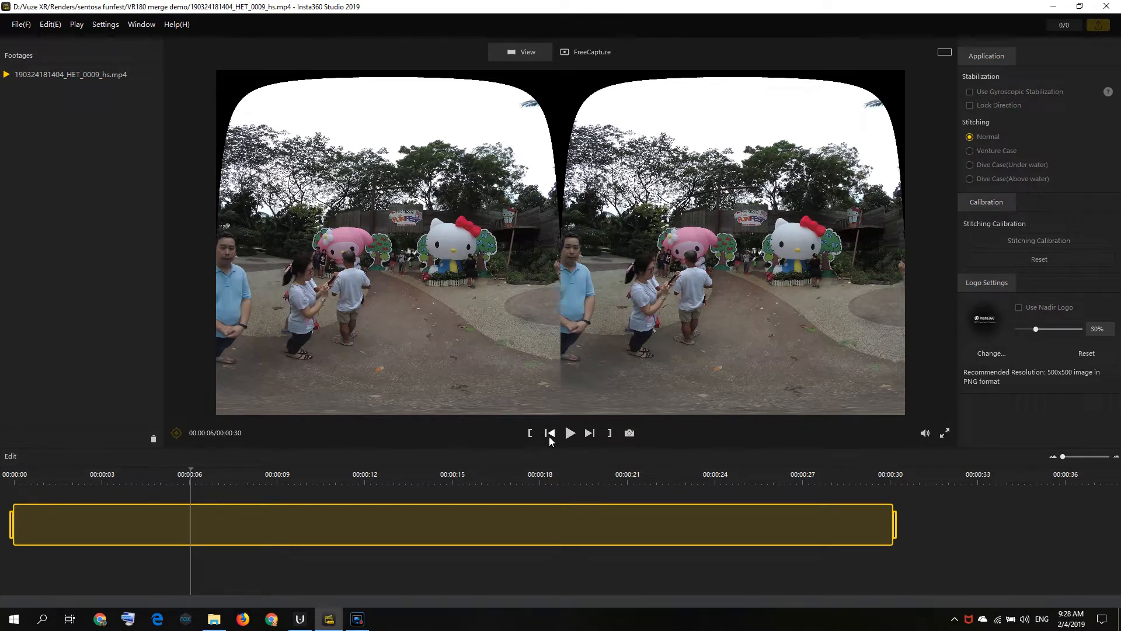
{"action": "mouse_move", "coordinate": [598, 401]}
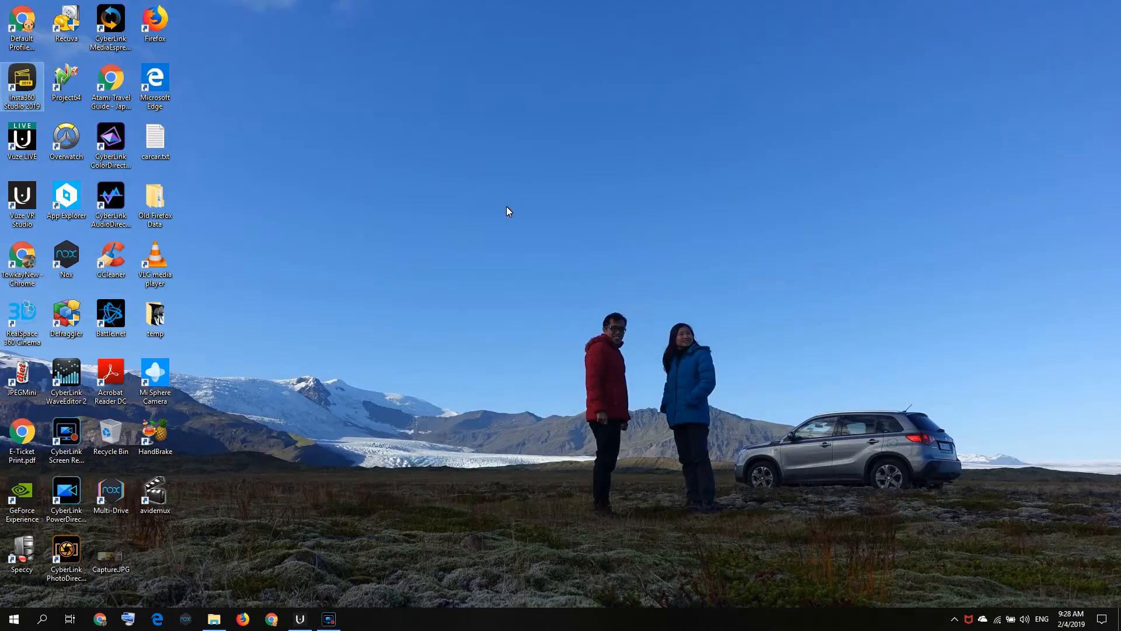
Review the two _hs.mp4 clips in VR180 merge demo, then minimize Vuze VR Studio.
{"action": "left_click", "coordinate": [155, 495]}
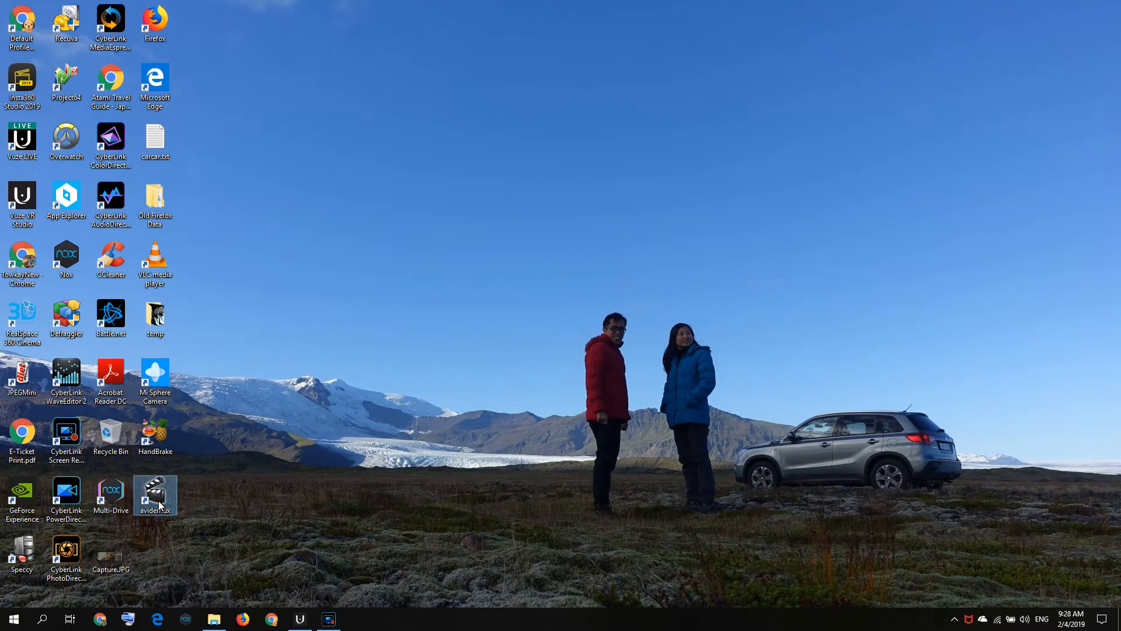
{"action": "mouse_move", "coordinate": [162, 504]}
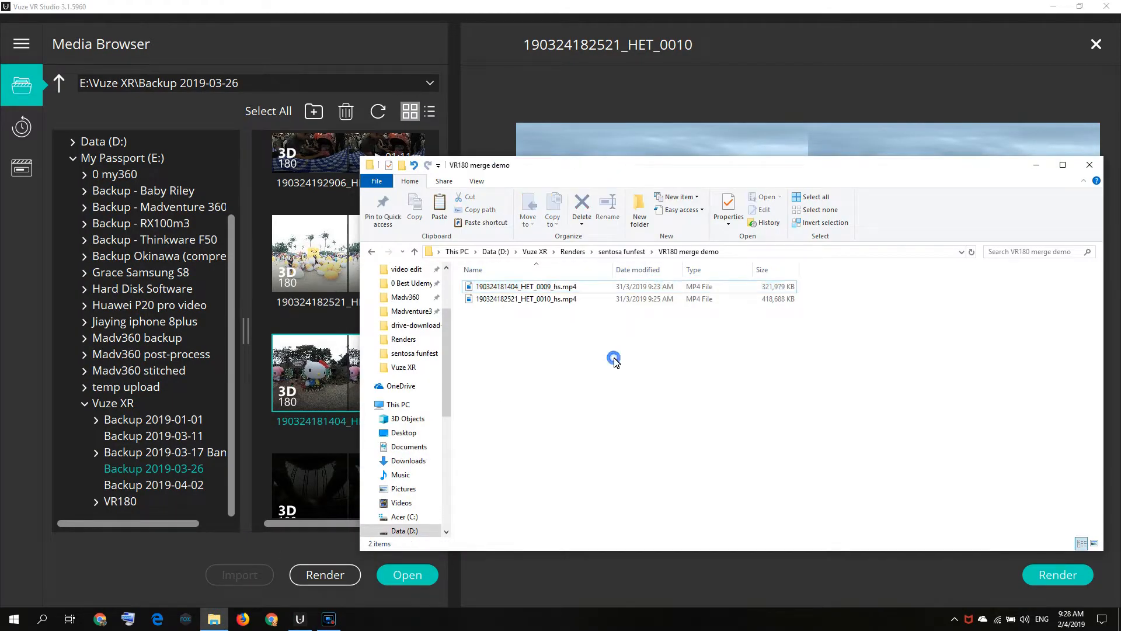
{"action": "right_click", "coordinate": [613, 358]}
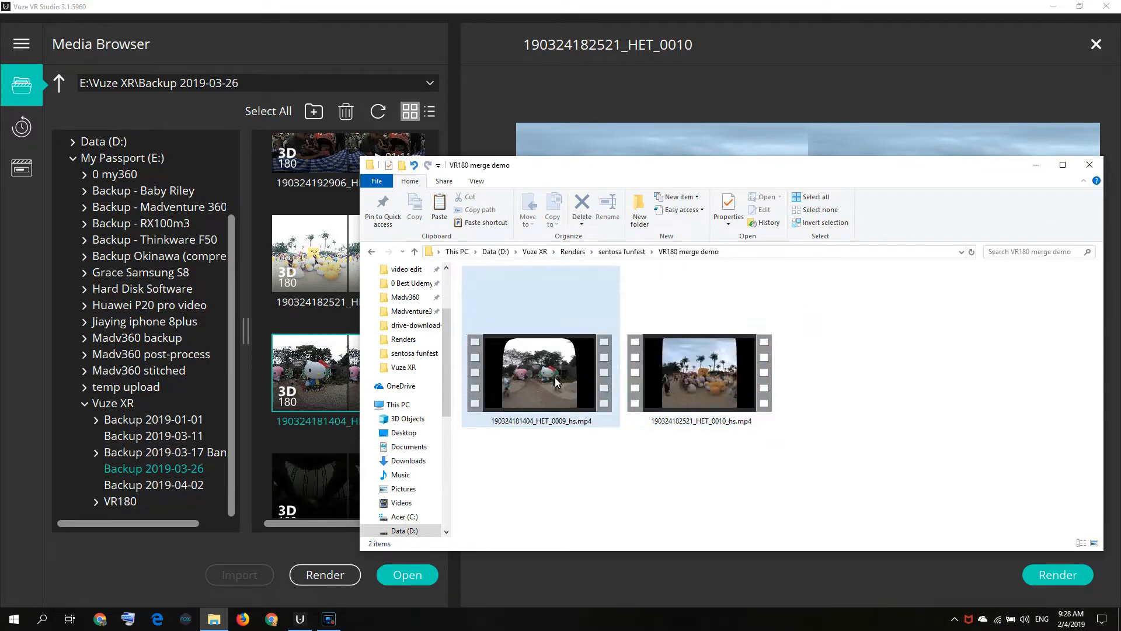
{"action": "left_click", "coordinate": [698, 373]}
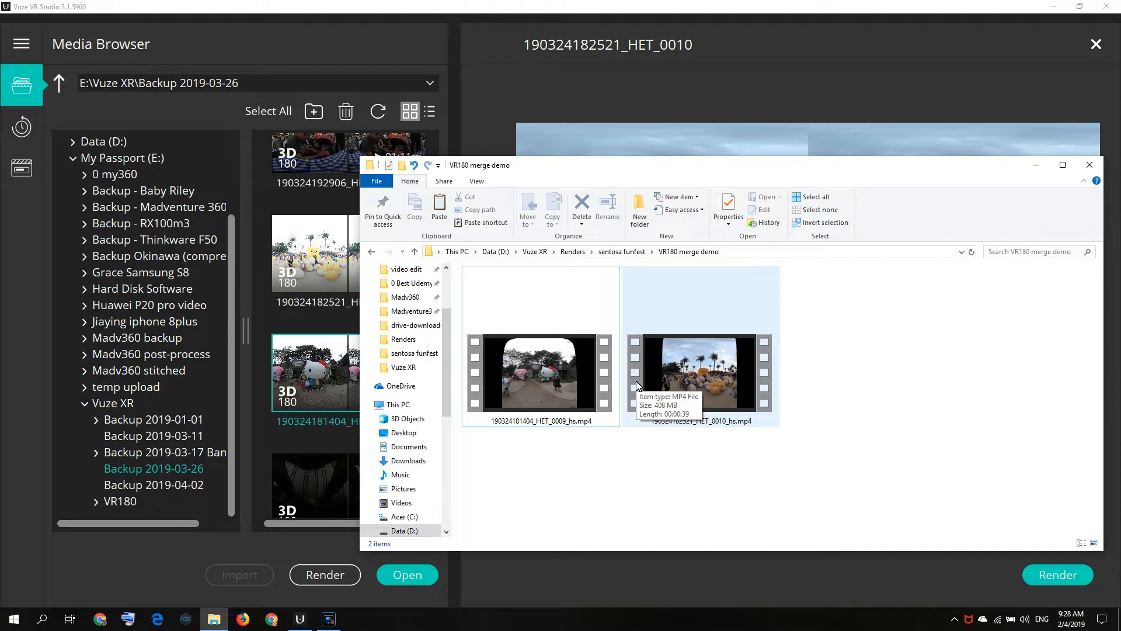
{"action": "mouse_move", "coordinate": [680, 409]}
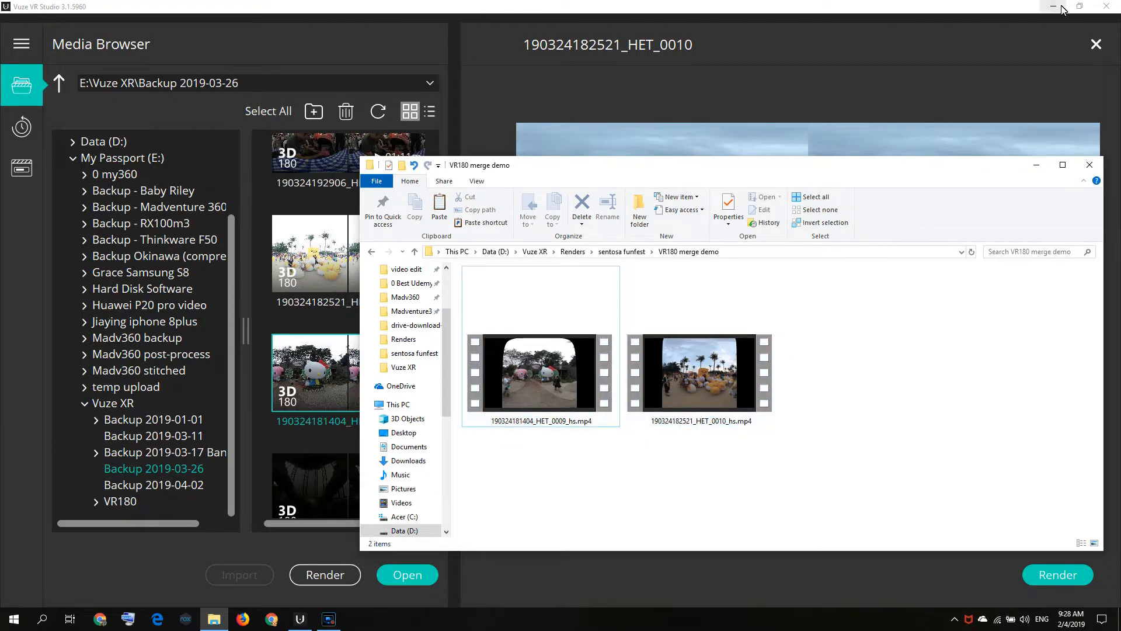
{"action": "mouse_move", "coordinate": [1053, 5]}
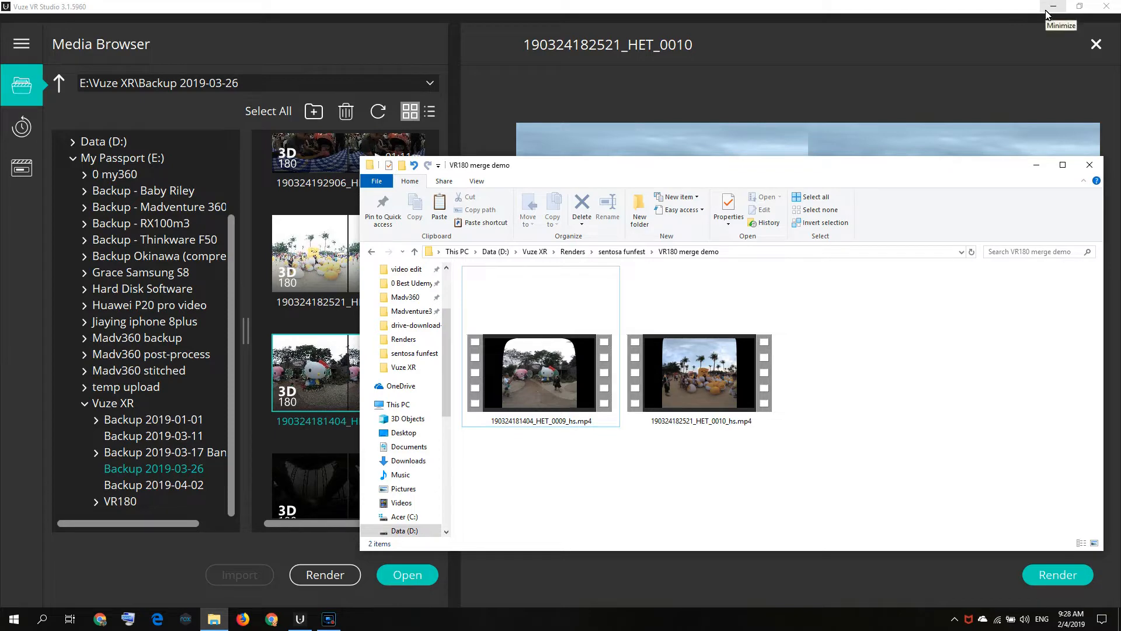
{"action": "left_click", "coordinate": [1053, 6]}
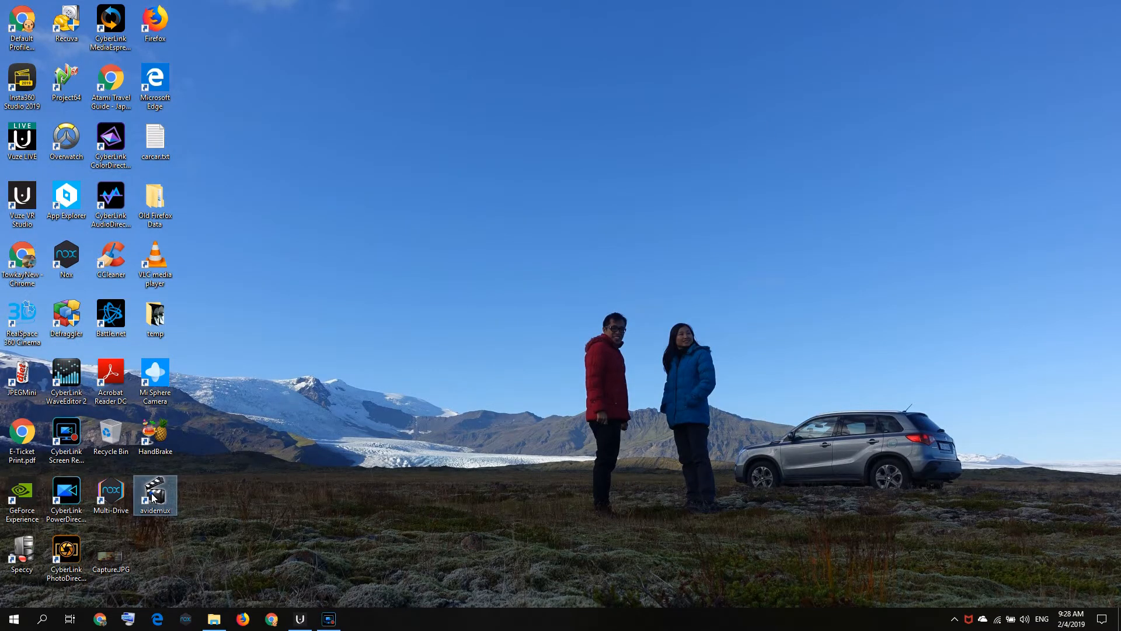
{"action": "right_click", "coordinate": [155, 495]}
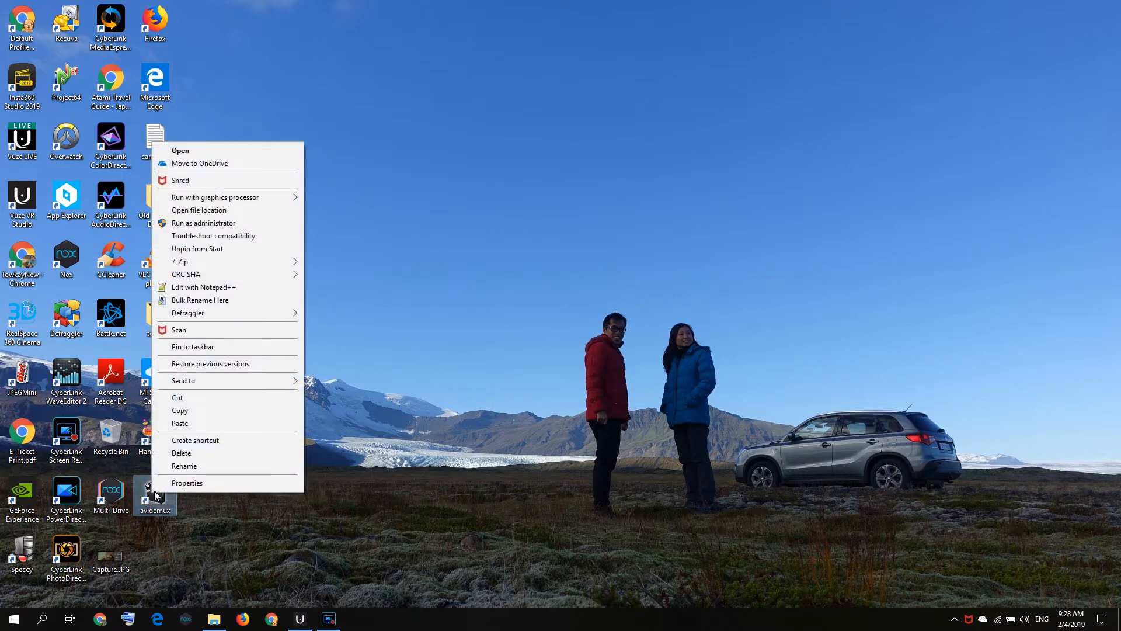
{"action": "mouse_move", "coordinate": [247, 347]}
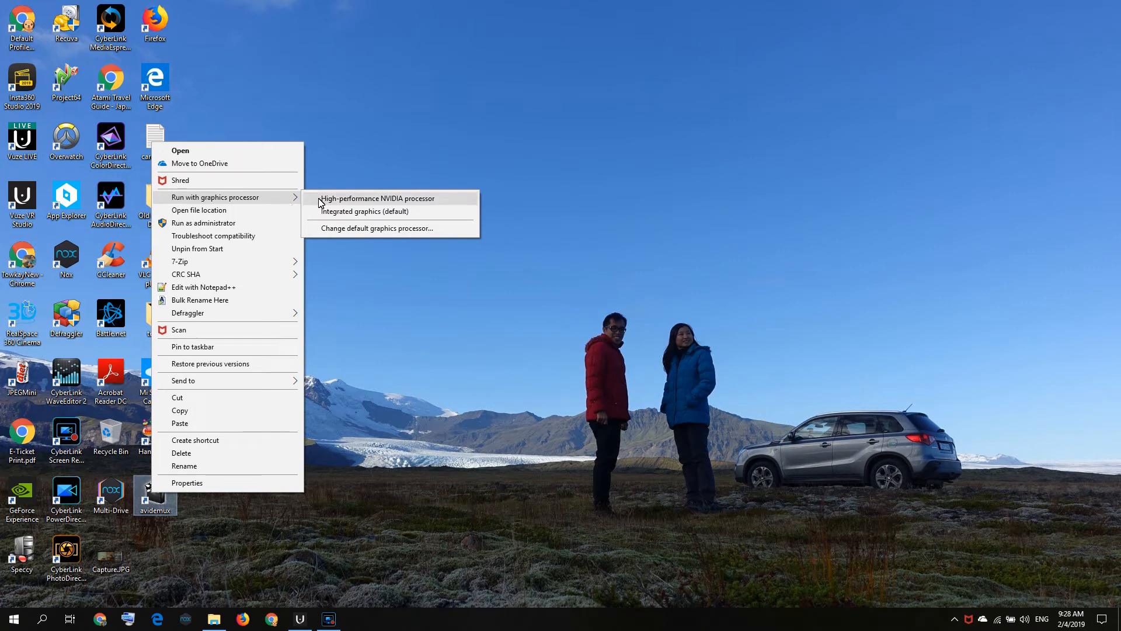
{"action": "mouse_move", "coordinate": [327, 203]}
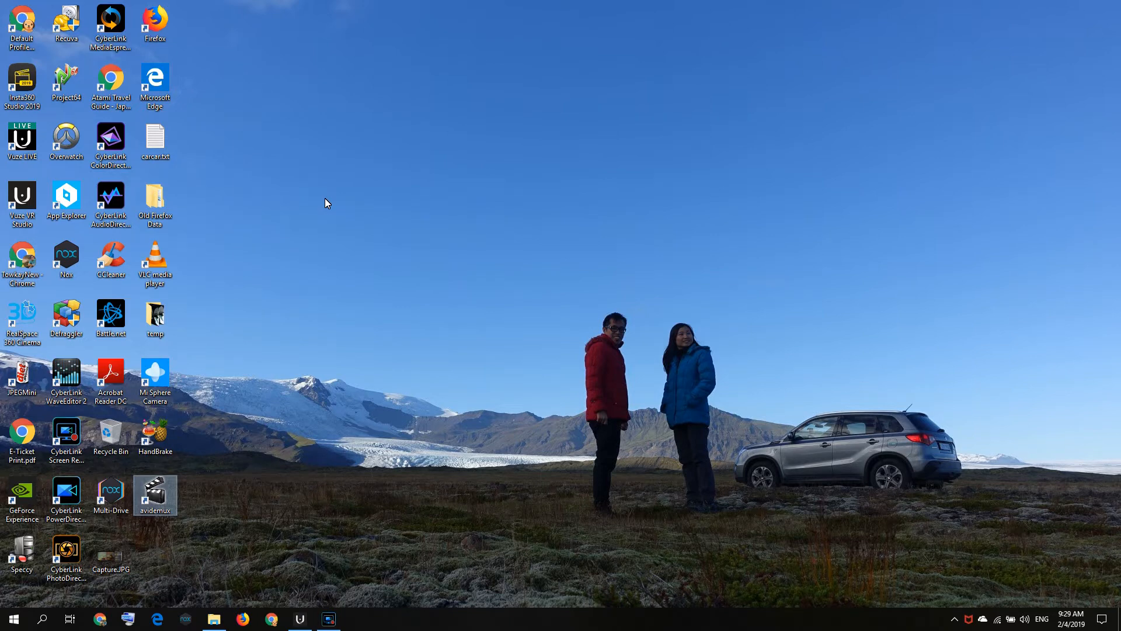
Launch Avidemux from its desktop shortcut.
{"action": "double_click", "coordinate": [155, 490]}
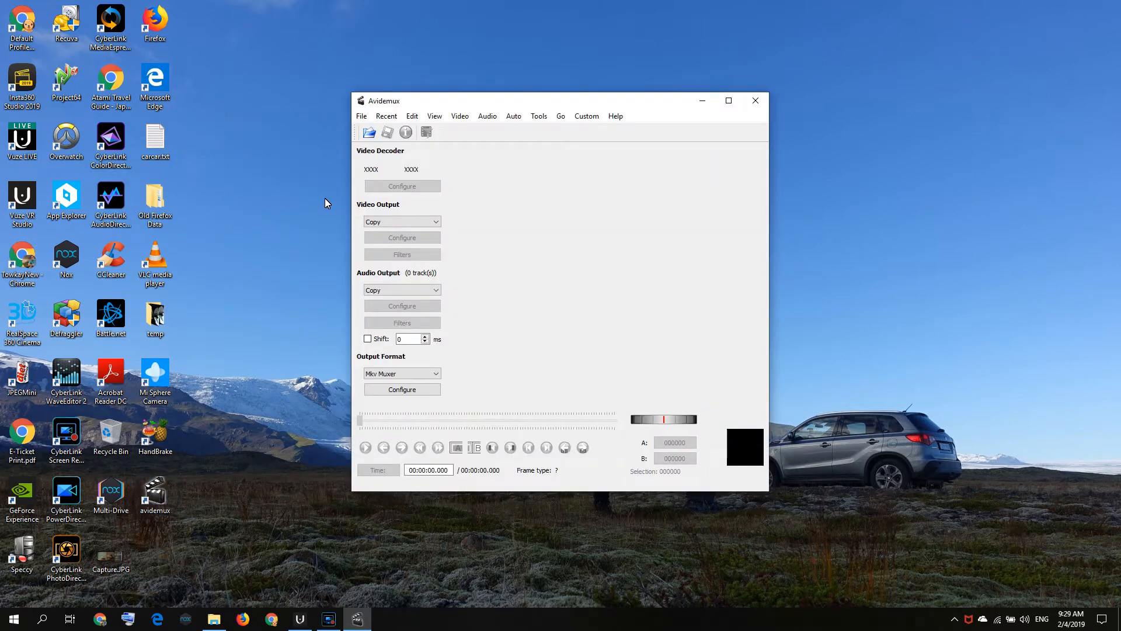
{"action": "mouse_move", "coordinate": [361, 184]}
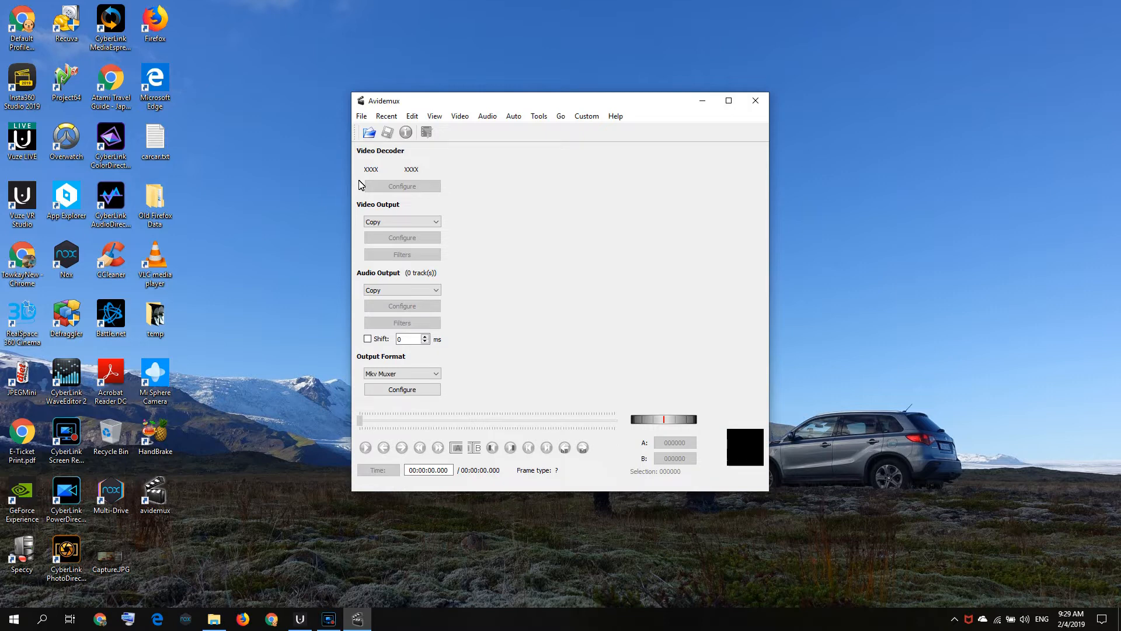
{"action": "mouse_move", "coordinate": [362, 188]}
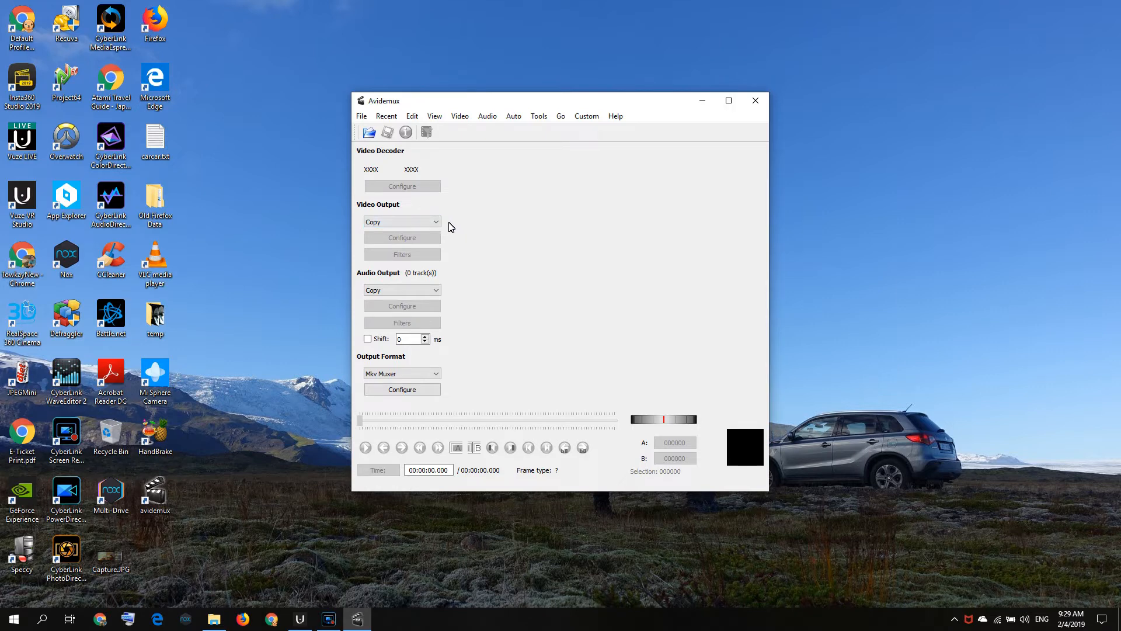
{"action": "mouse_move", "coordinate": [428, 239]}
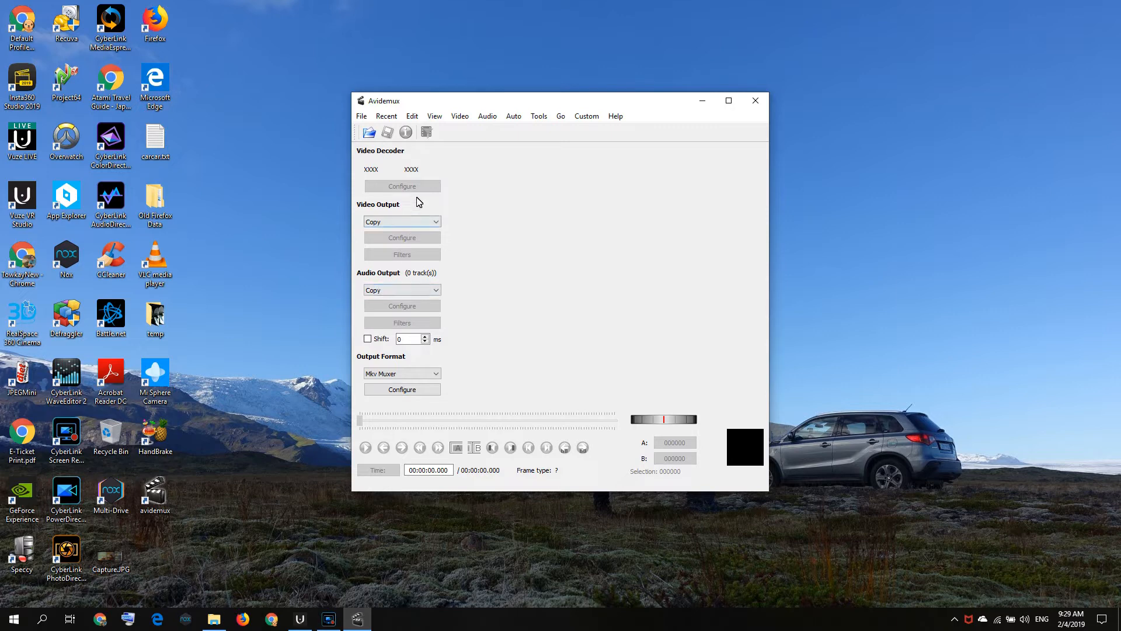
{"action": "mouse_move", "coordinate": [369, 128]}
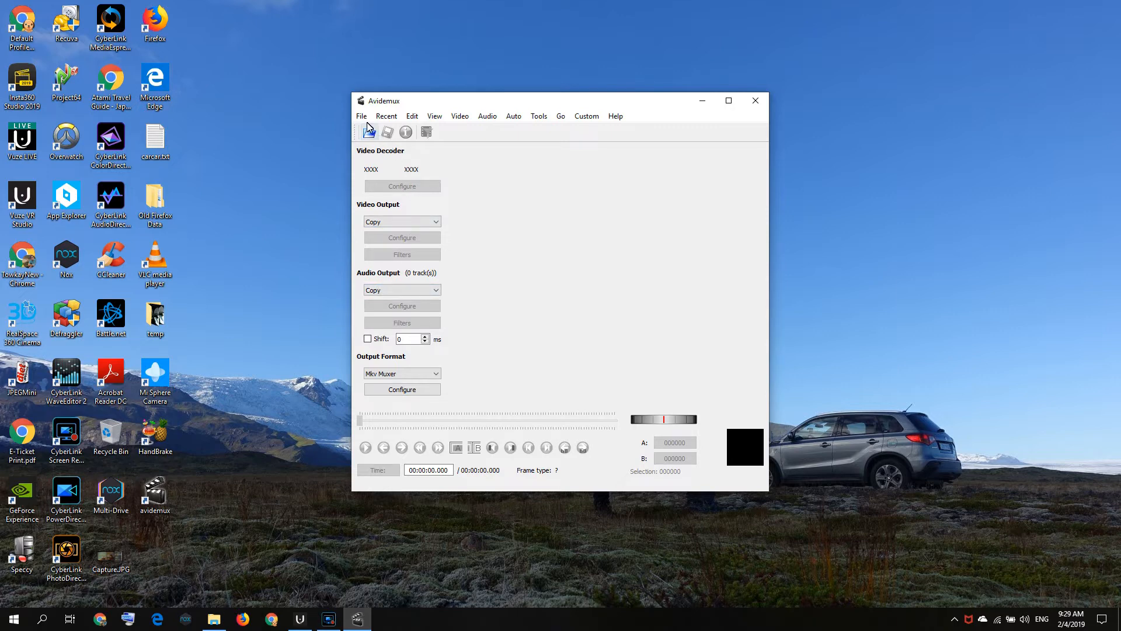
{"action": "left_click", "coordinate": [362, 116]}
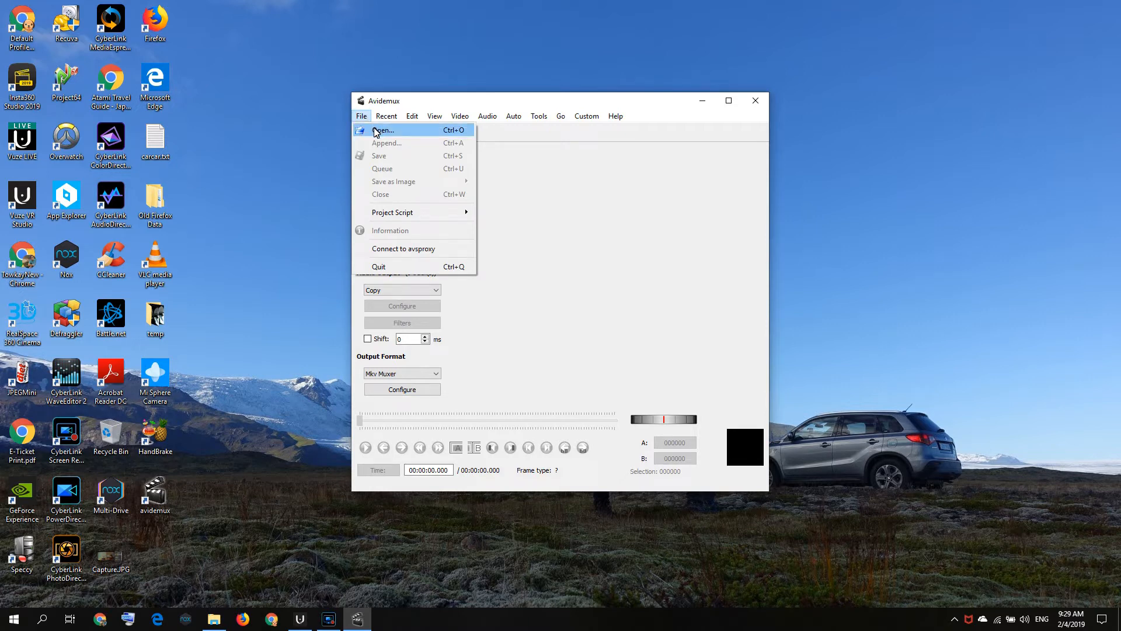
{"action": "left_click", "coordinate": [383, 130]}
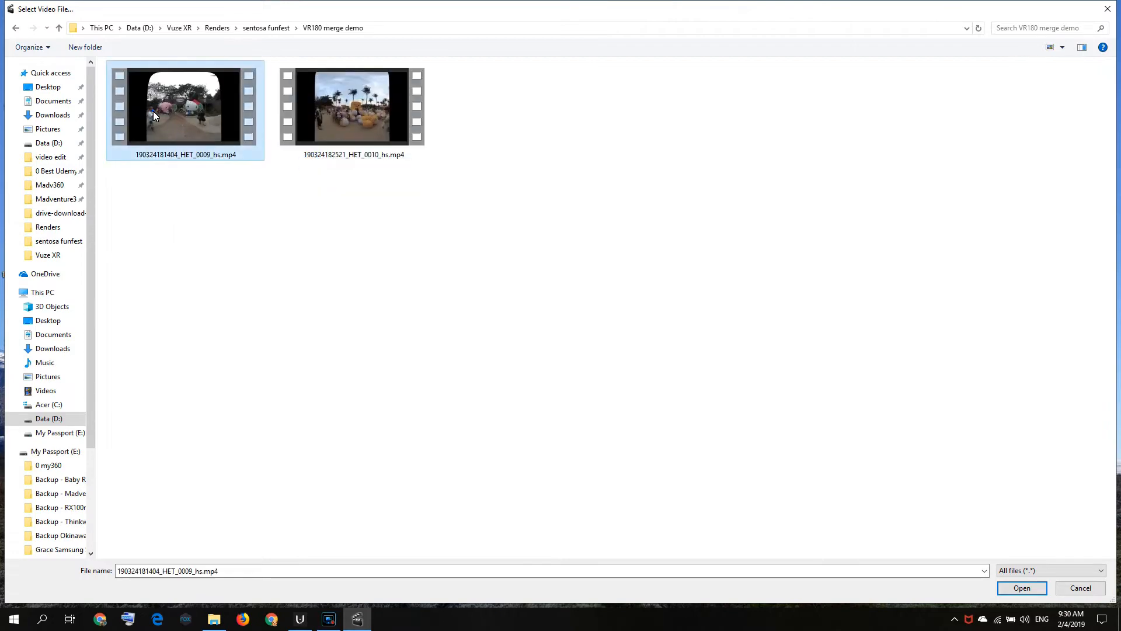
{"action": "left_click", "coordinate": [1022, 587]}
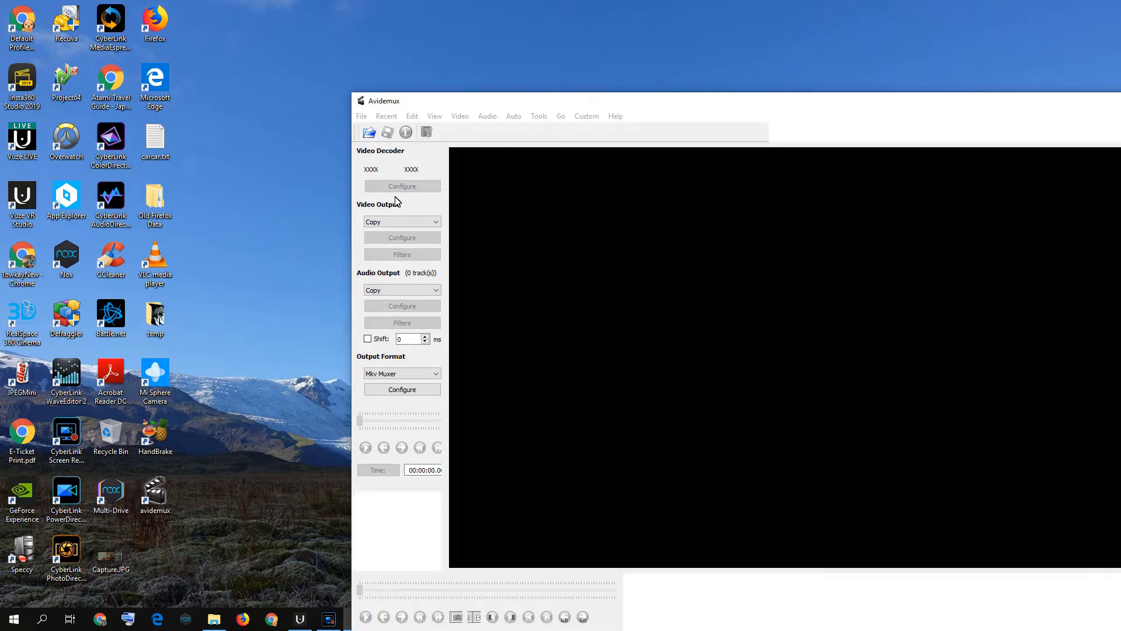
{"action": "left_click", "coordinate": [370, 131]}
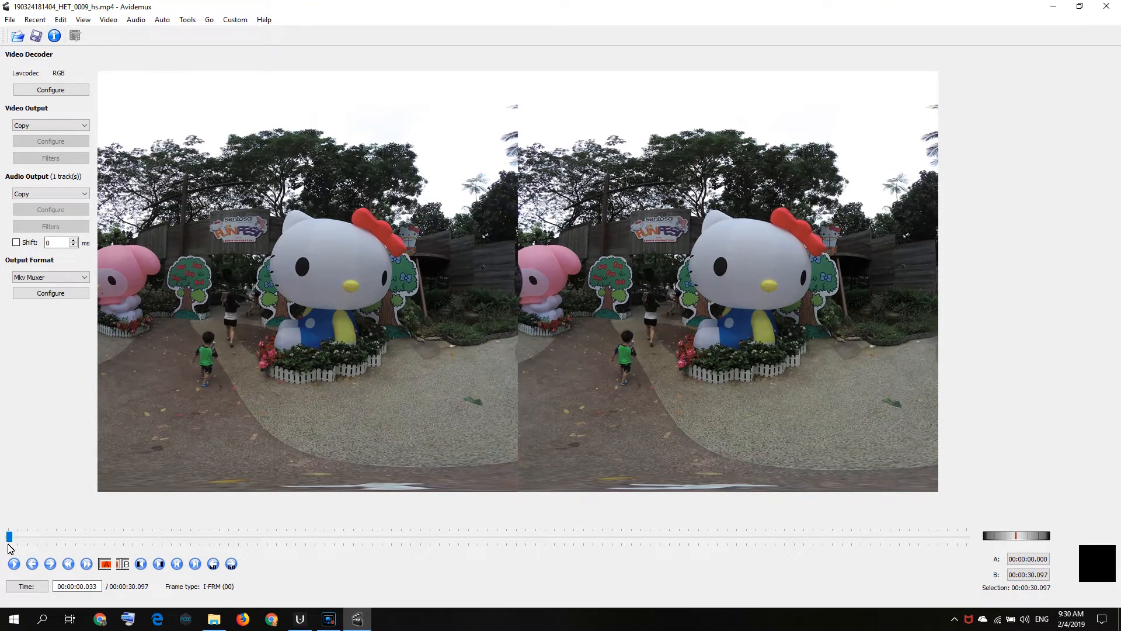
{"action": "left_click_drag", "start_coordinate": [10, 537], "coordinate": [965, 538]}
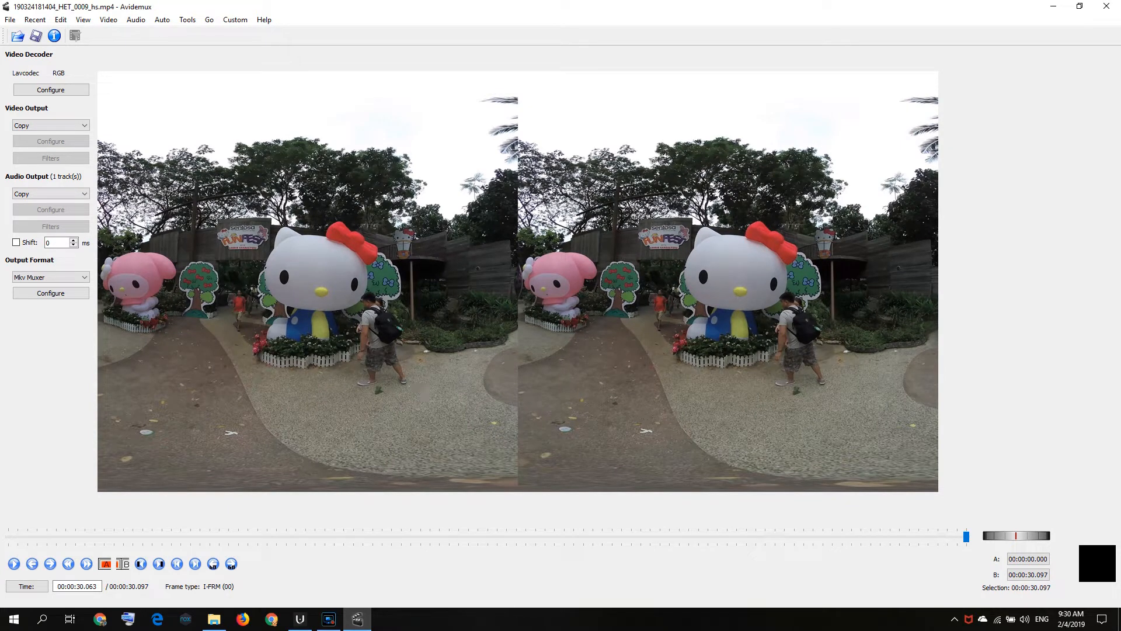
{"action": "left_click", "coordinate": [10, 19]}
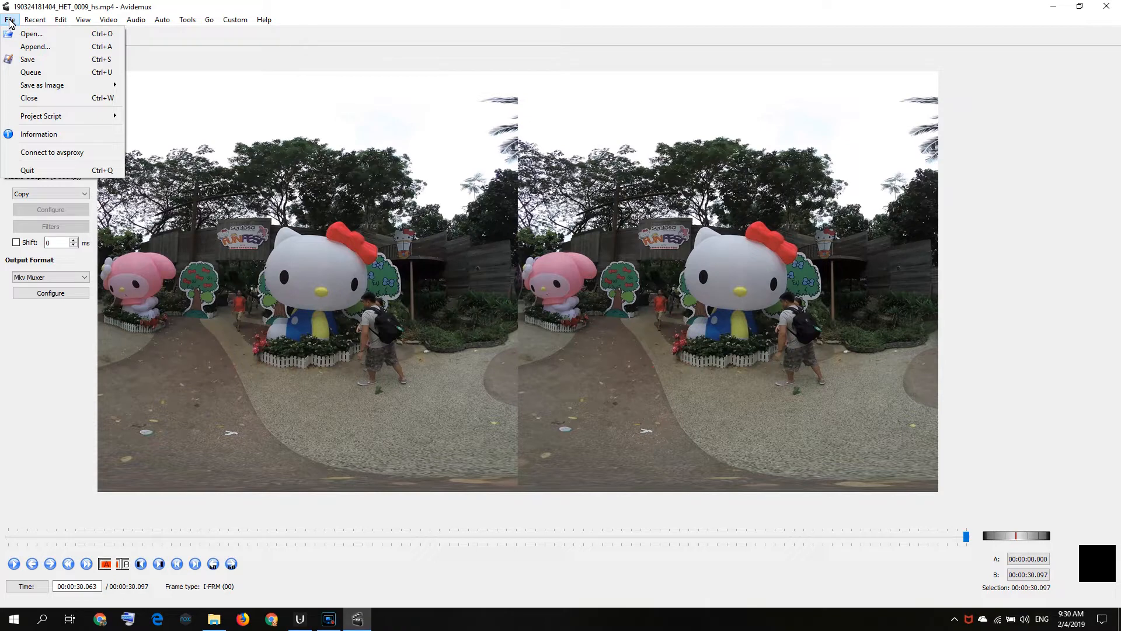
{"action": "mouse_move", "coordinate": [35, 46]}
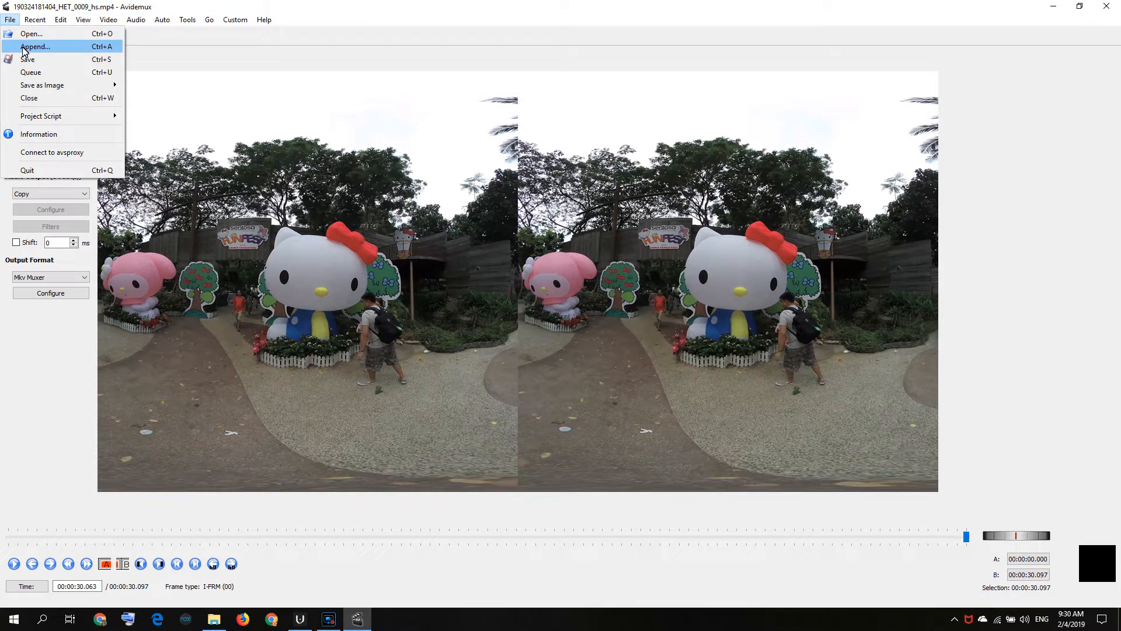
{"action": "left_click", "coordinate": [35, 46]}
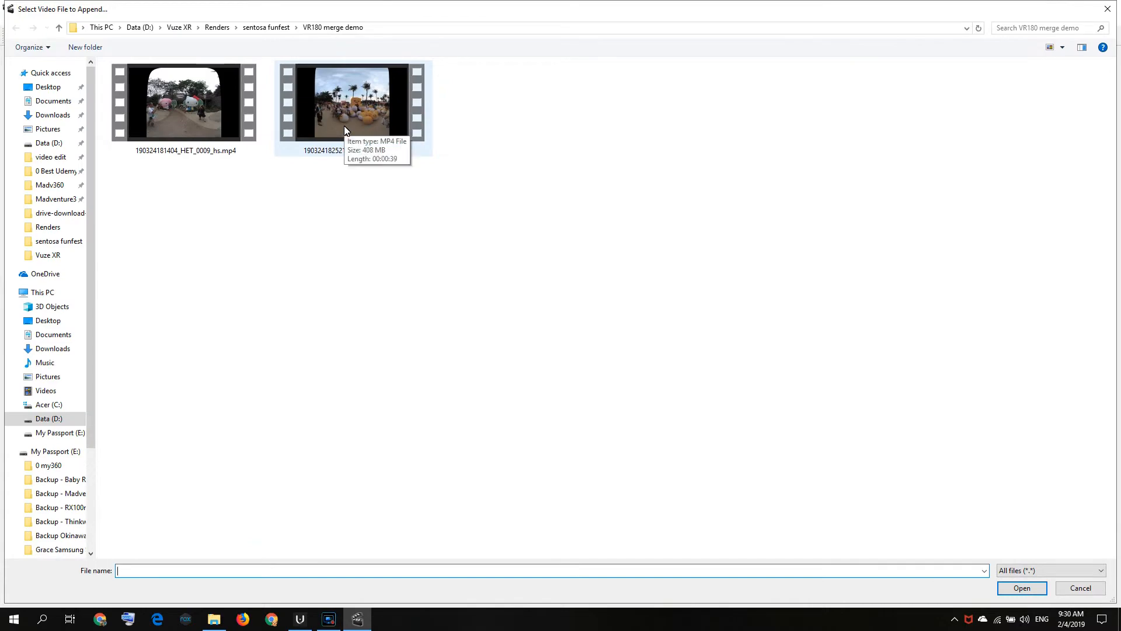
{"action": "left_click", "coordinate": [347, 105]}
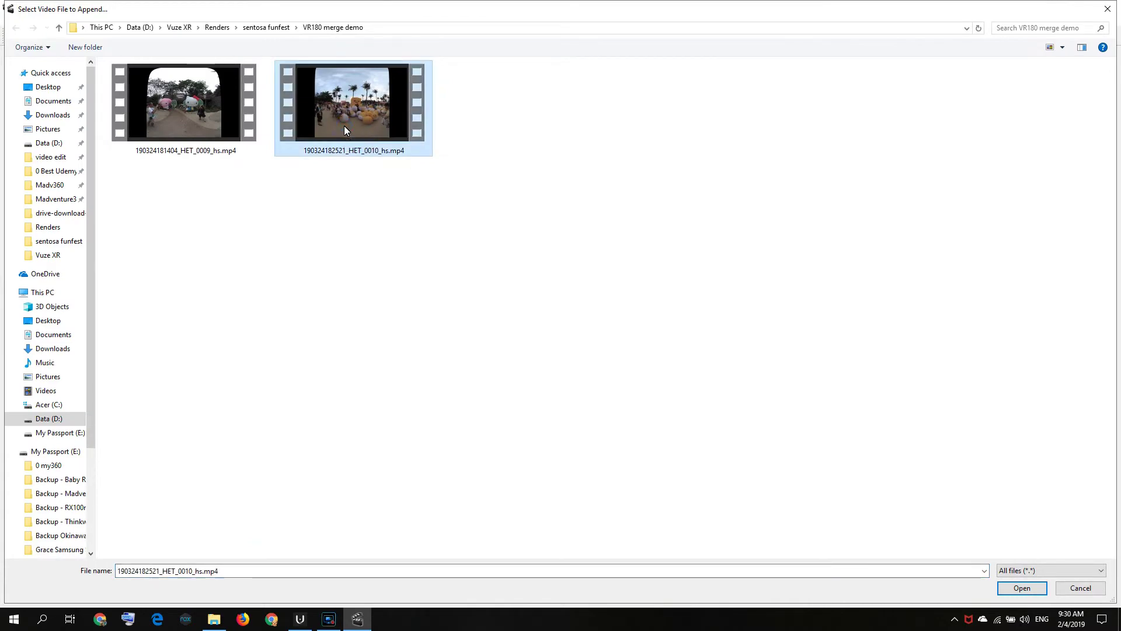
{"action": "left_click", "coordinate": [1022, 587]}
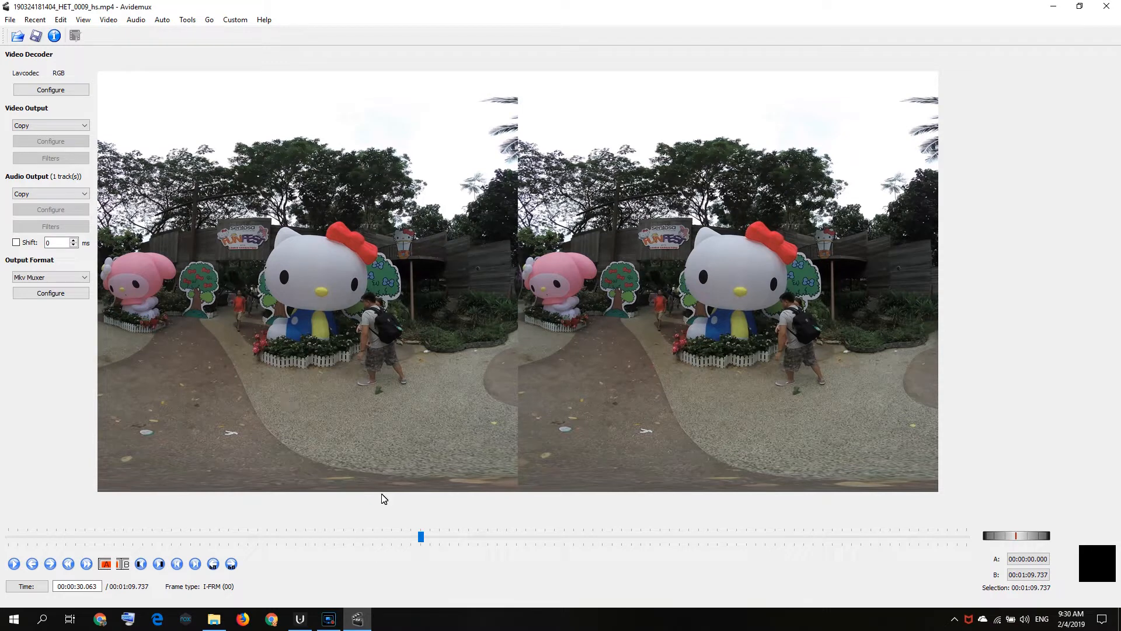
{"action": "mouse_move", "coordinate": [420, 537]}
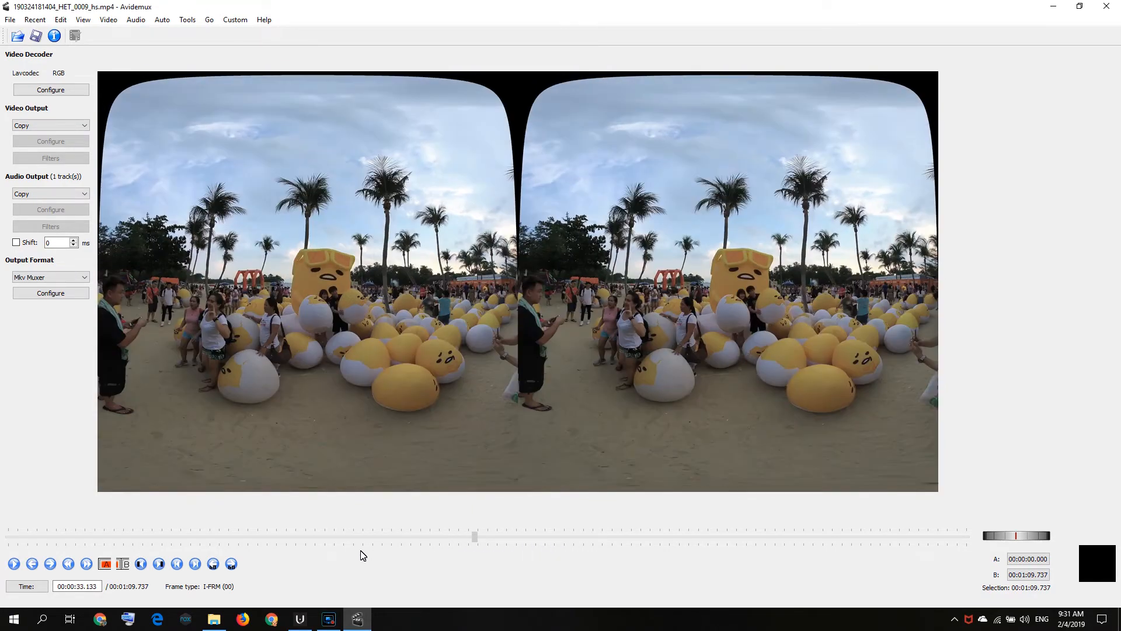
{"action": "left_click", "coordinate": [51, 276]}
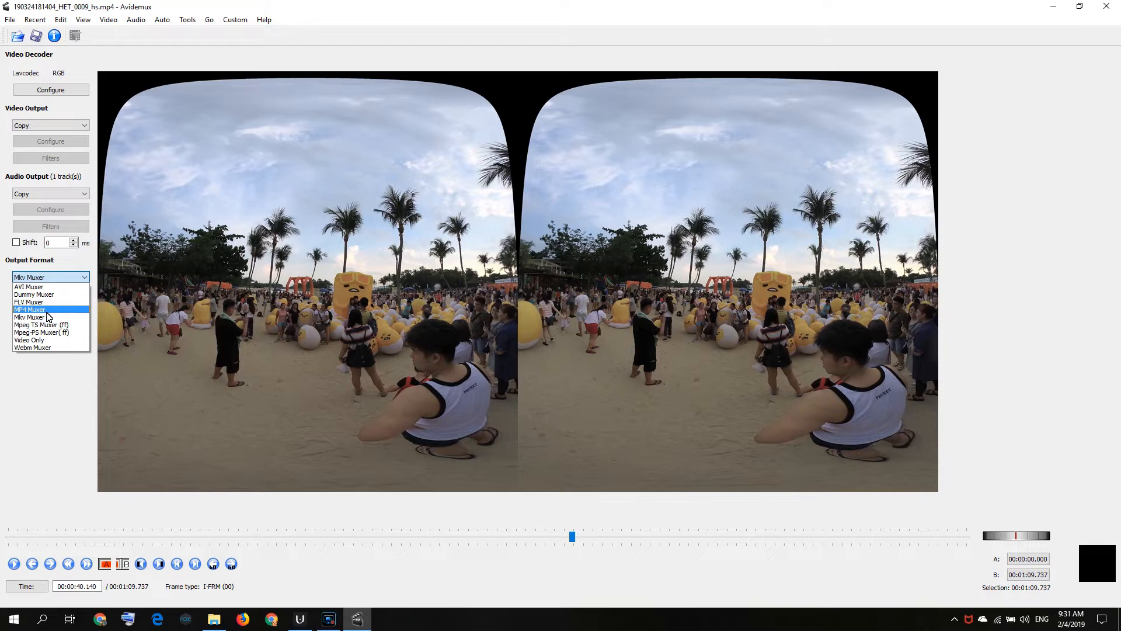
Set output to MP4 Muxer with Use alternate MP3 tag unticked.
{"action": "left_click", "coordinate": [30, 309]}
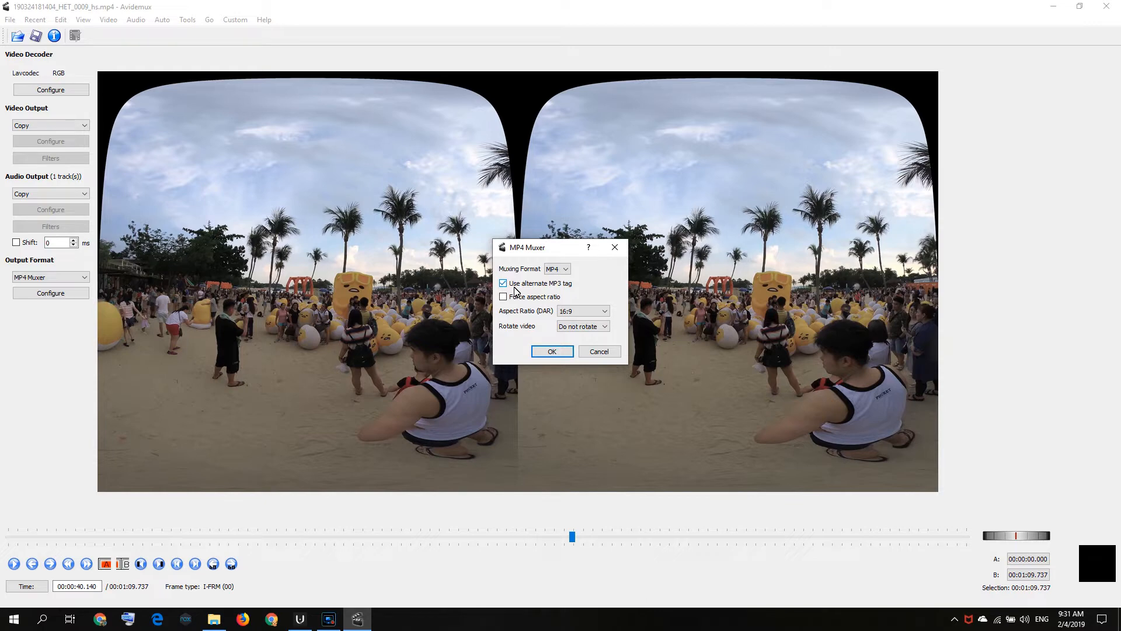
{"action": "left_click", "coordinate": [504, 283]}
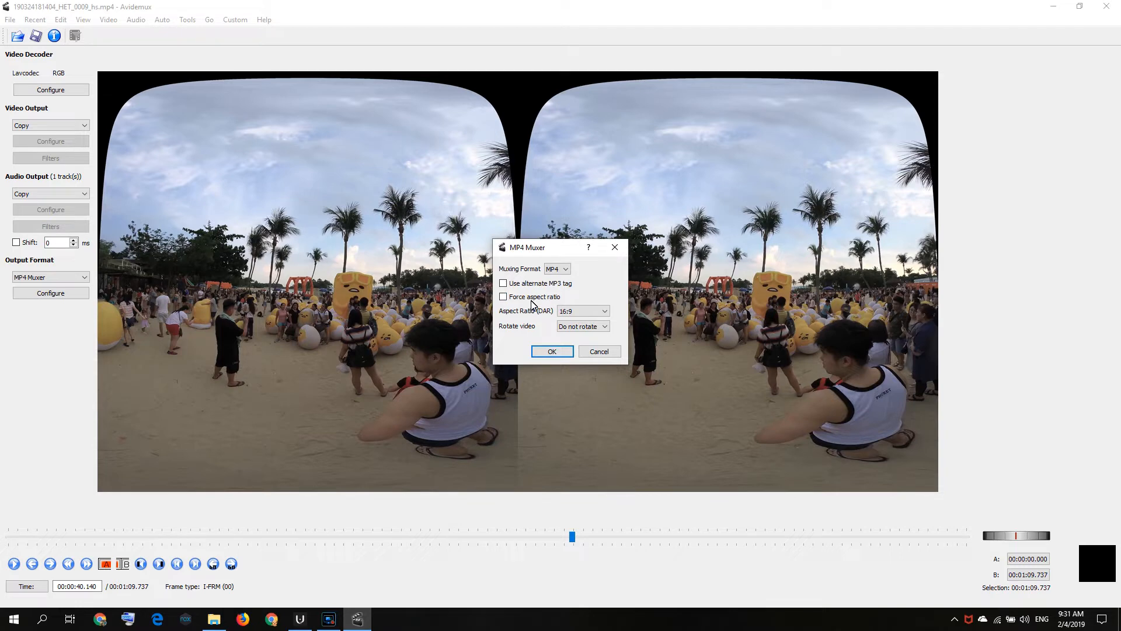
{"action": "mouse_move", "coordinate": [533, 317]}
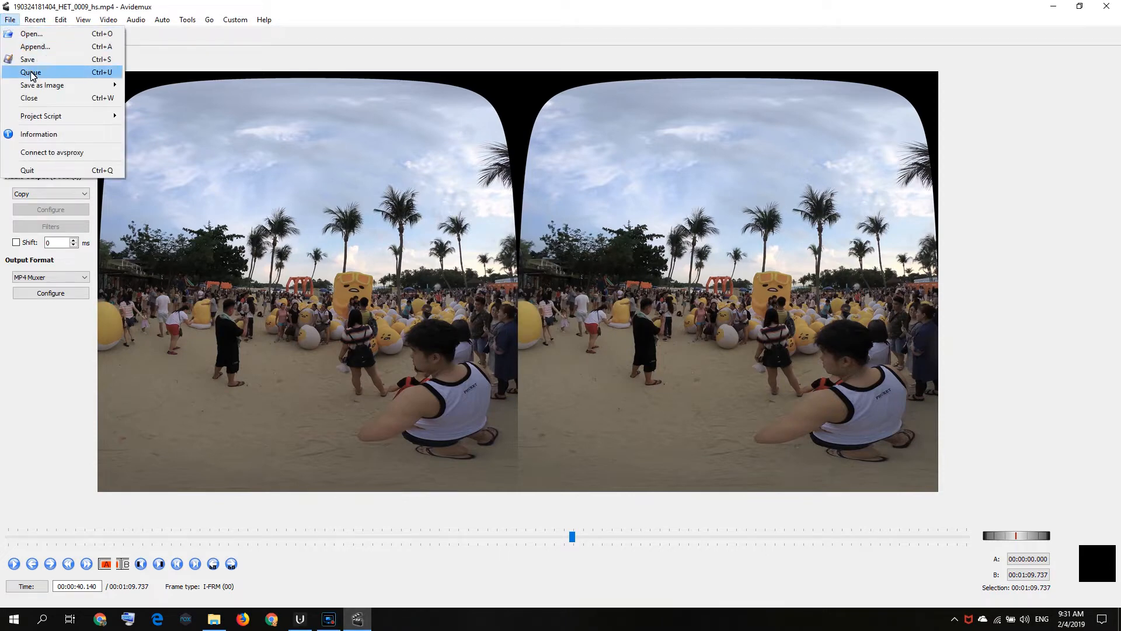
Save the merged video as 'VR180 merge demo.mp4' and dismiss the Done notice.
{"action": "left_click", "coordinate": [28, 60]}
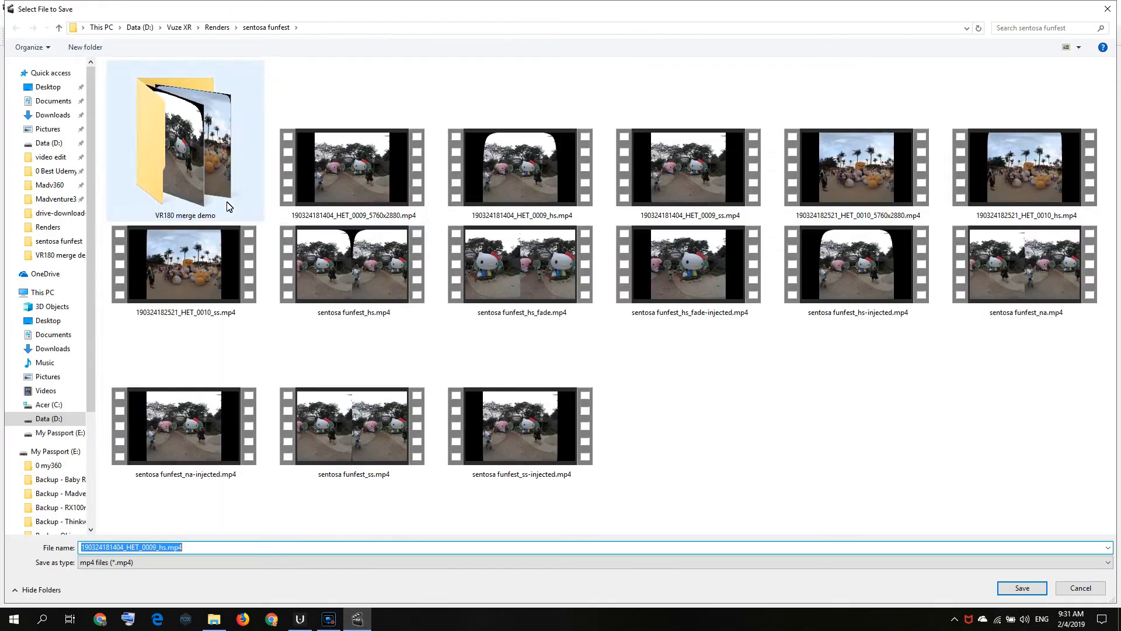
{"action": "double_click", "coordinate": [184, 137]}
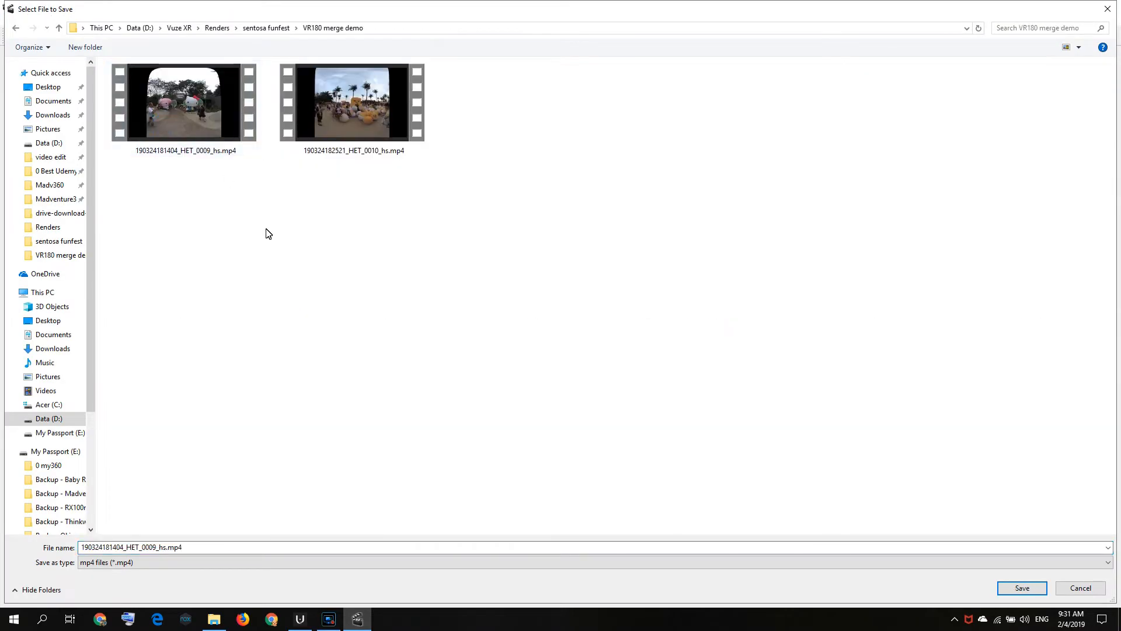
{"action": "left_click", "coordinate": [161, 548]}
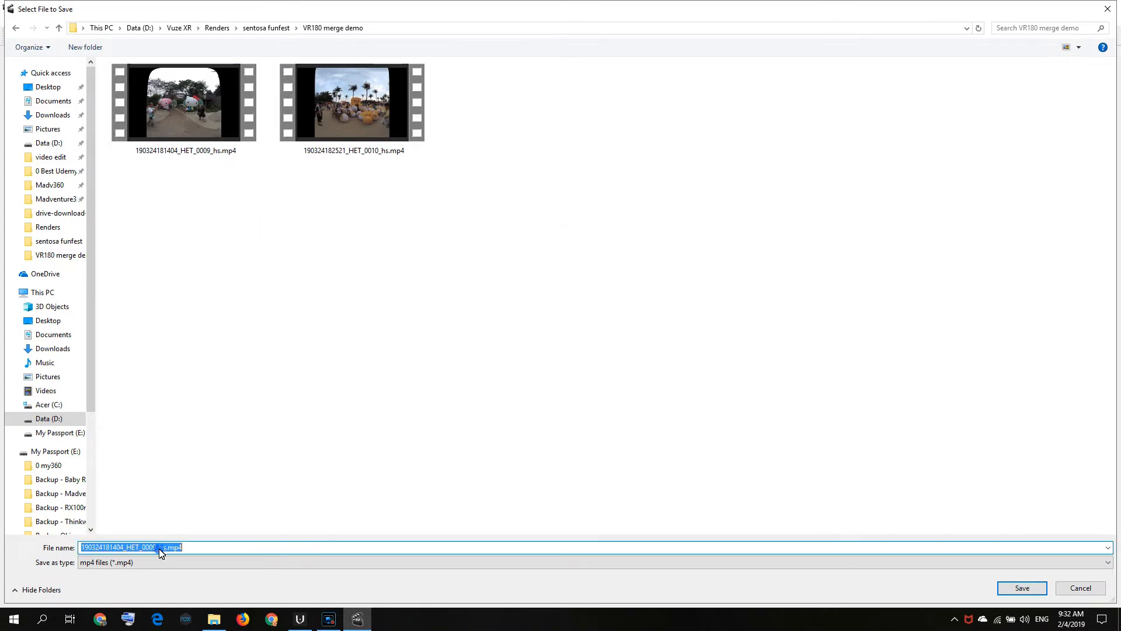
{"action": "type", "text": "V"}
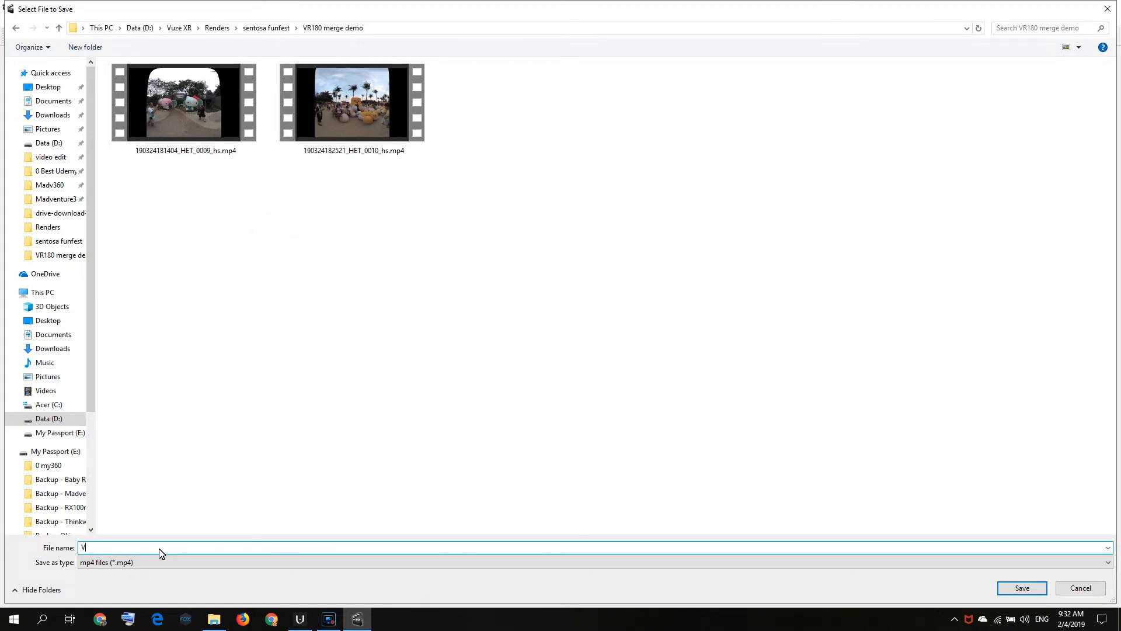
{"action": "type", "text": "R180 merge demo"}
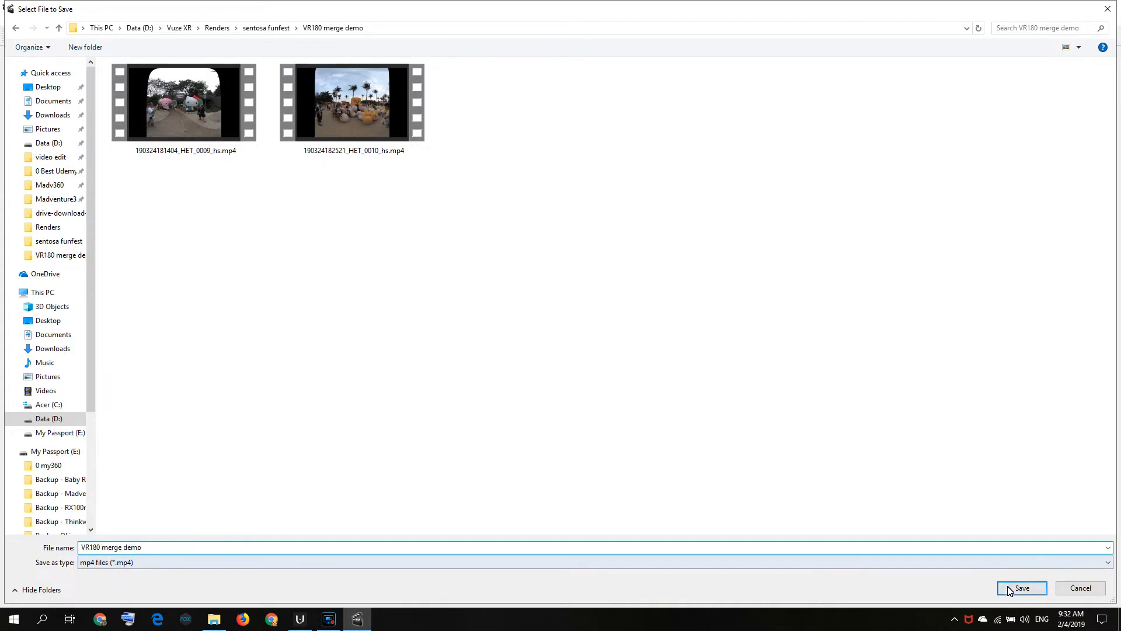
{"action": "left_click", "coordinate": [1022, 589]}
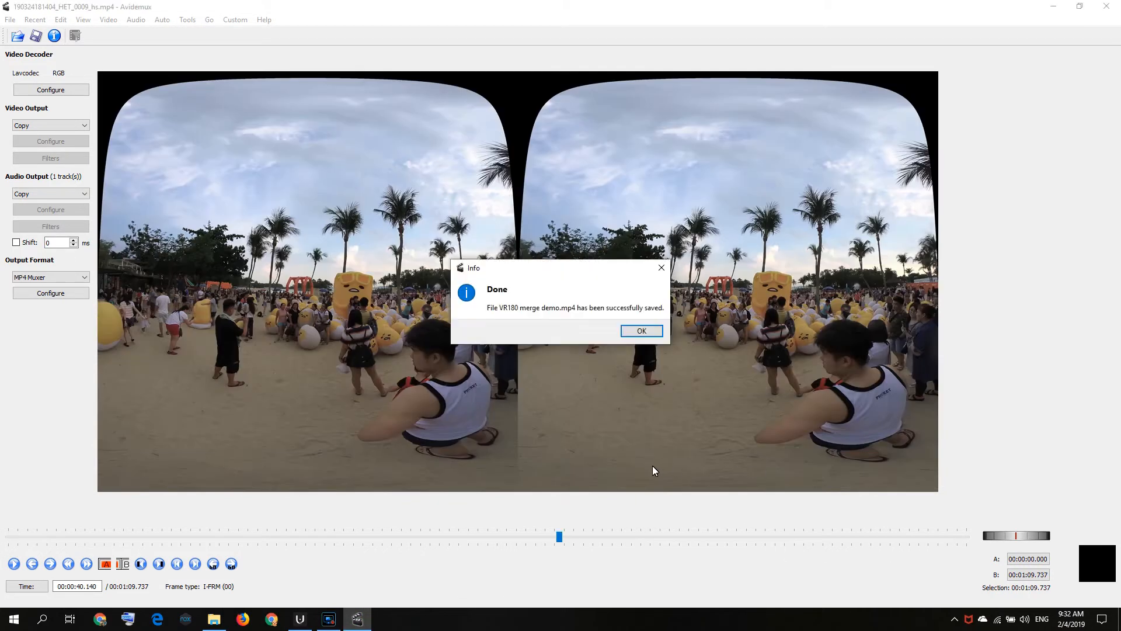
{"action": "left_click", "coordinate": [642, 331]}
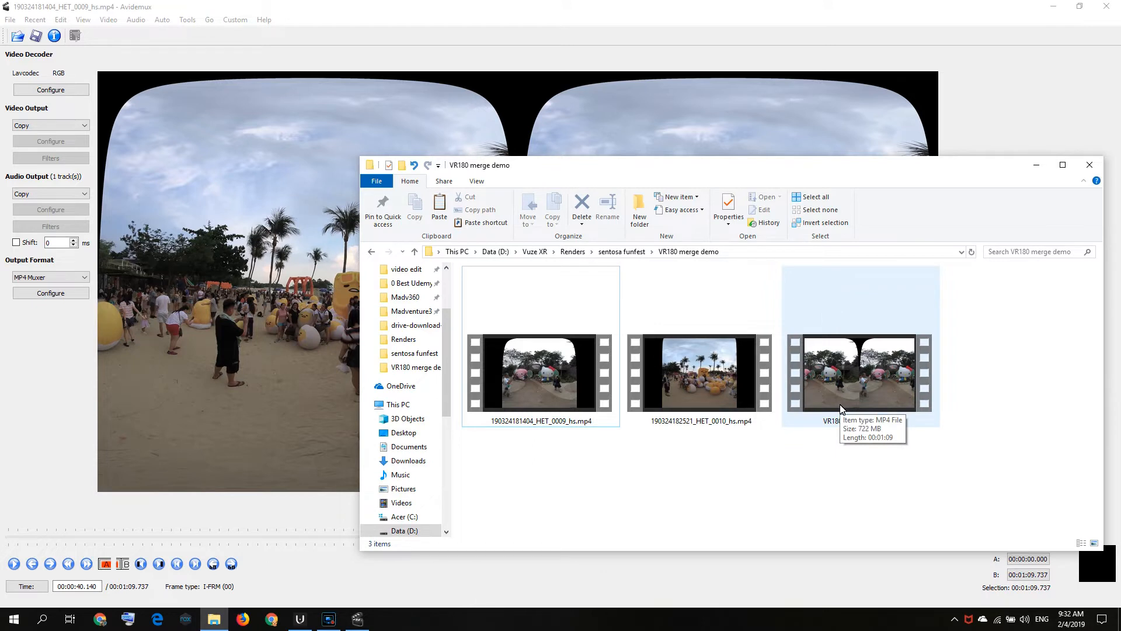
{"action": "right_click", "coordinate": [841, 407]}
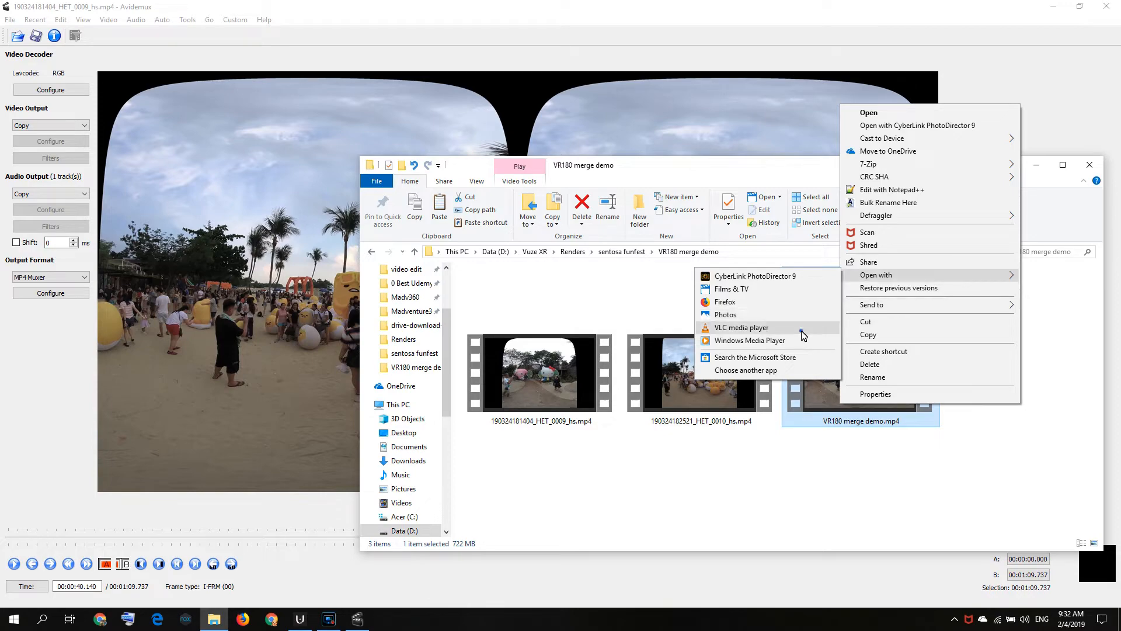
{"action": "left_click", "coordinate": [742, 328]}
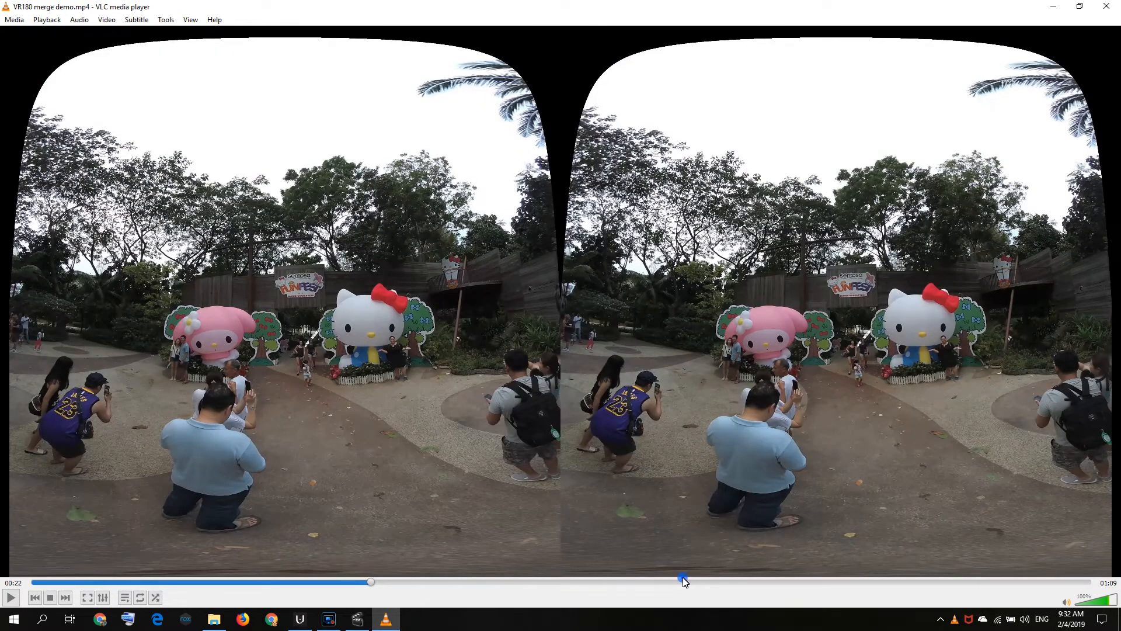
{"action": "left_click_drag", "start_coordinate": [370, 582], "coordinate": [678, 601]}
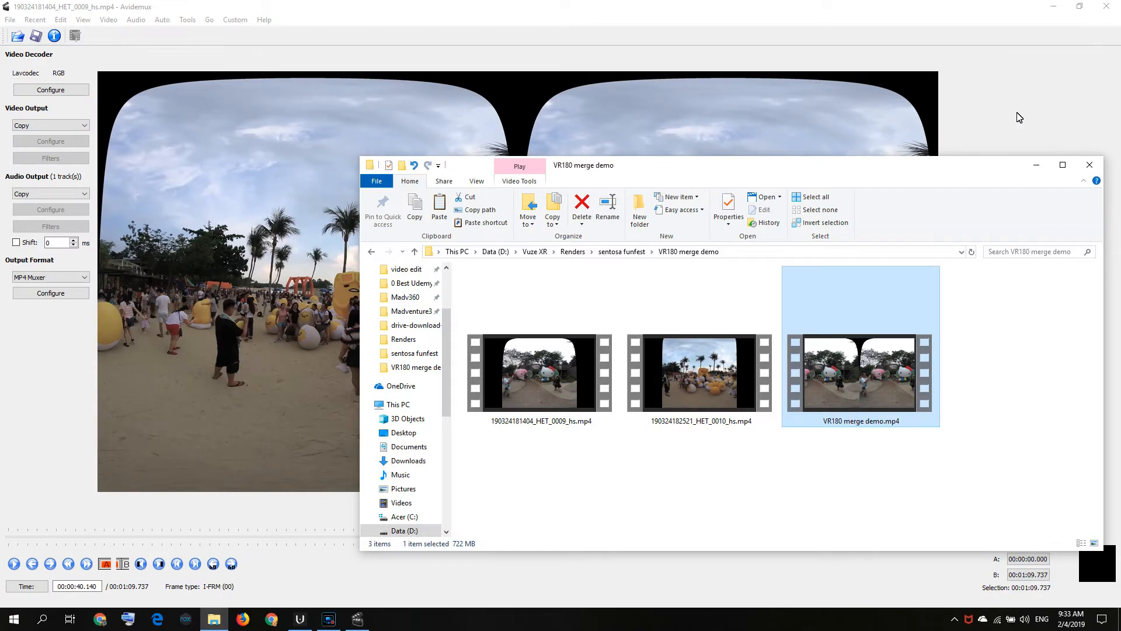
{"action": "mouse_move", "coordinate": [995, 296]}
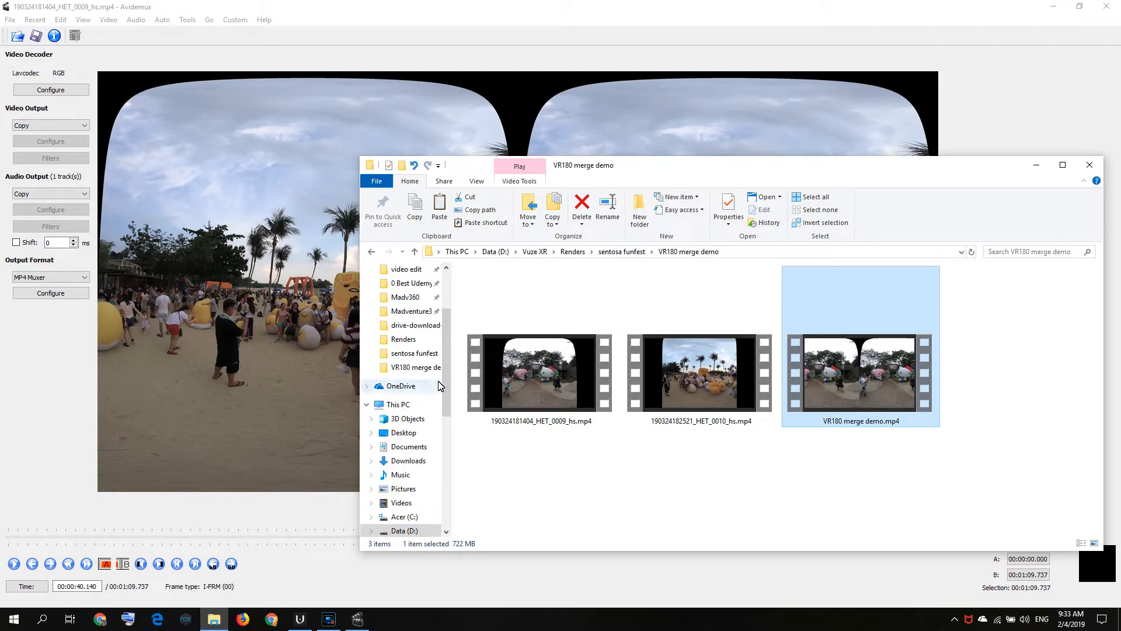
Go up to Vuze XR and open the VR180_Creator_windows_4.0.0 folder.
{"action": "right_click", "coordinate": [535, 251]}
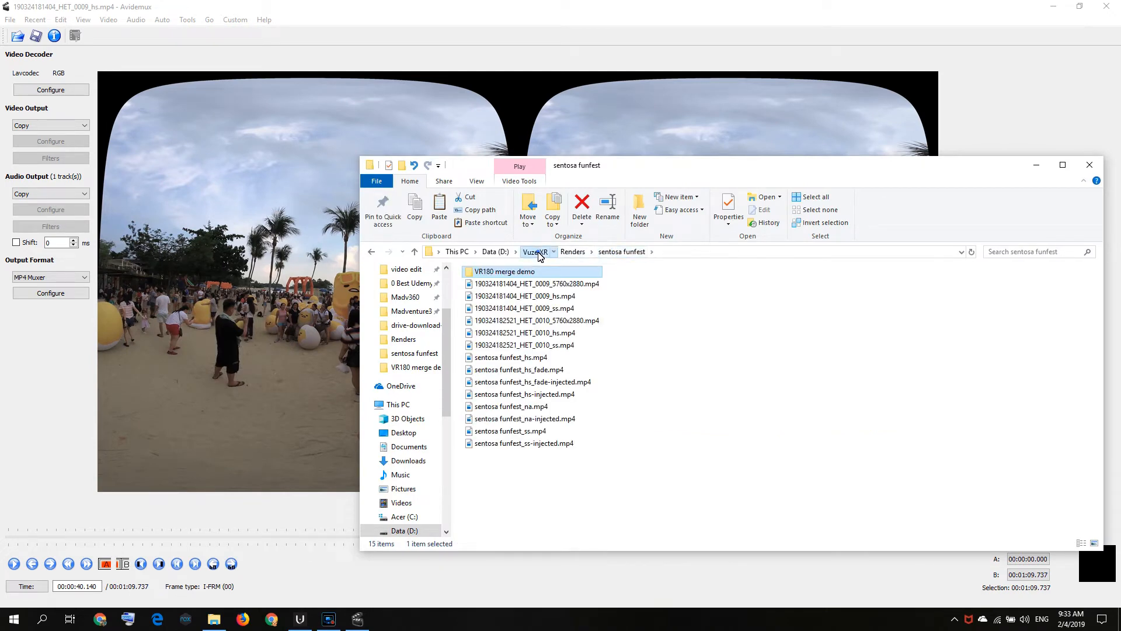
{"action": "left_click", "coordinate": [535, 251]}
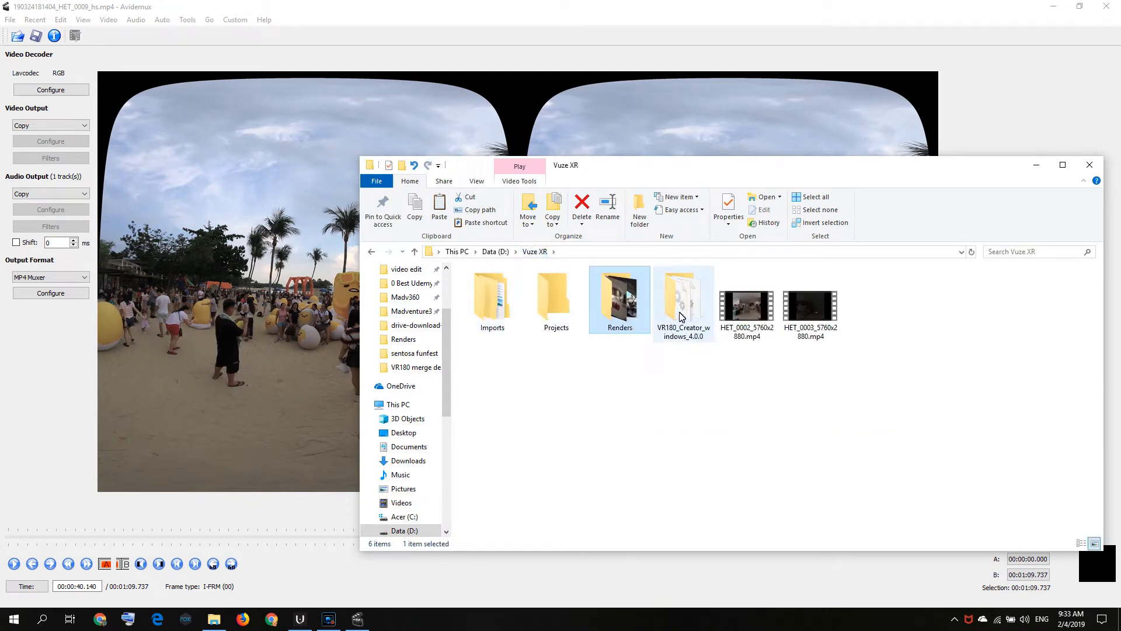
{"action": "double_click", "coordinate": [683, 297]}
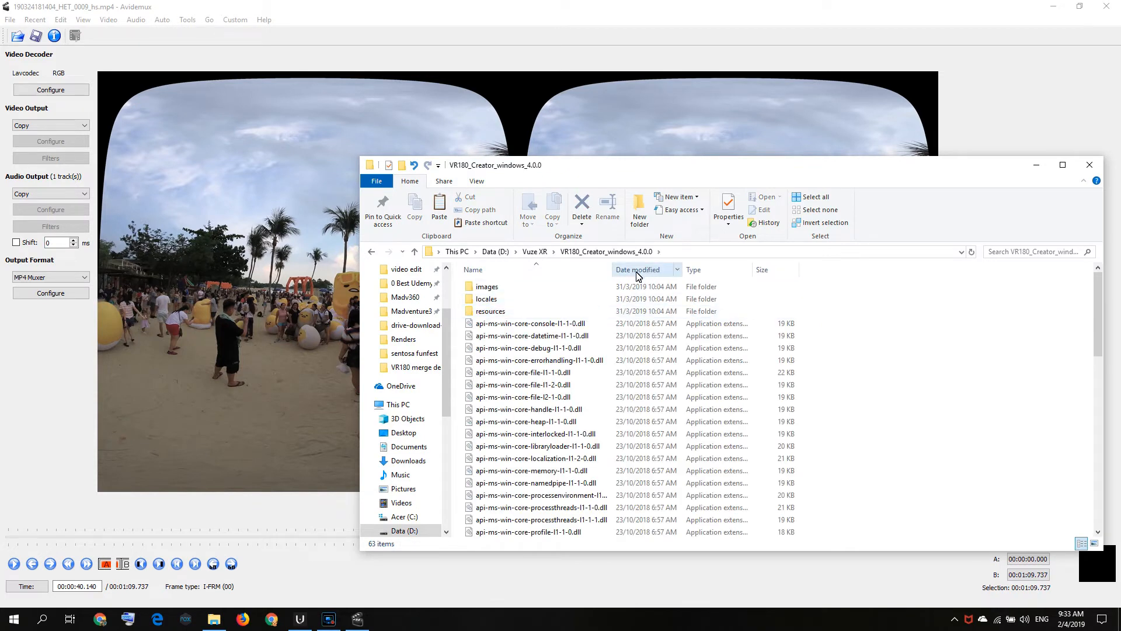
{"action": "mouse_move", "coordinate": [289, 603]}
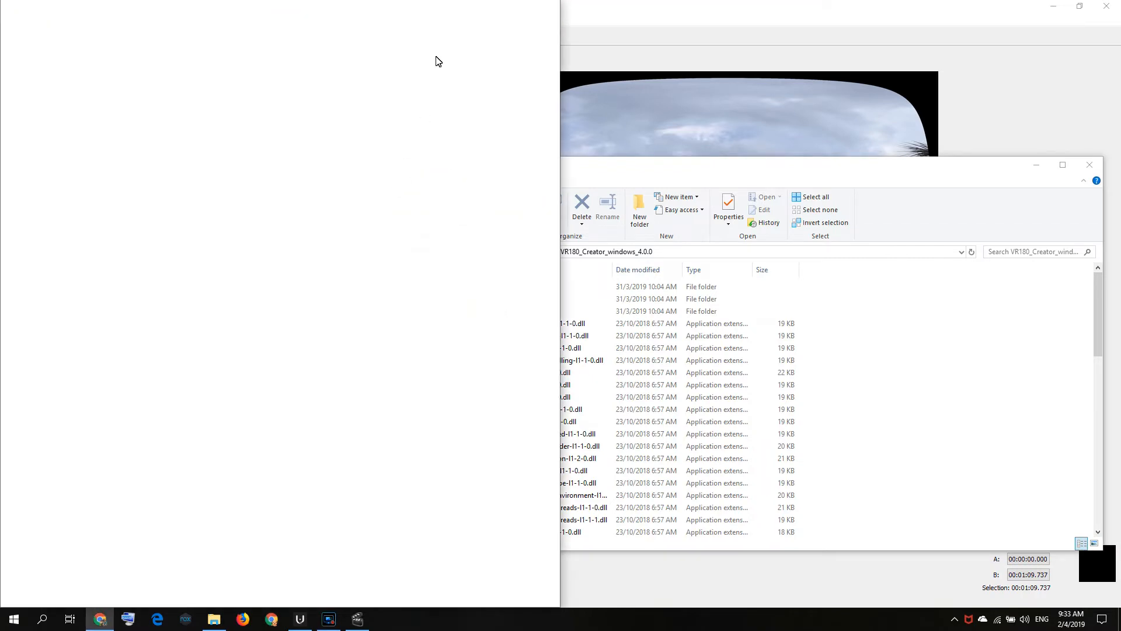
{"action": "mouse_move", "coordinate": [533, 16]}
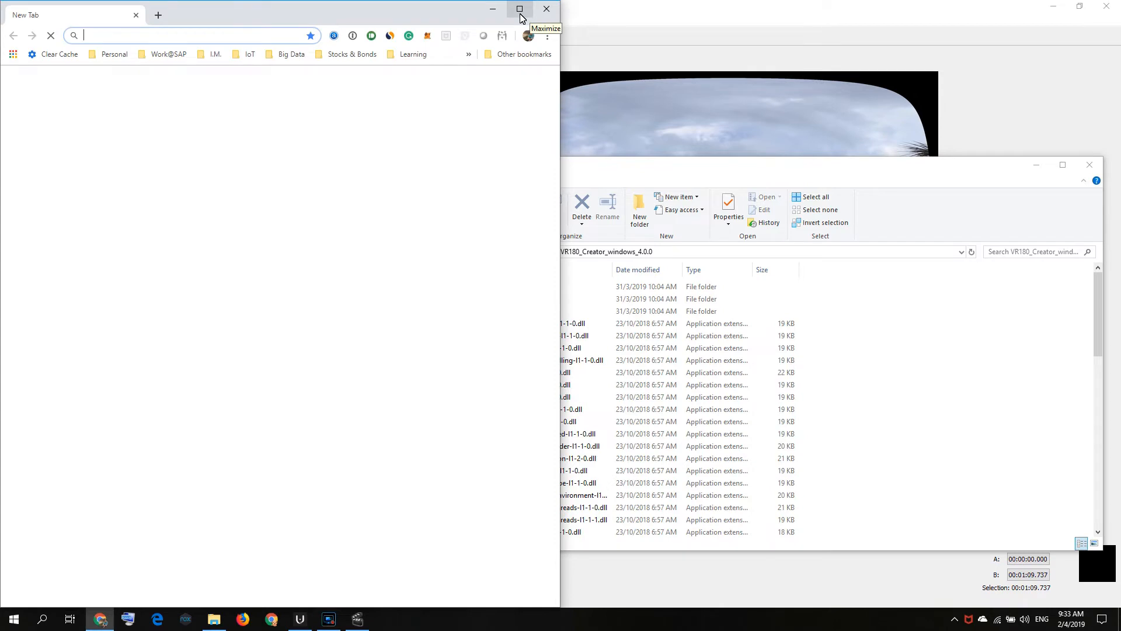
{"action": "mouse_move", "coordinate": [548, 9]}
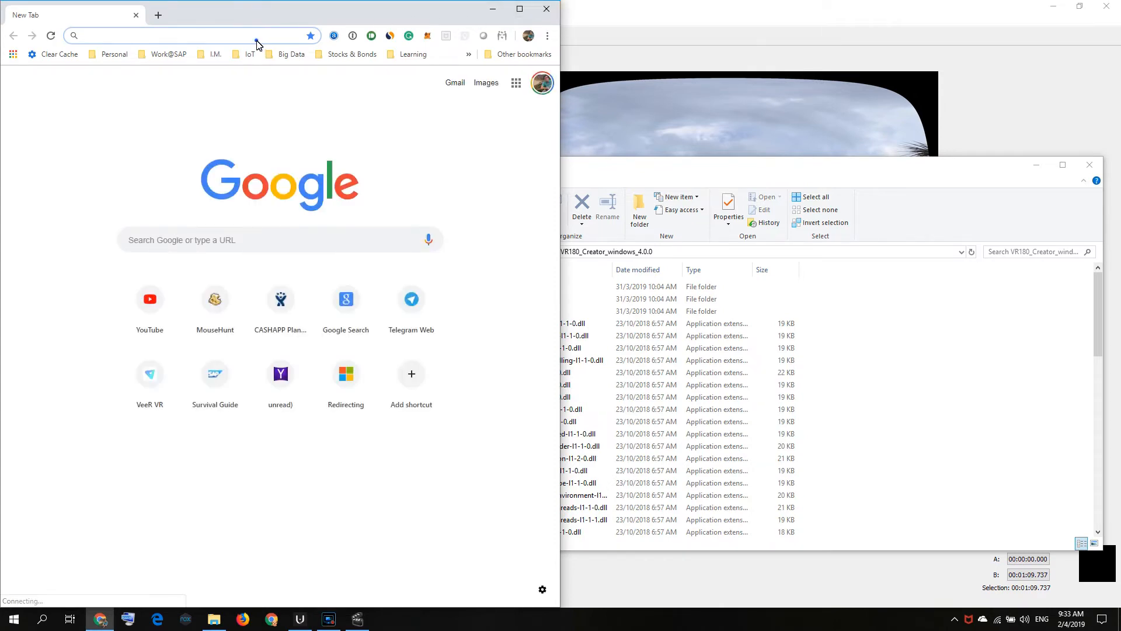
Search Google for 'vr180 creator' and open the 'VR180 Creator - Google VR' result.
{"action": "type", "text": "veer.tv"}
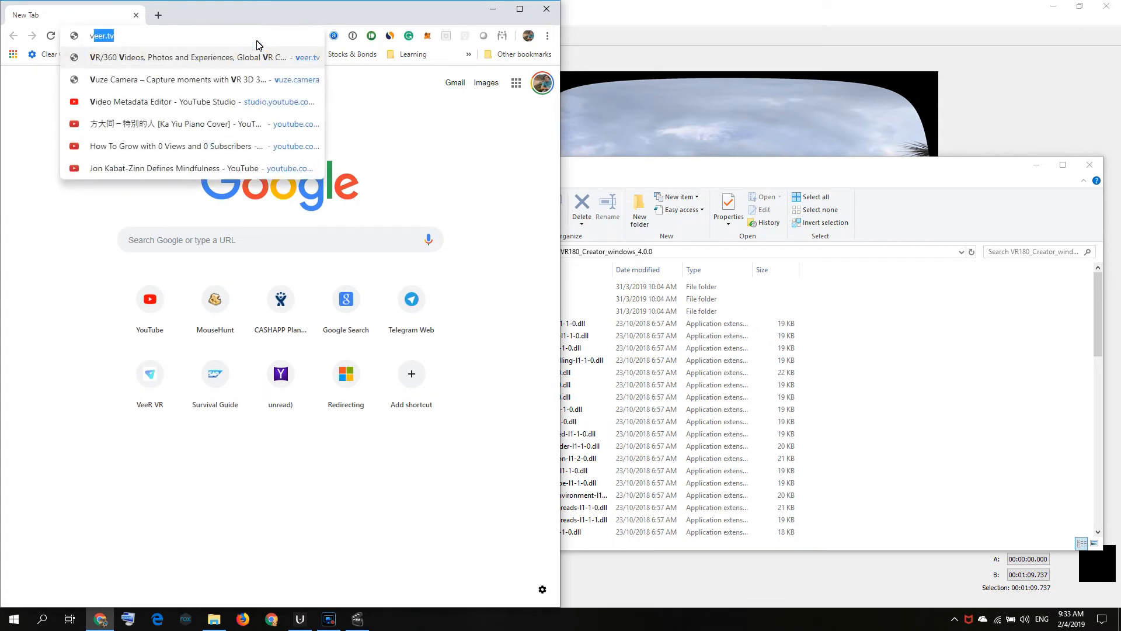
{"action": "type", "text": "vr180 creator"}
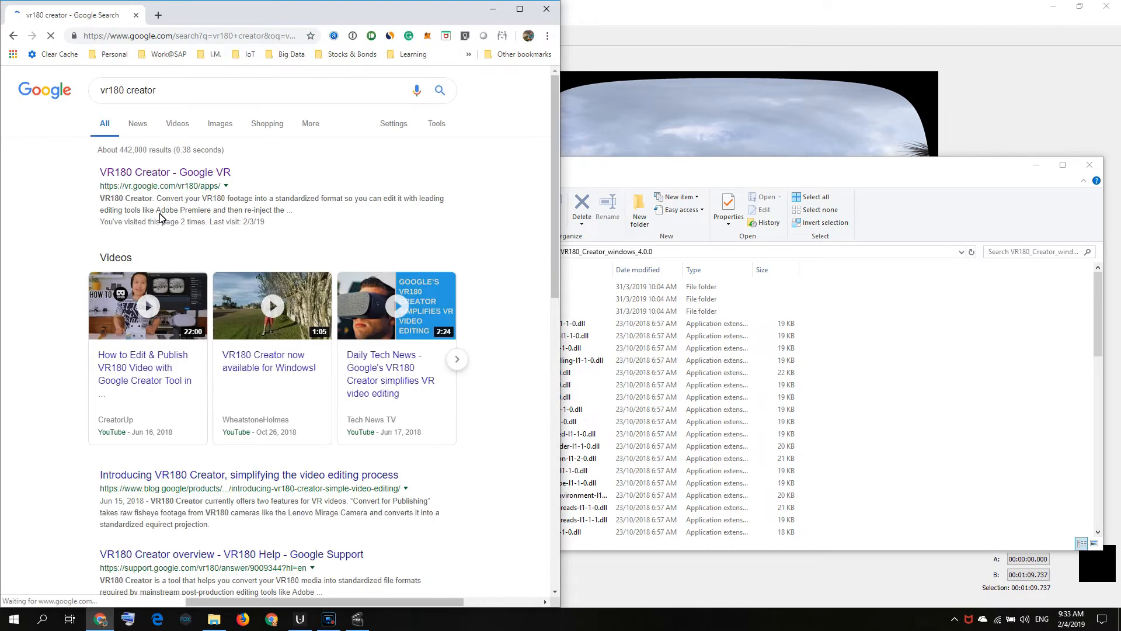
{"action": "left_click", "coordinate": [168, 175]}
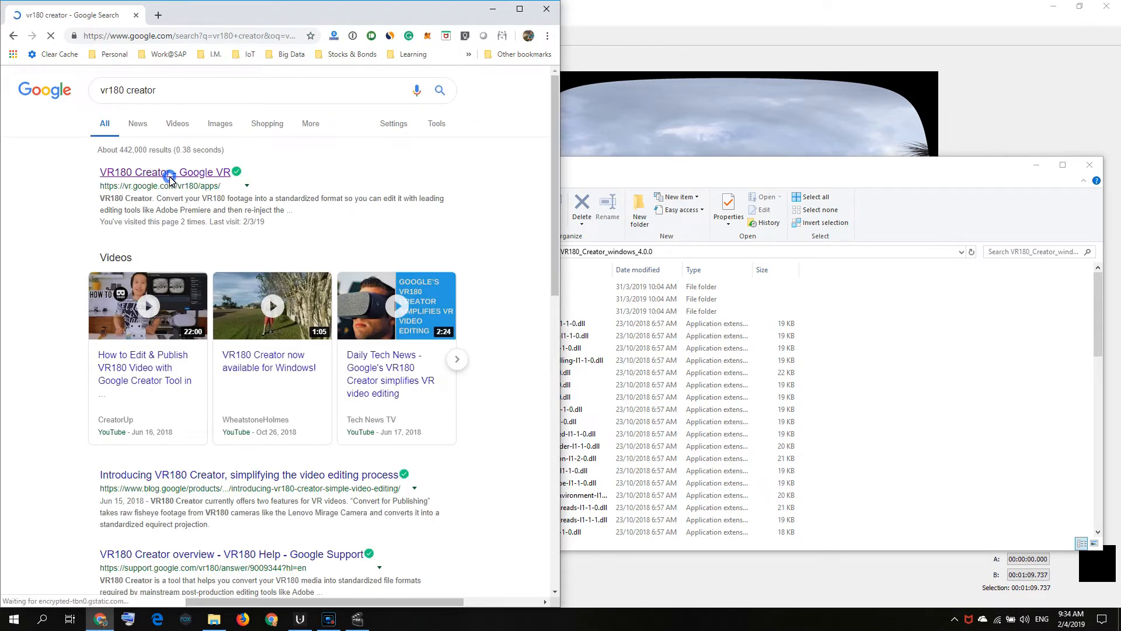
{"action": "left_click", "coordinate": [141, 172]}
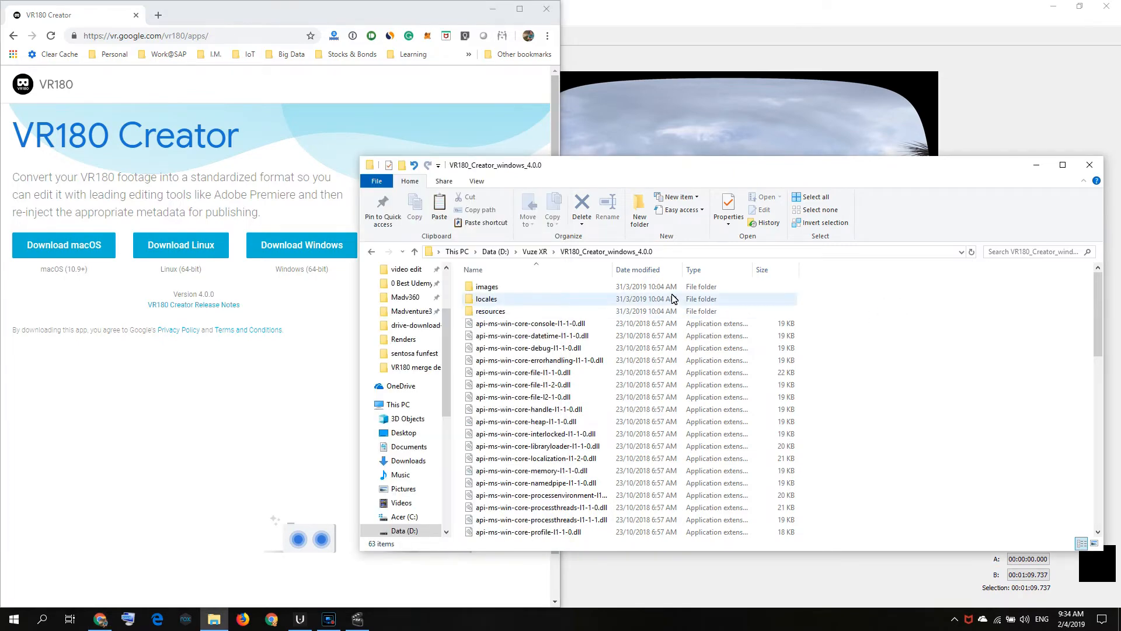
Launch VR180 Creator.exe from the VR180_Creator_windows_4.0.0 folder.
{"action": "scroll", "scroll_direction": "down", "scroll_amount": 3}
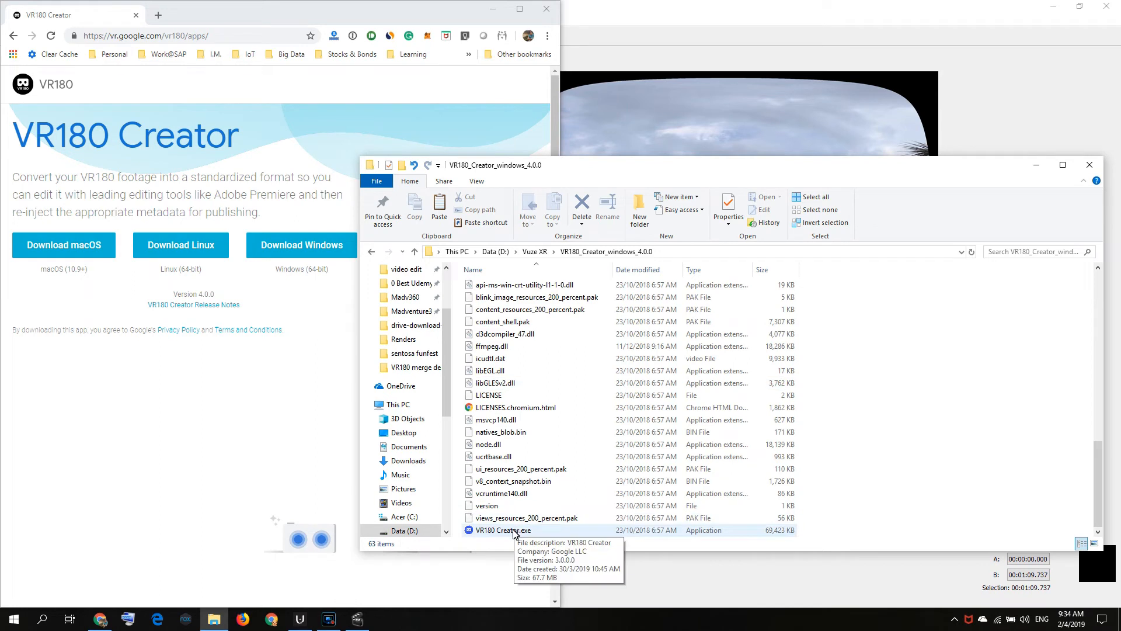
{"action": "left_click", "coordinate": [513, 530]}
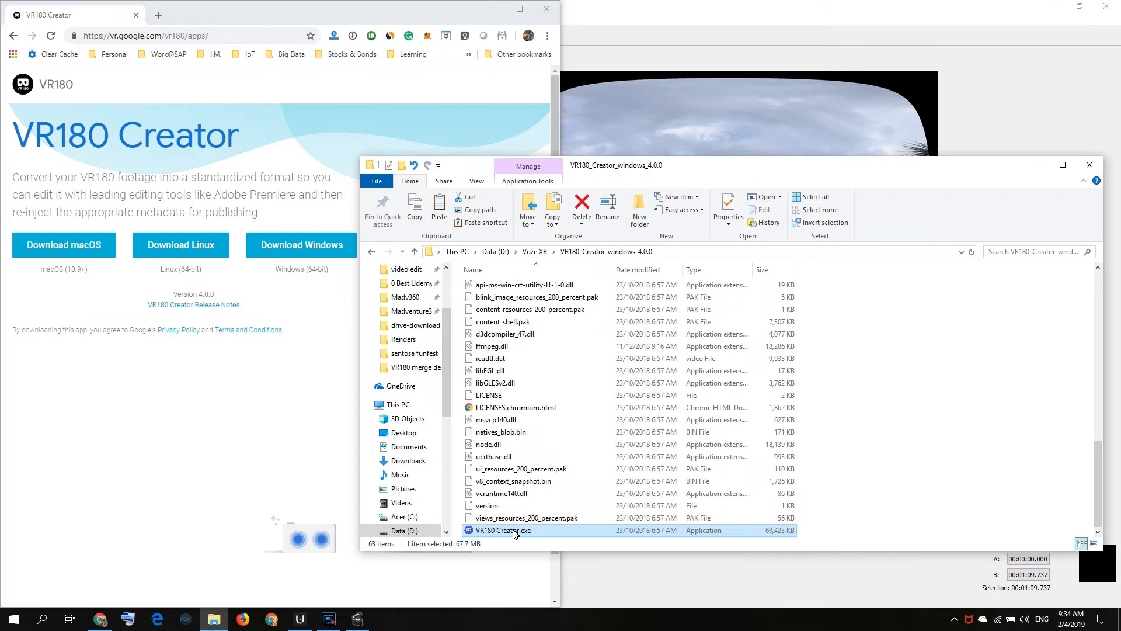
{"action": "double_click", "coordinate": [502, 530]}
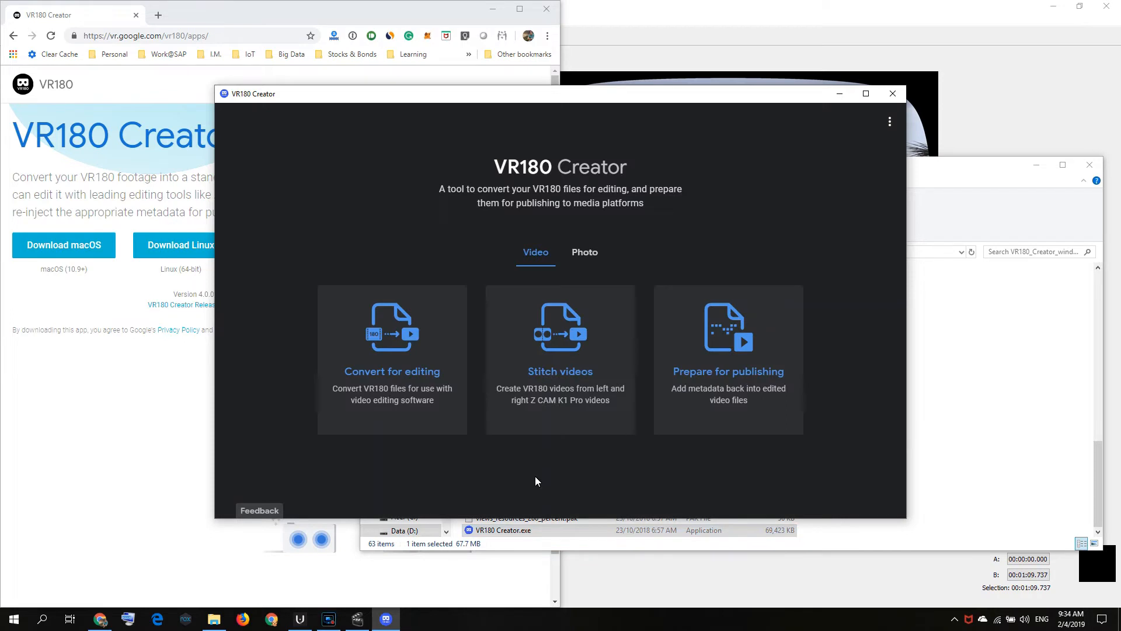
{"action": "mouse_move", "coordinate": [405, 400]}
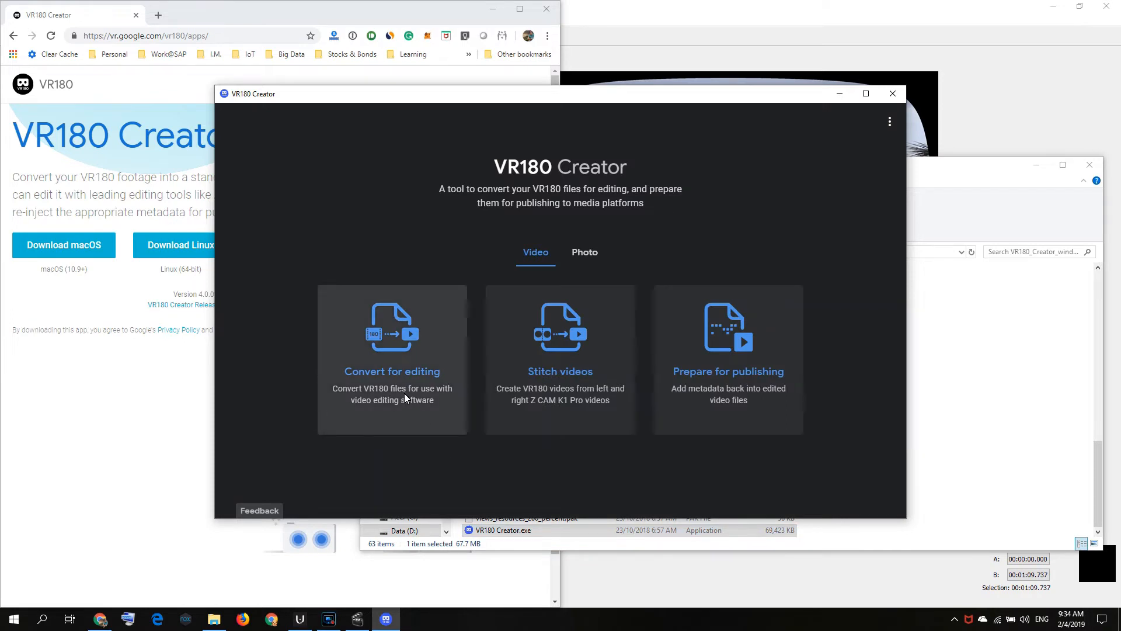
{"action": "mouse_move", "coordinate": [683, 401]}
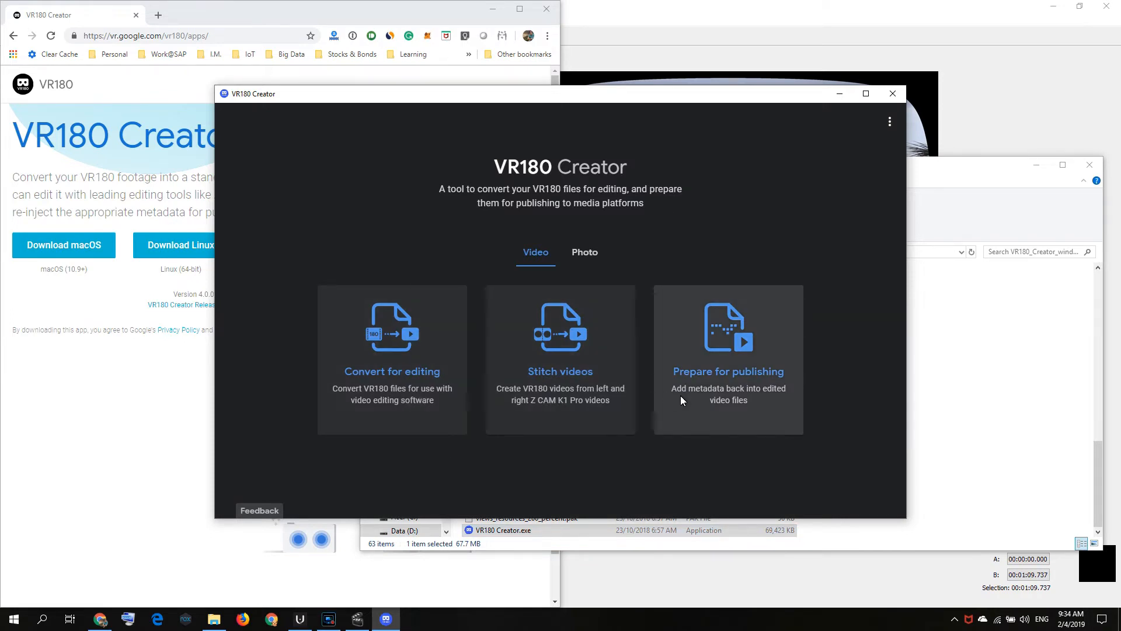
{"action": "mouse_move", "coordinate": [703, 396]}
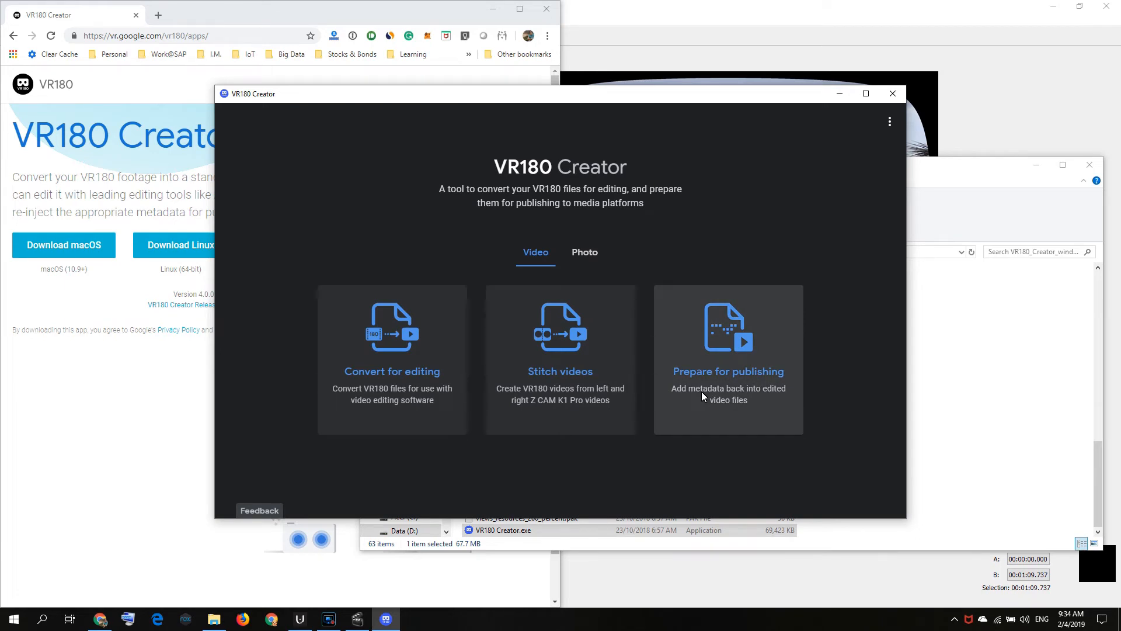
Open VR180 Creator's Prepare for publishing screen for the merged video.
{"action": "left_click", "coordinate": [729, 363]}
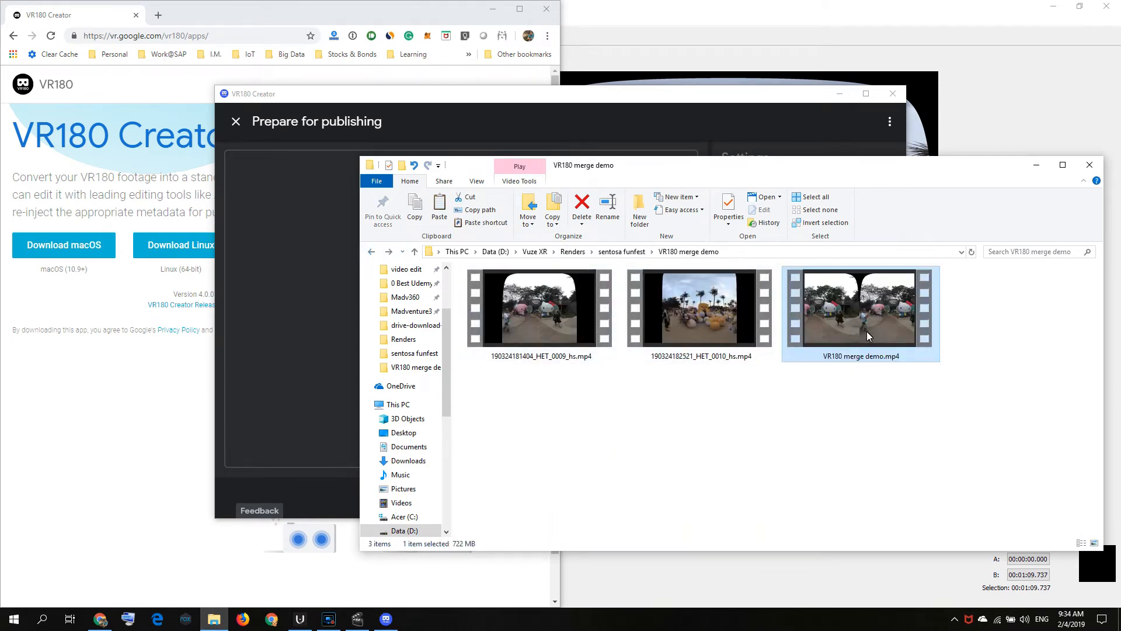
{"action": "mouse_move", "coordinate": [867, 343]}
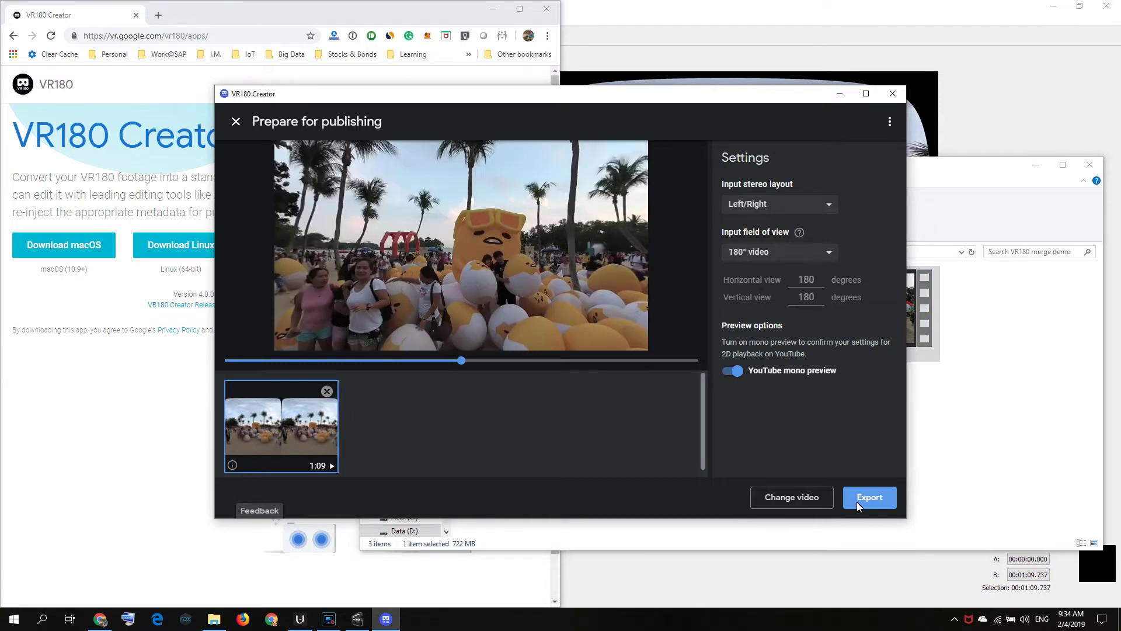
Export the prepared video as VR180 merge demo-injected.mp4 in the original folder.
{"action": "left_click", "coordinate": [870, 498]}
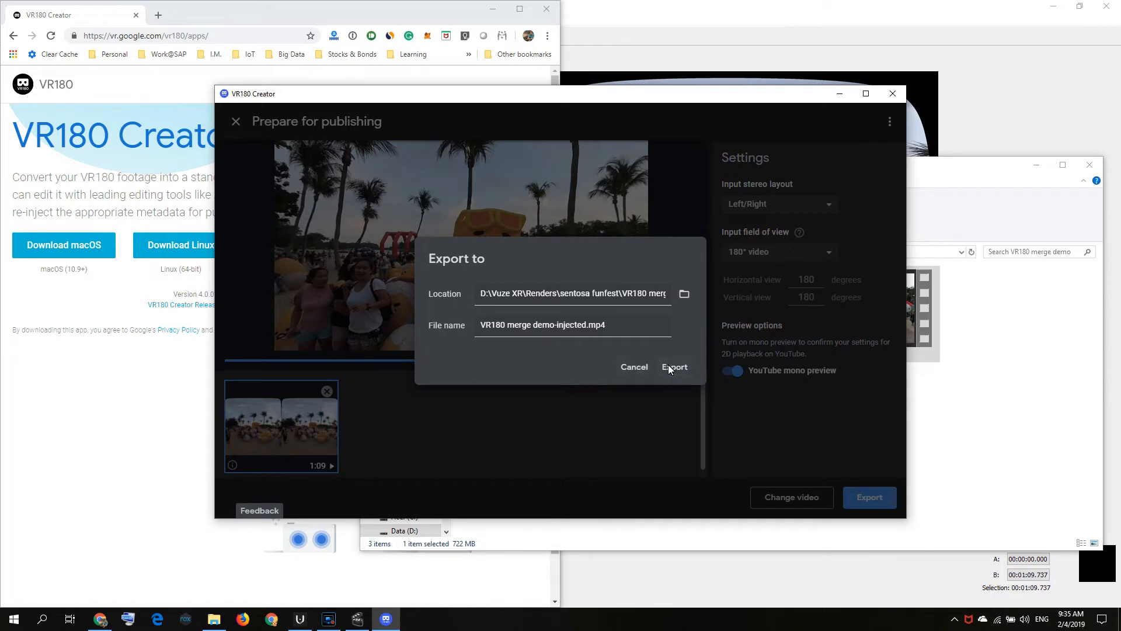
{"action": "left_click", "coordinate": [674, 367]}
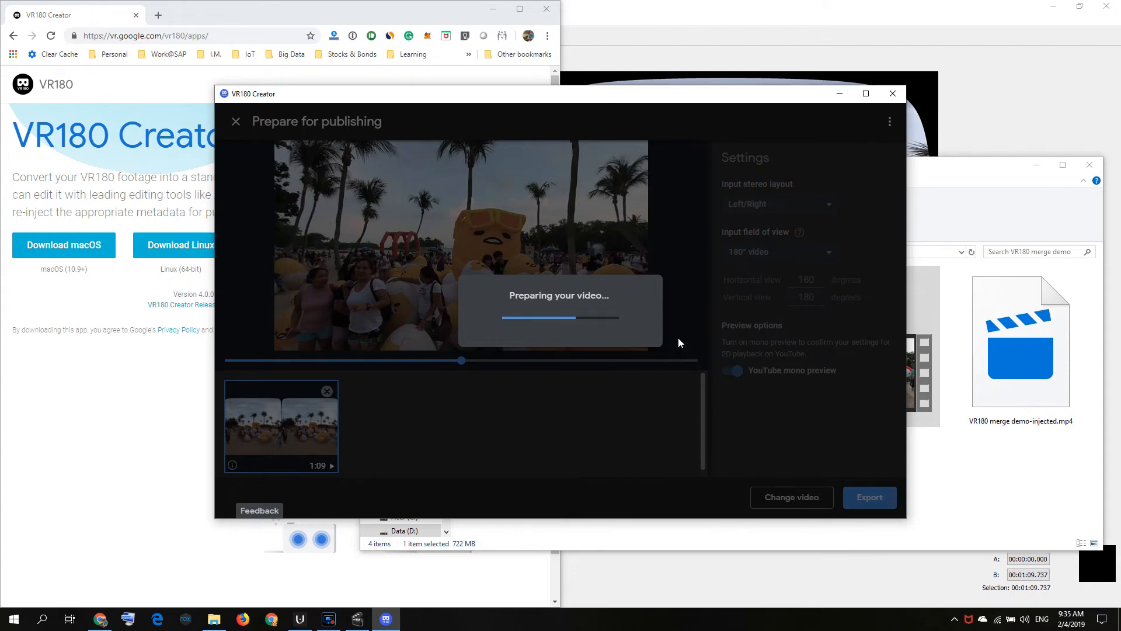
{"action": "mouse_move", "coordinate": [696, 321]}
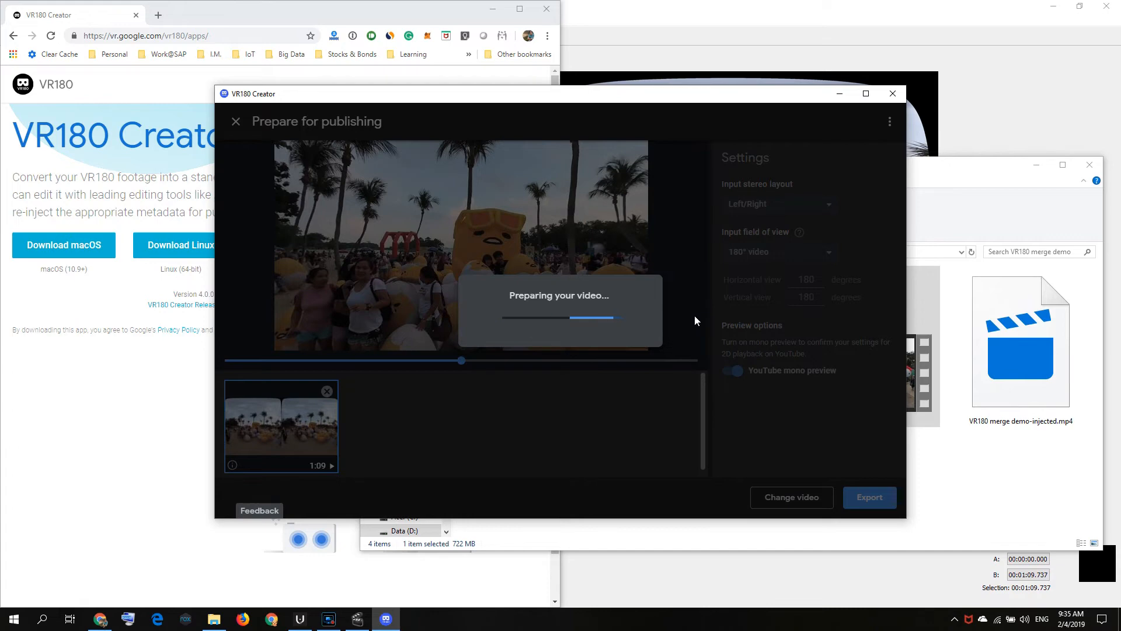
{"action": "mouse_move", "coordinate": [733, 242]}
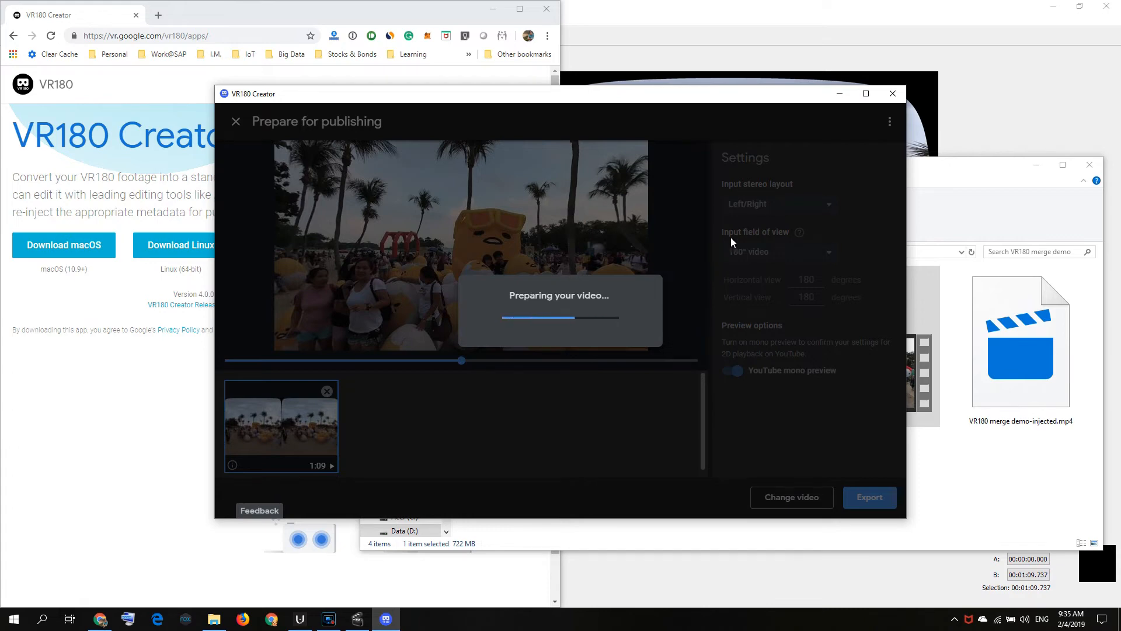
{"action": "mouse_move", "coordinate": [751, 218]}
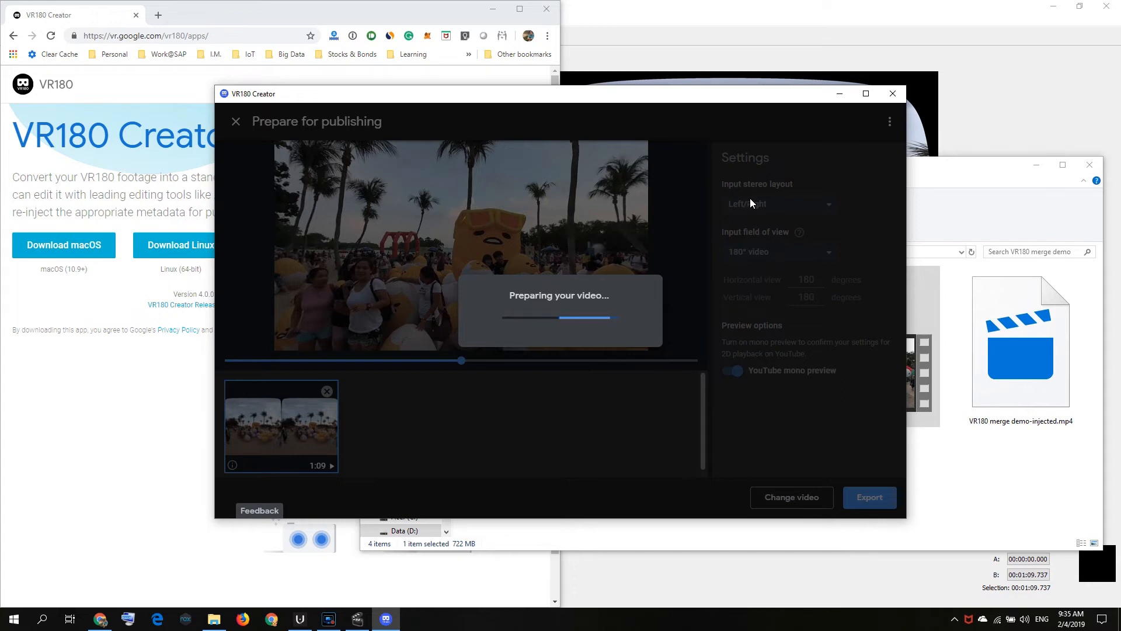
{"action": "mouse_move", "coordinate": [743, 203]}
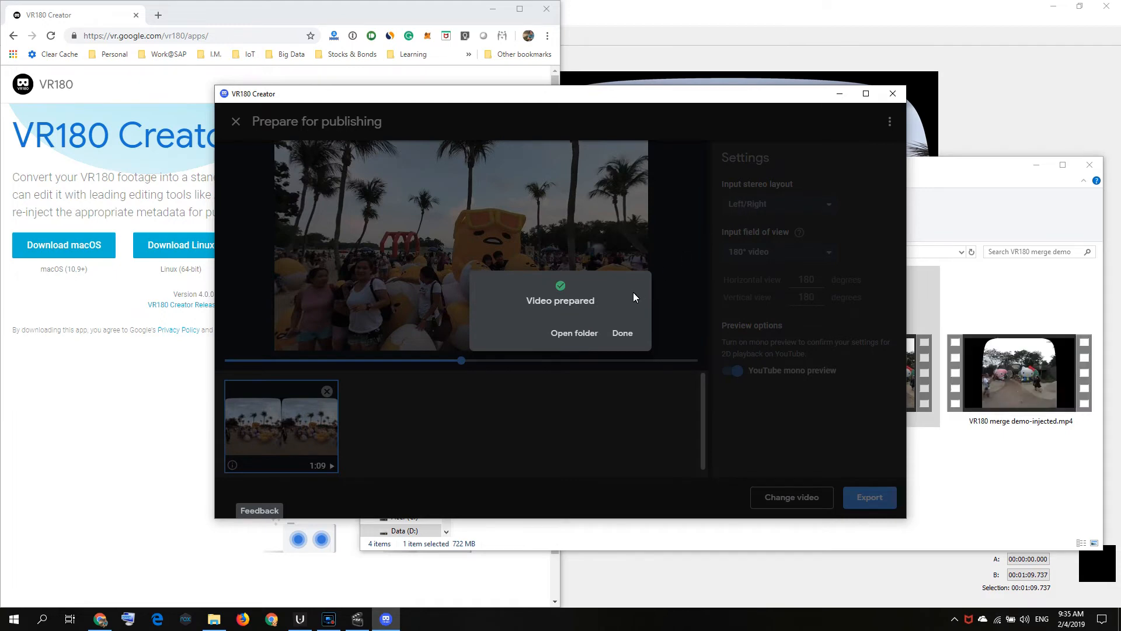
Dismiss the finished export notice and close VR180 Creator.
{"action": "left_click", "coordinate": [622, 333]}
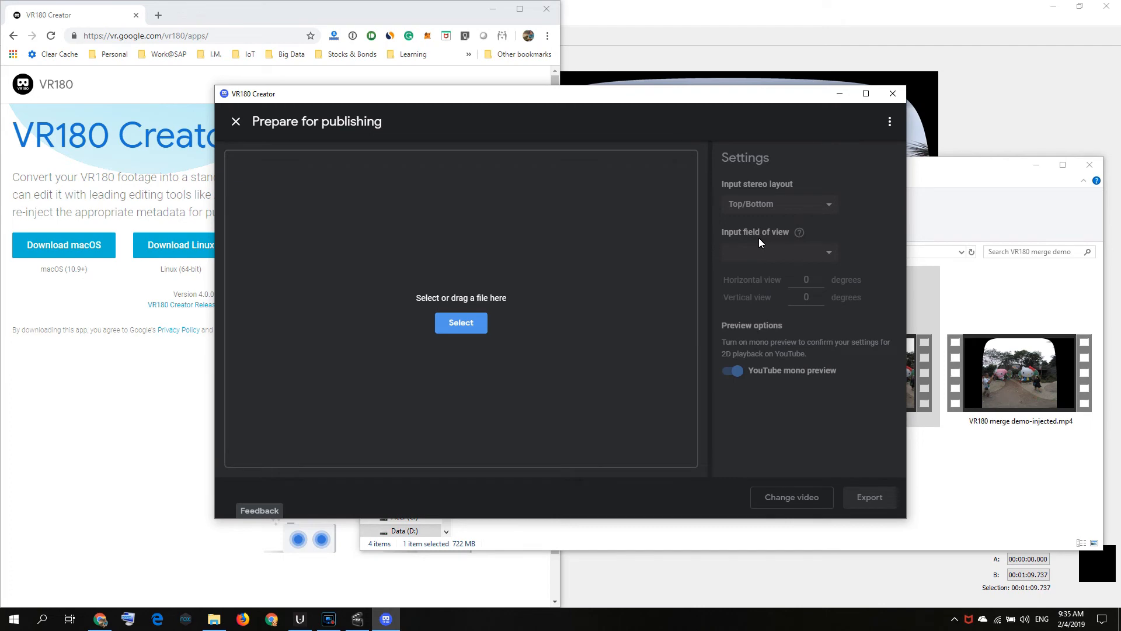
{"action": "mouse_move", "coordinate": [925, 465]}
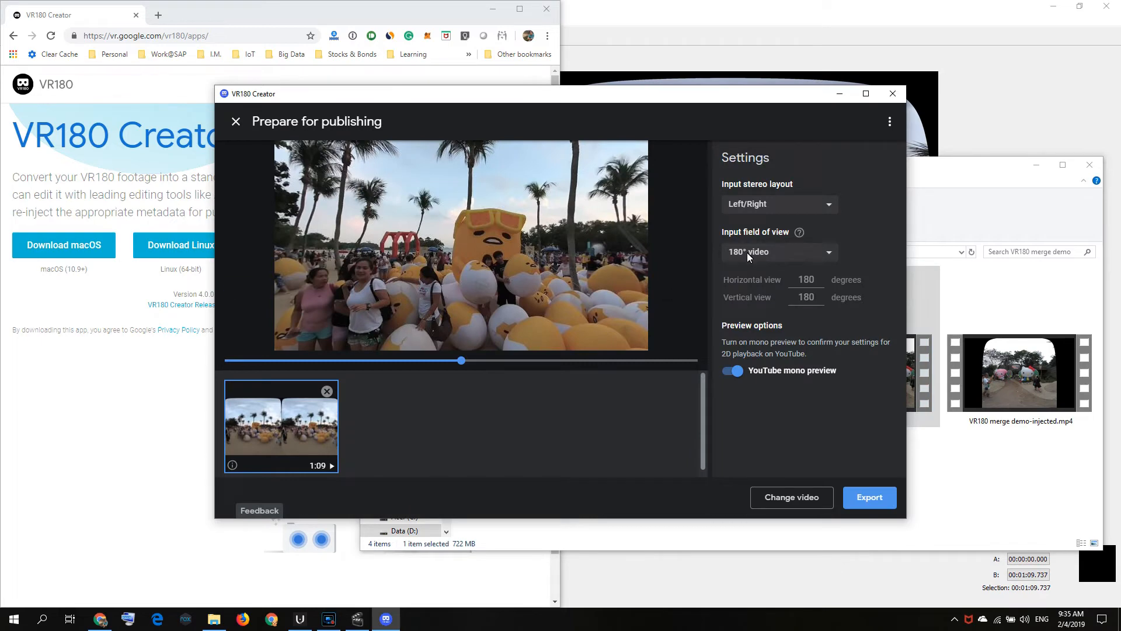
{"action": "mouse_move", "coordinate": [742, 272]}
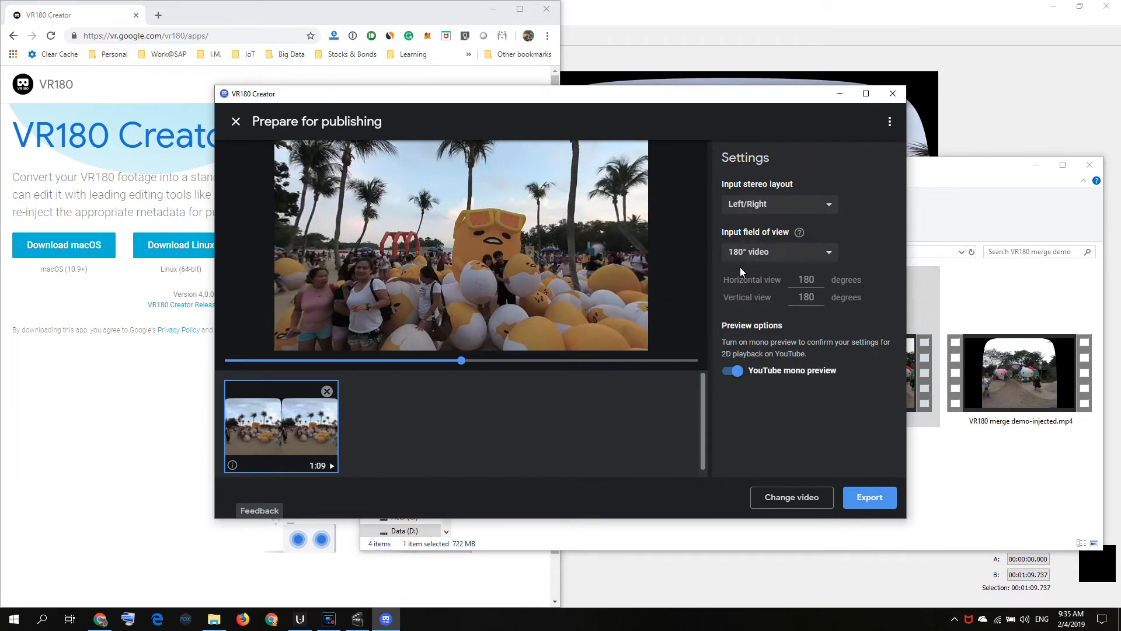
{"action": "mouse_move", "coordinate": [802, 354]}
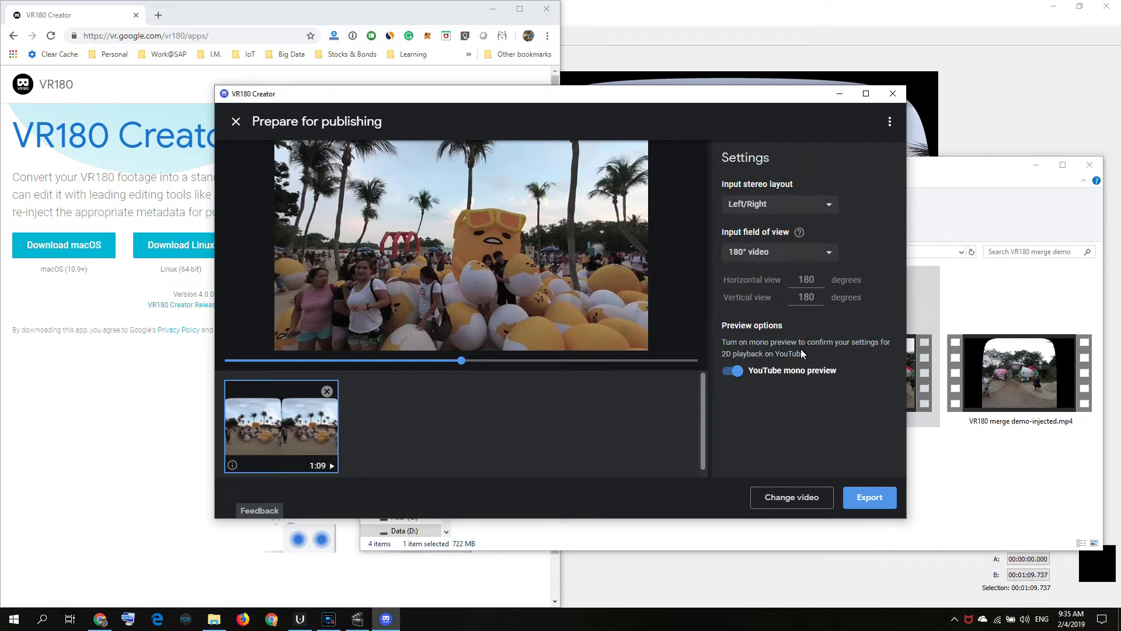
{"action": "mouse_move", "coordinate": [853, 437]}
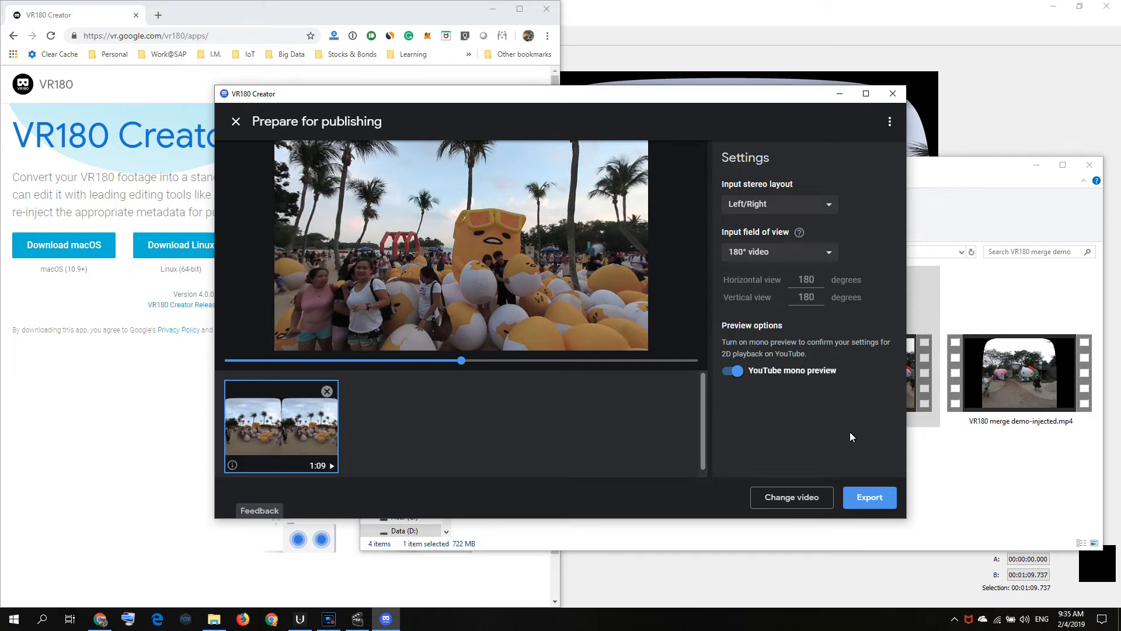
{"action": "mouse_move", "coordinate": [893, 98]}
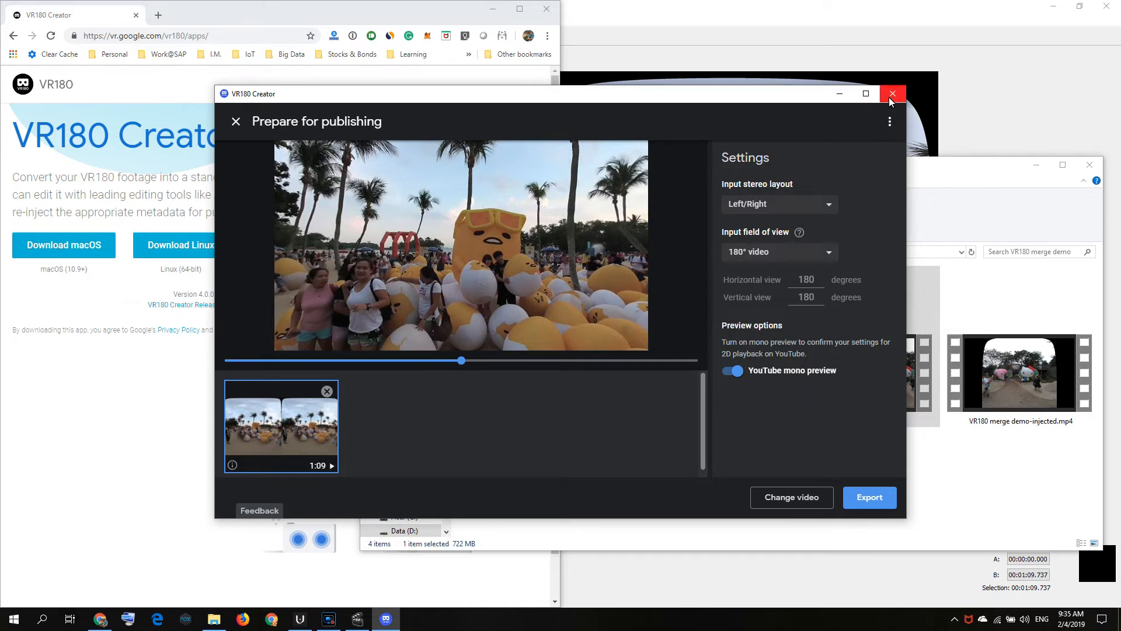
{"action": "mouse_move", "coordinate": [892, 100]}
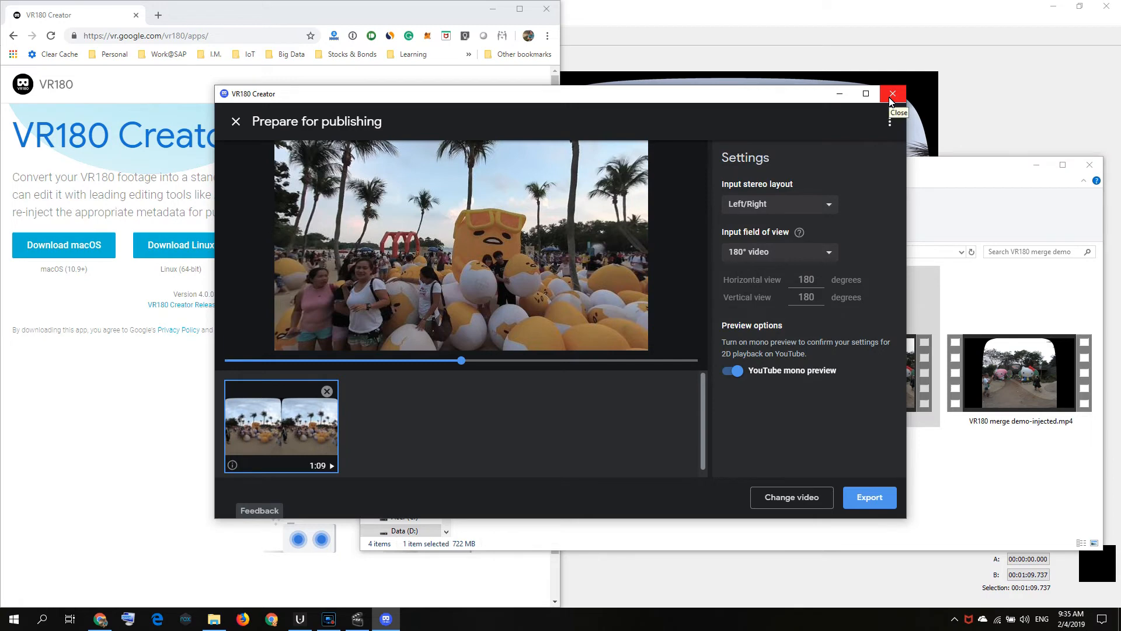
{"action": "left_click", "coordinate": [893, 94]}
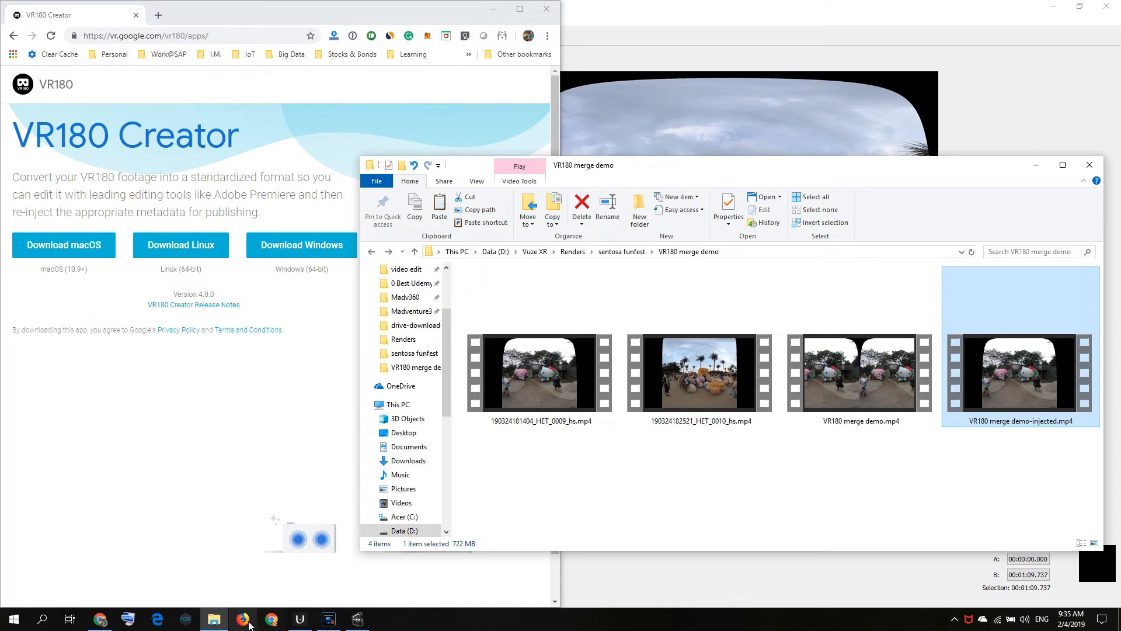
In Chrome, upload VR180 merge demo-injected.mp4 through YouTube's upload page.
{"action": "left_click", "coordinate": [301, 245]}
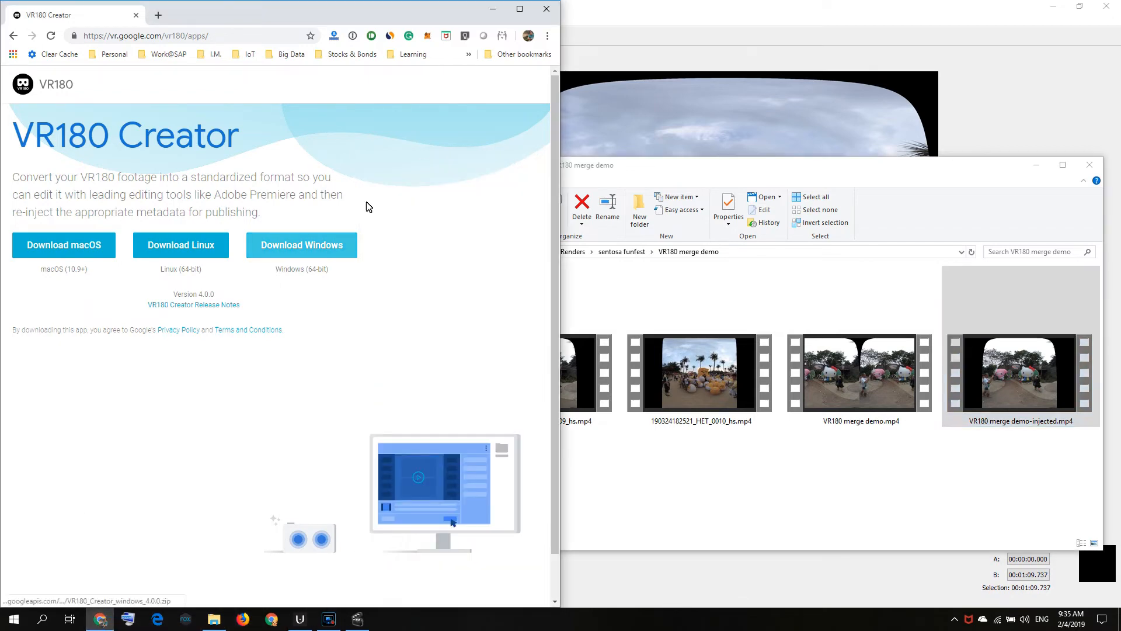
{"action": "mouse_move", "coordinate": [529, 36]}
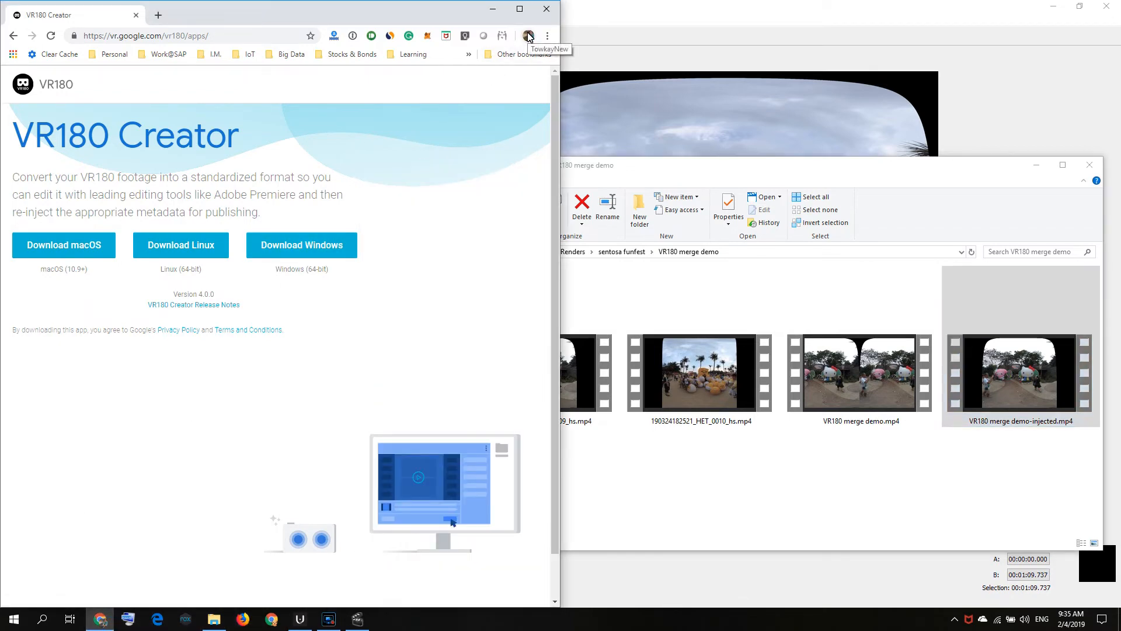
{"action": "left_click", "coordinate": [1002, 389]}
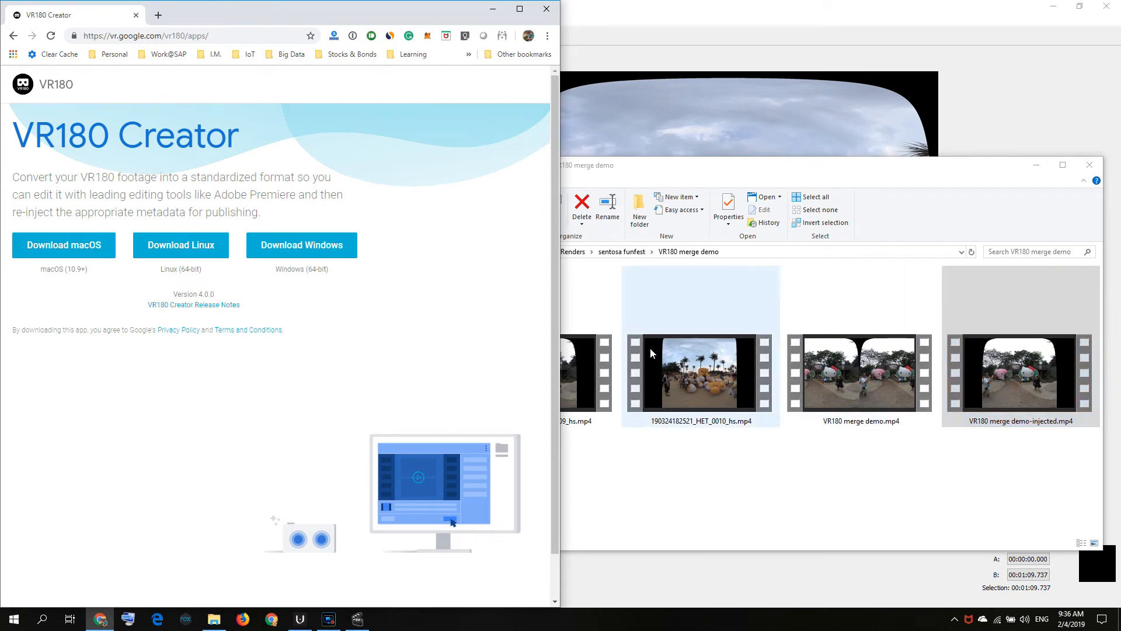
{"action": "left_click", "coordinate": [187, 35]}
{"action": "type", "text": "https://www.youtube.com"}
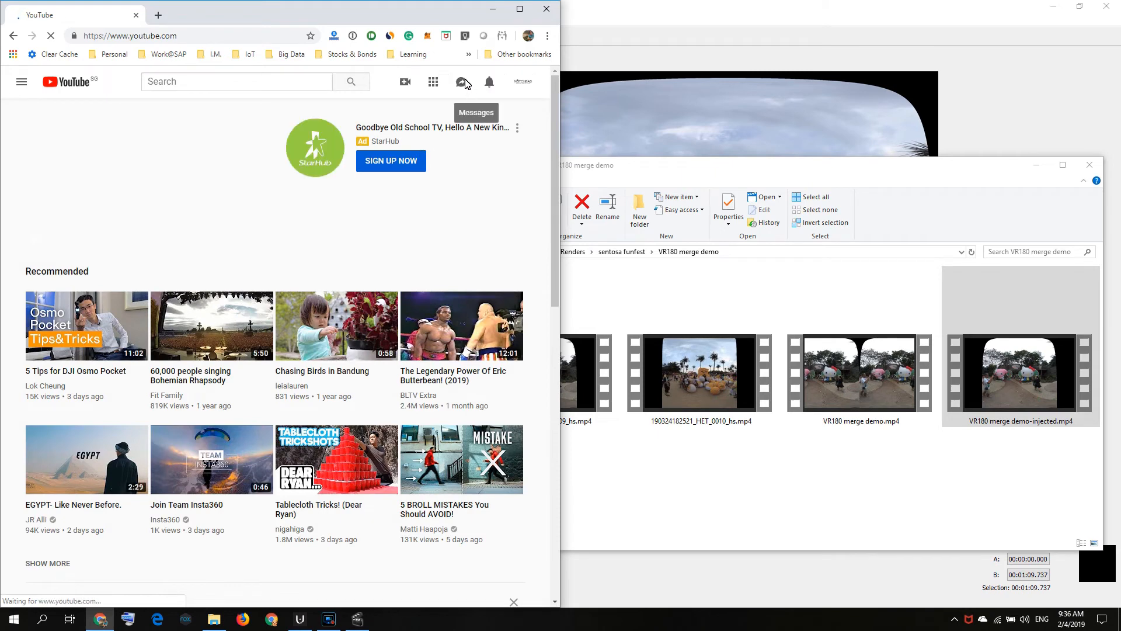
{"action": "left_click", "coordinate": [405, 82]}
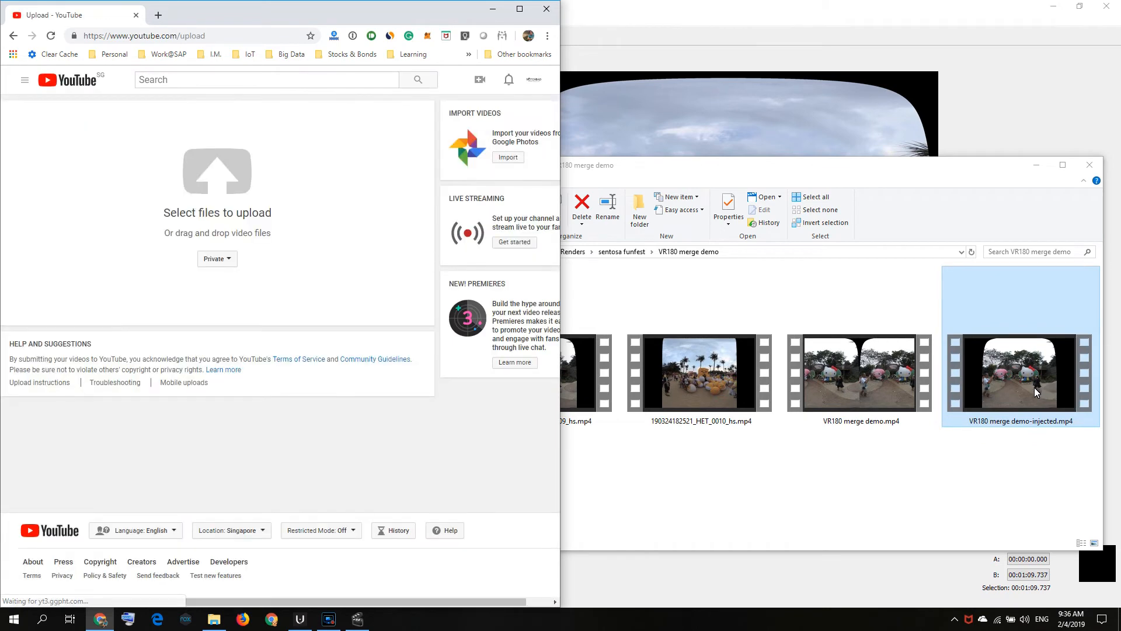
{"action": "left_click_drag", "start_coordinate": [1020, 373], "coordinate": [251, 243]}
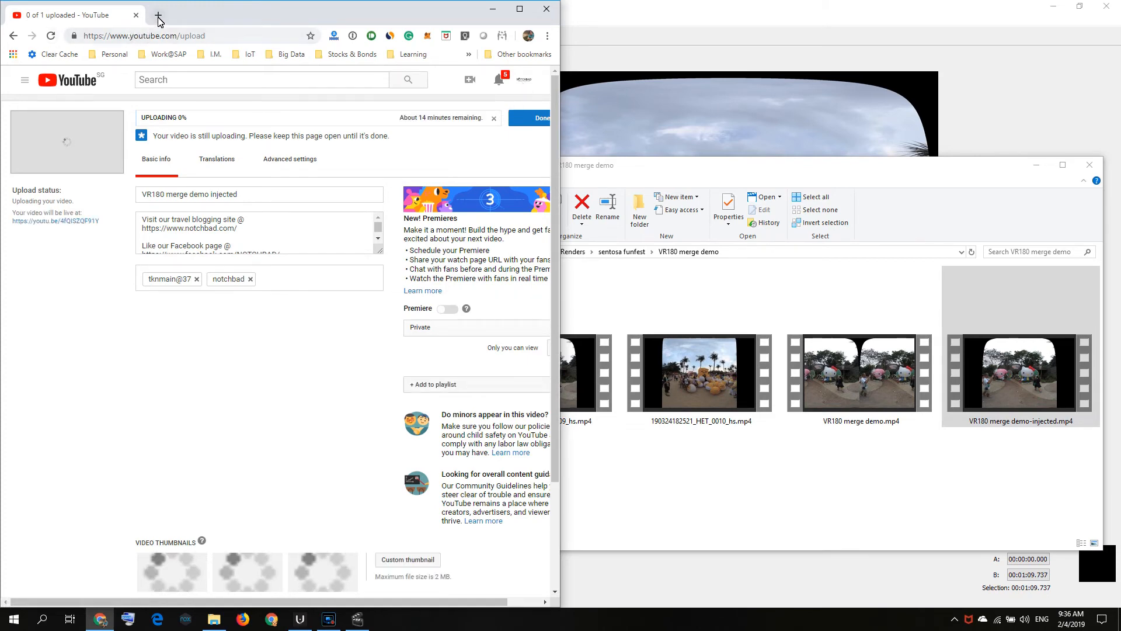
{"action": "type", "text": "wwww"}
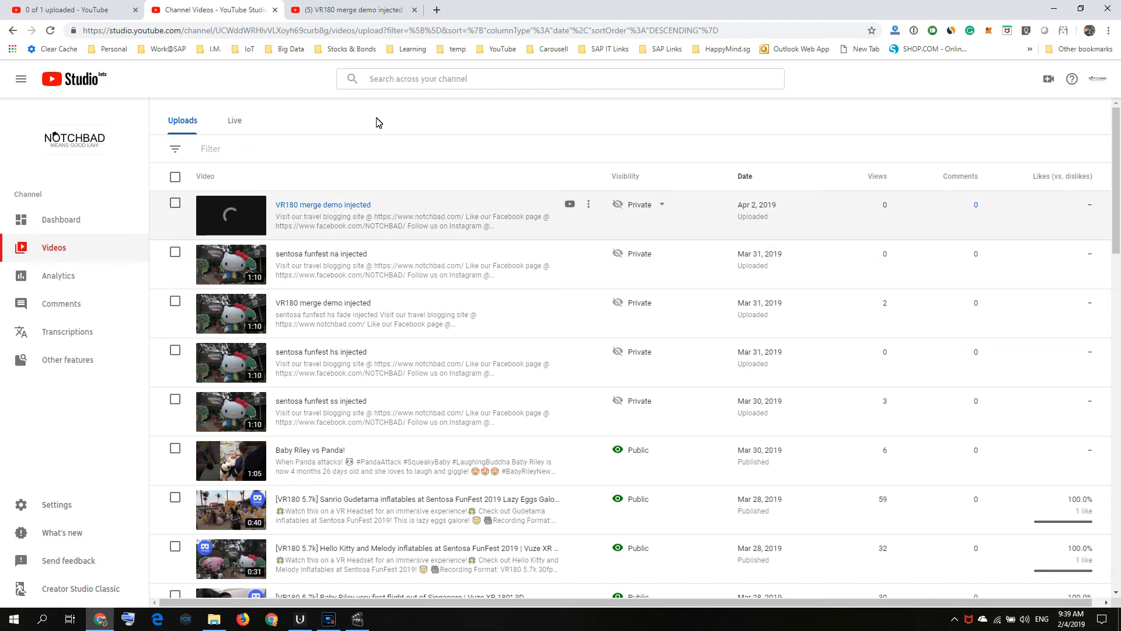
{"action": "mouse_move", "coordinate": [355, 16]}
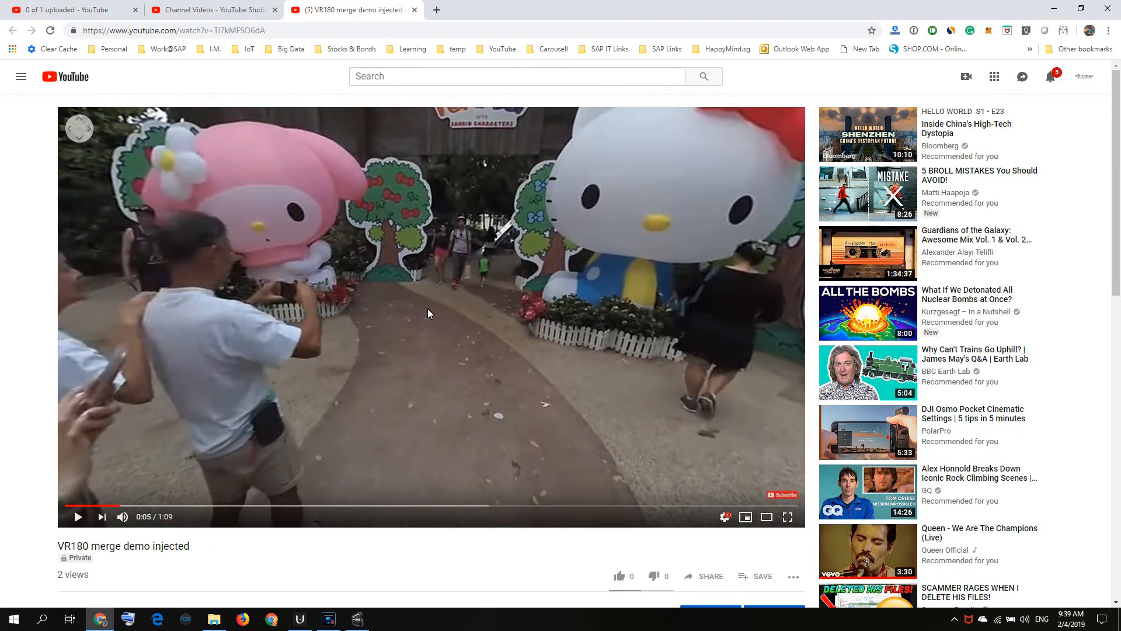
{"action": "mouse_move", "coordinate": [405, 509]}
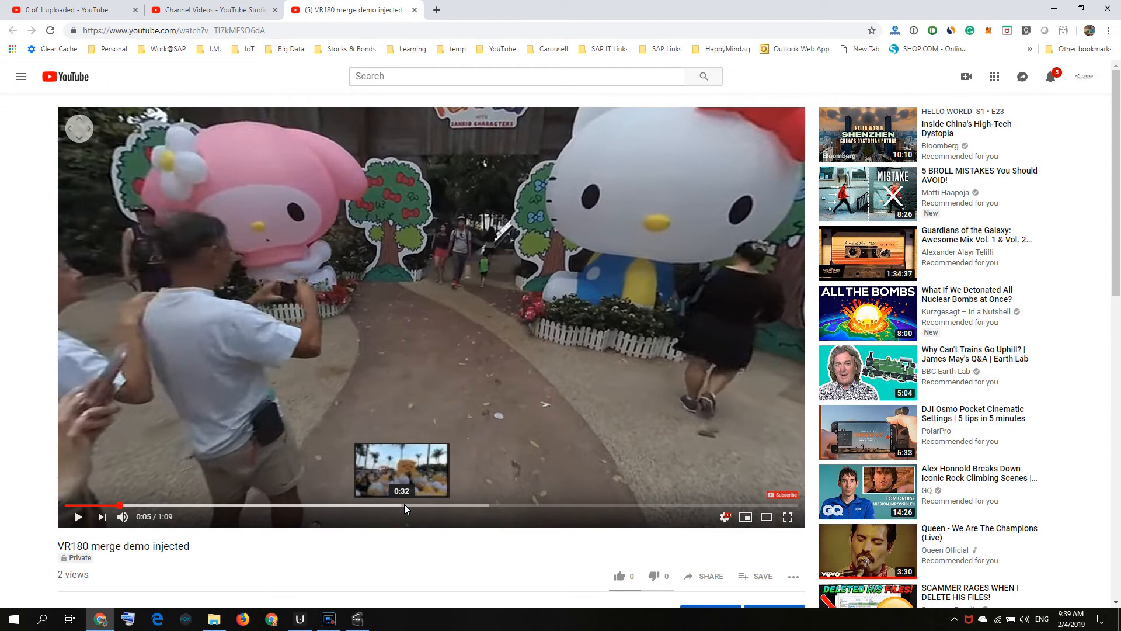
Scrub the injected video to several points, ending near 0:22, then return to Studio uploads.
{"action": "left_click", "coordinate": [407, 506]}
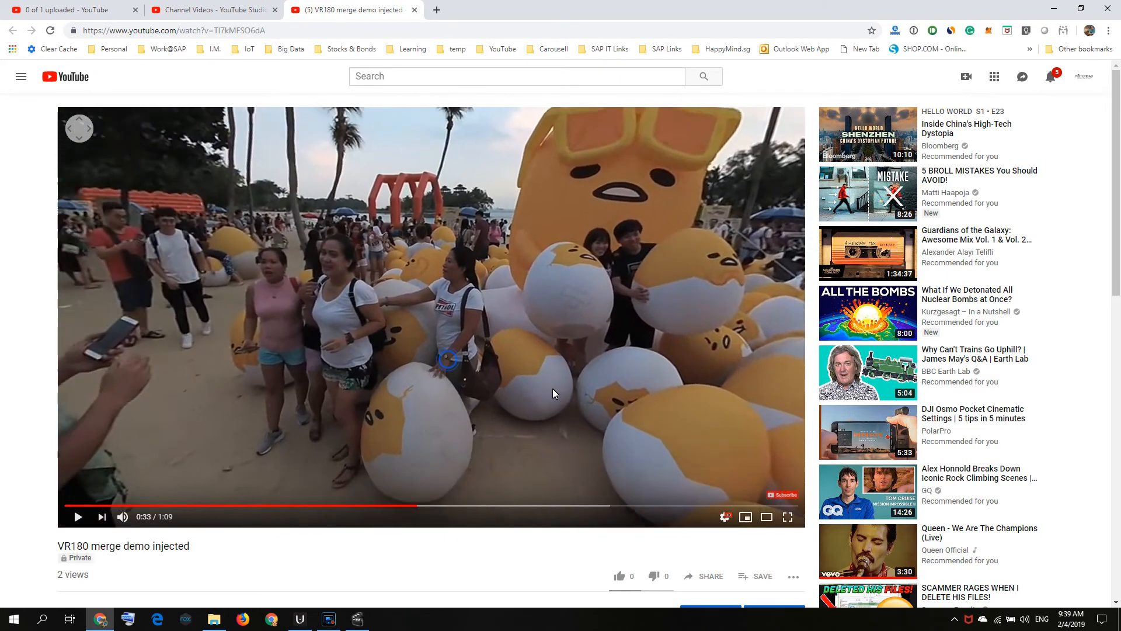
{"action": "mouse_move", "coordinate": [285, 526]}
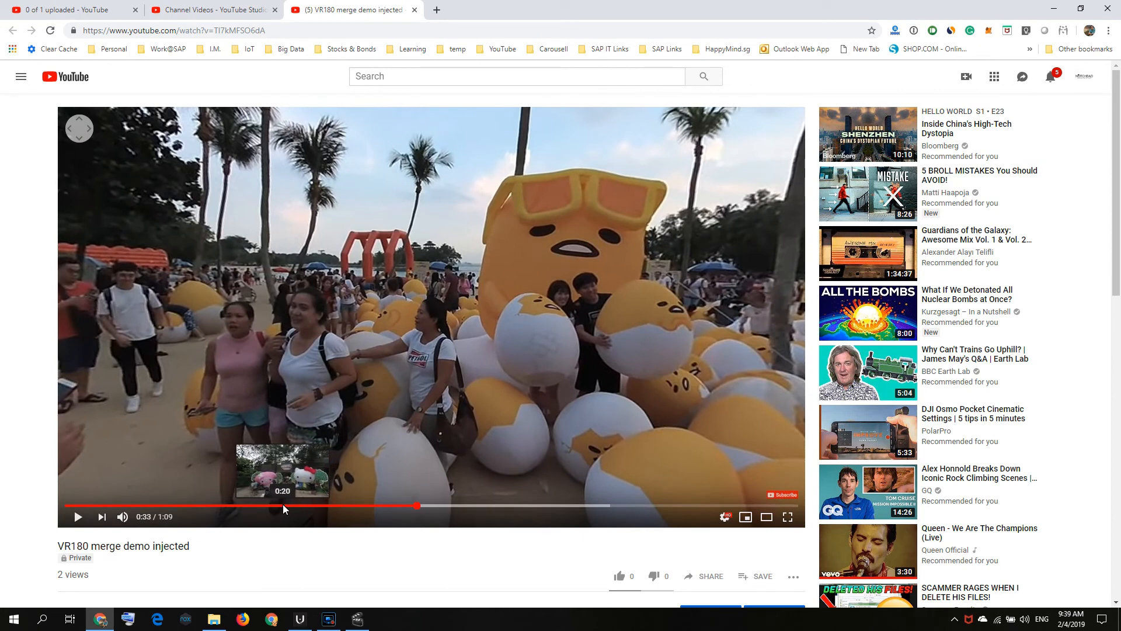
{"action": "left_click", "coordinate": [496, 506]}
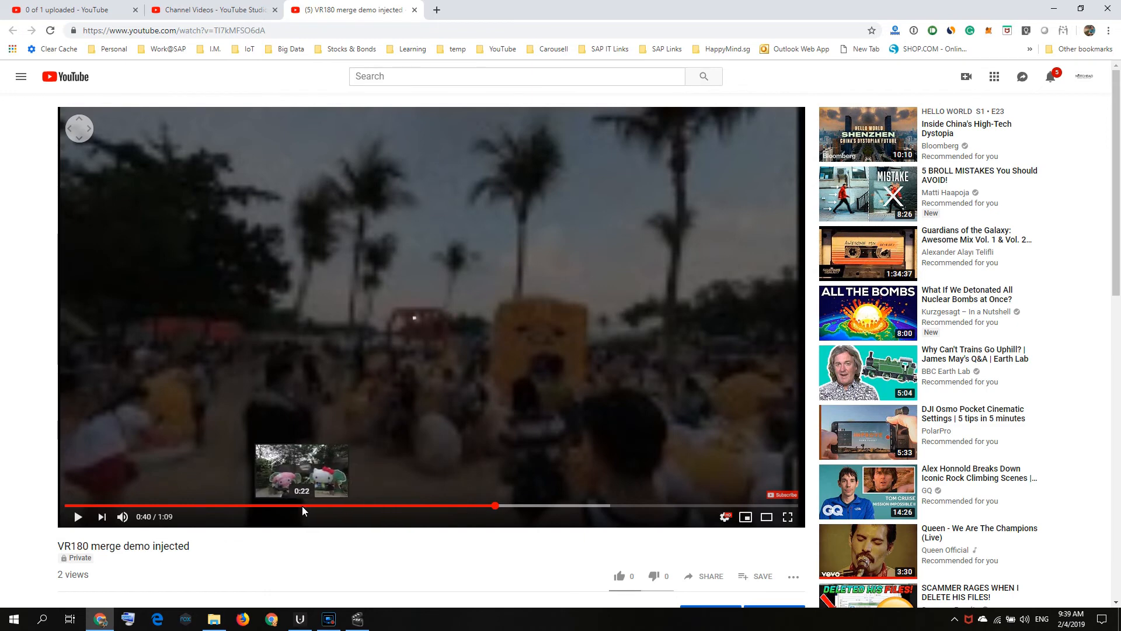
{"action": "left_click", "coordinate": [302, 505]}
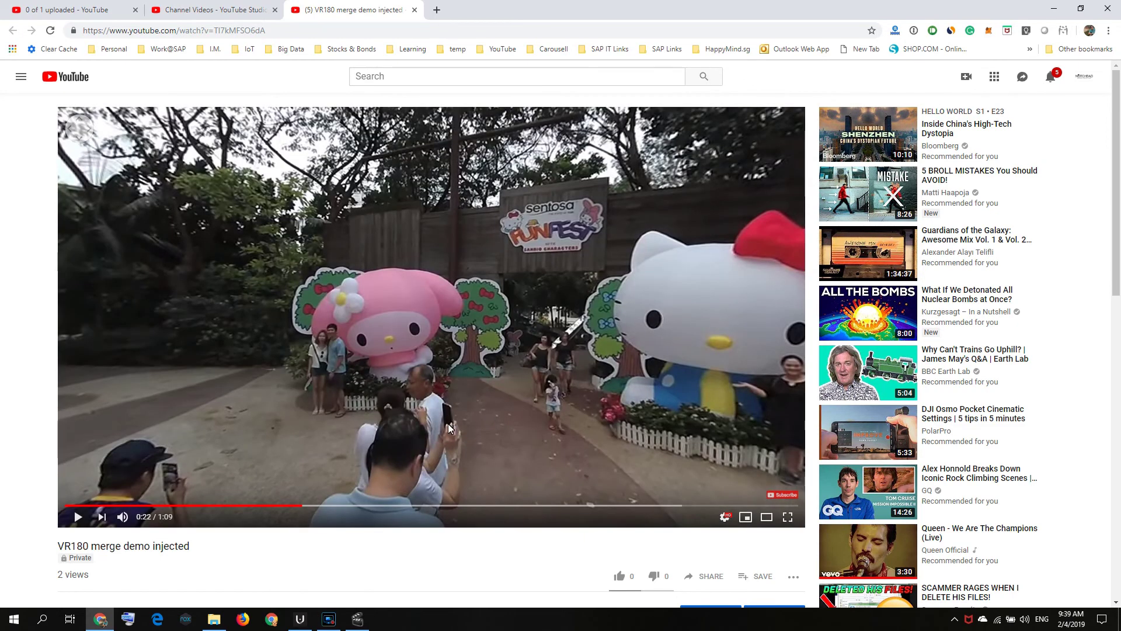
{"action": "mouse_move", "coordinate": [306, 157]}
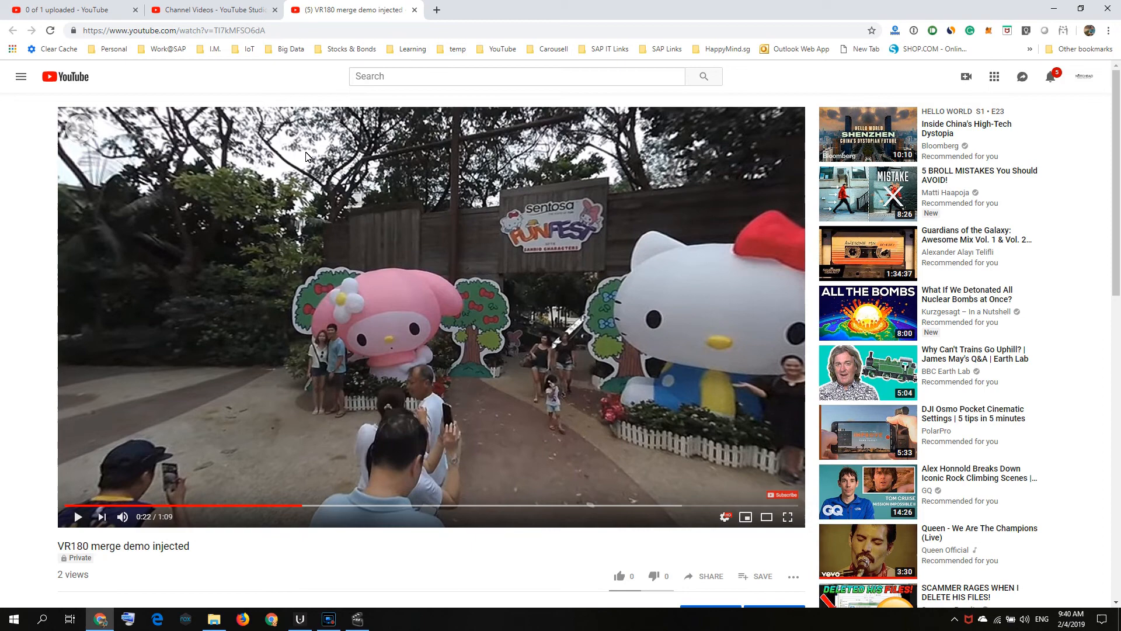
{"action": "mouse_move", "coordinate": [232, 20]}
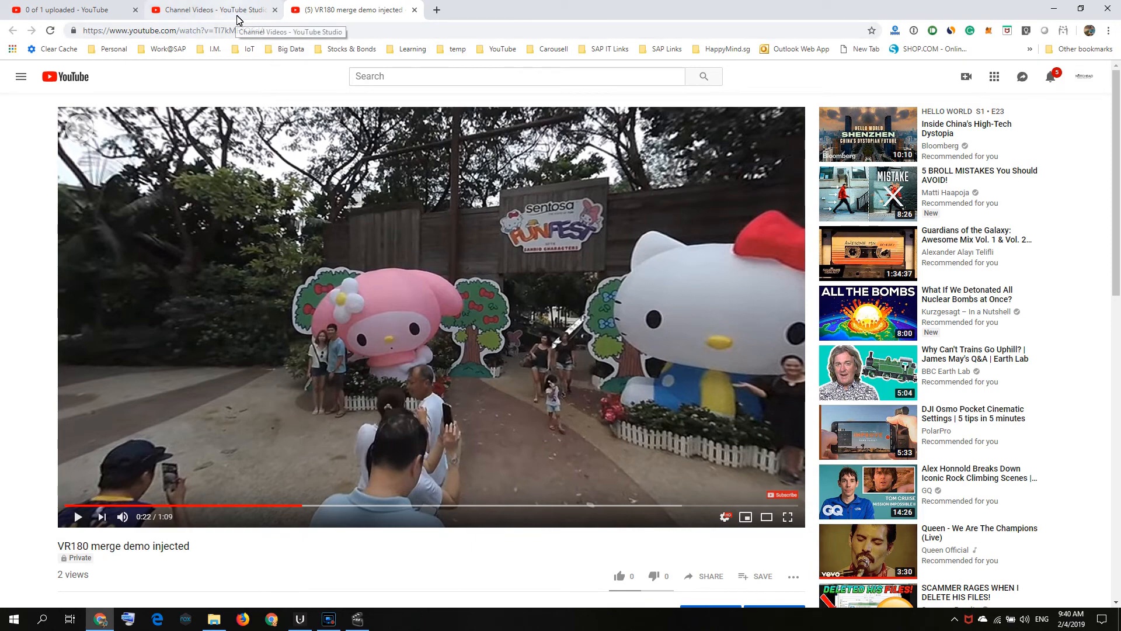
{"action": "left_click", "coordinate": [214, 10]}
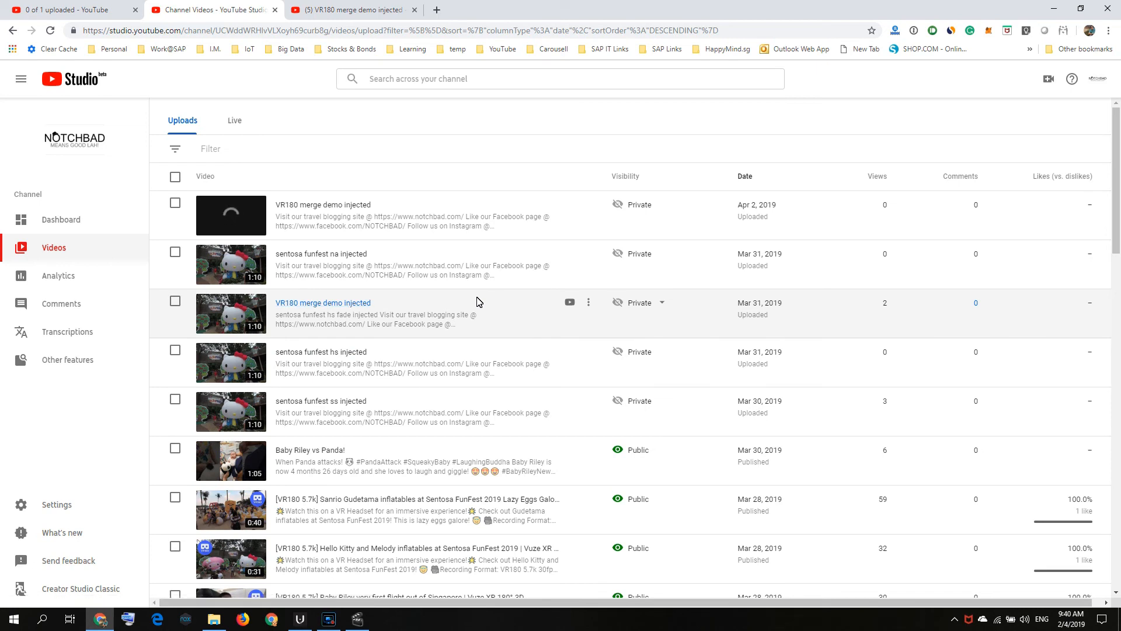
{"action": "mouse_move", "coordinate": [510, 274]}
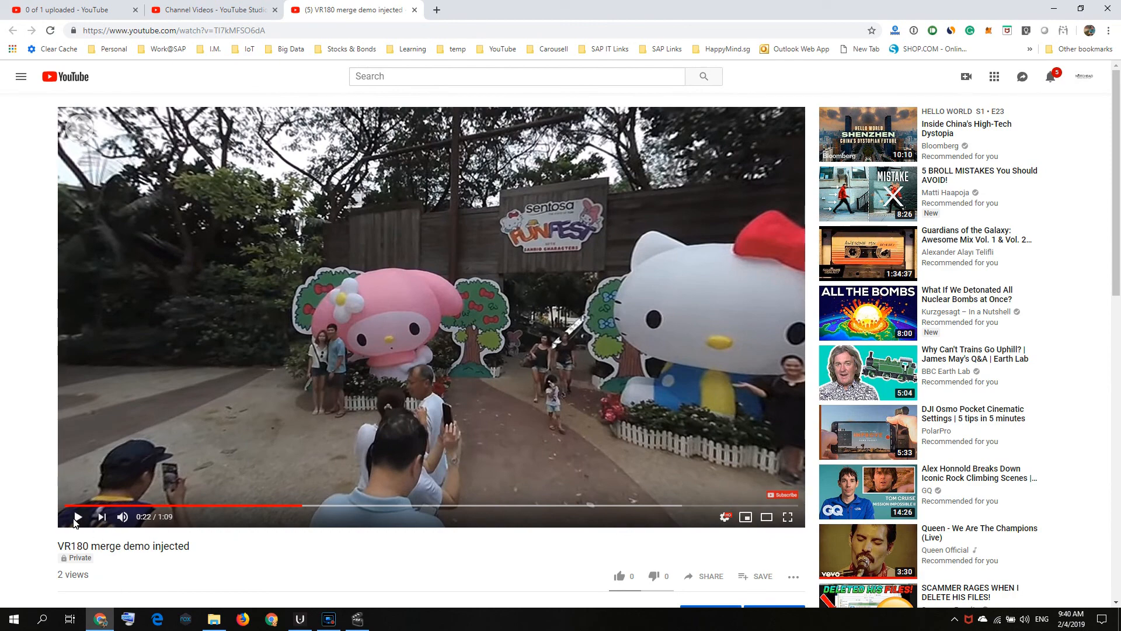
{"action": "mouse_move", "coordinate": [373, 510]}
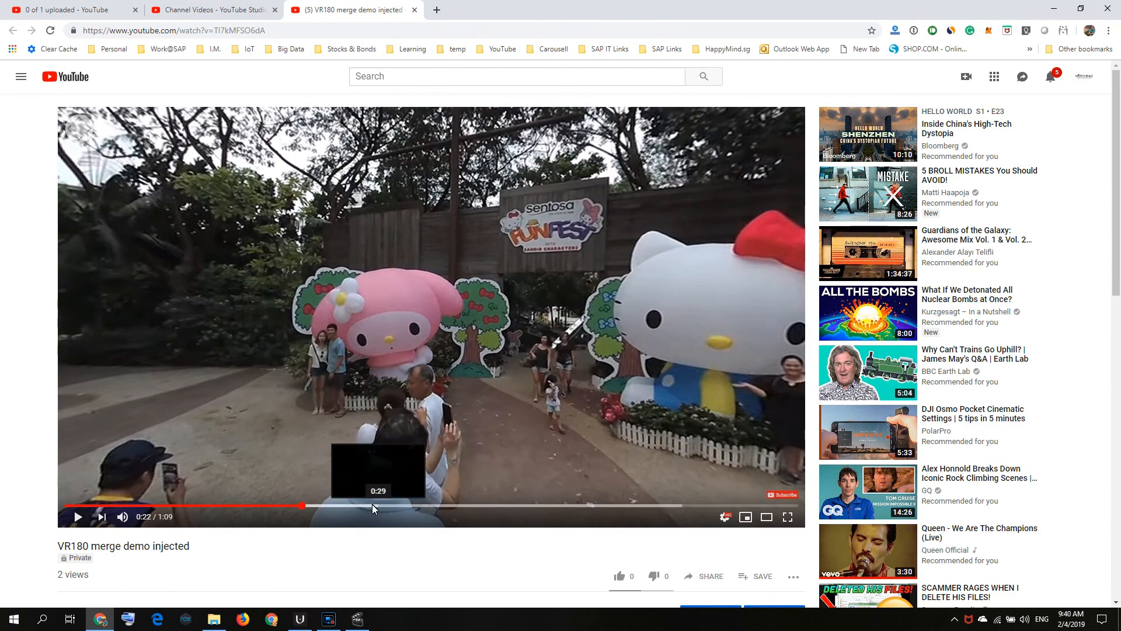
Play the VR180 video from about 0:29, pause it, and switch to Avidemux.
{"action": "left_click", "coordinate": [372, 506]}
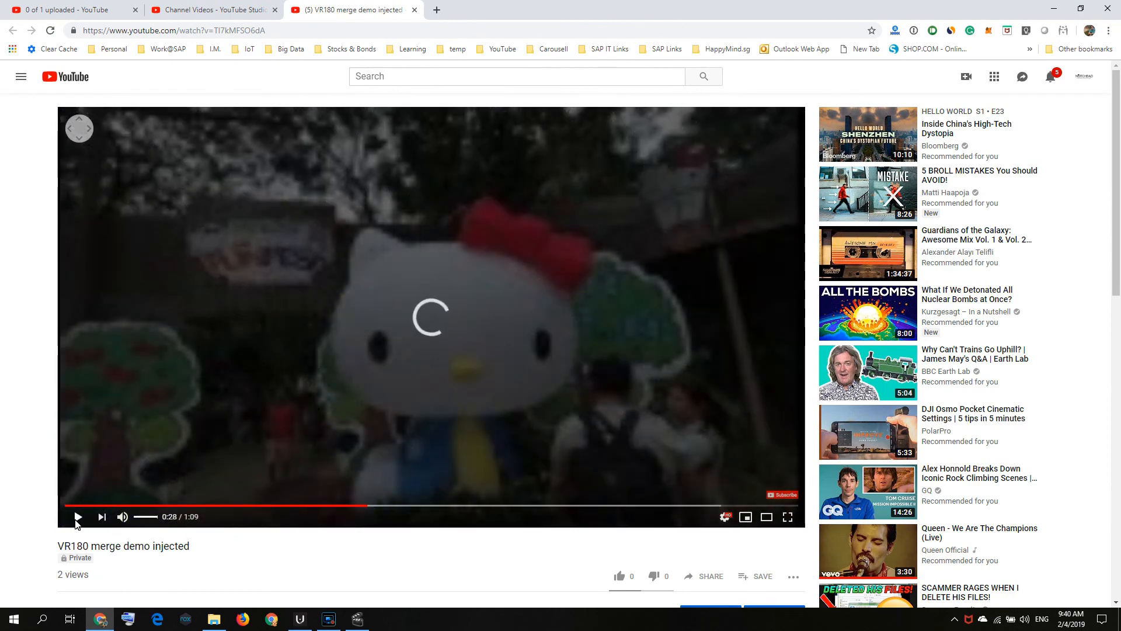
{"action": "left_click", "coordinate": [79, 517]}
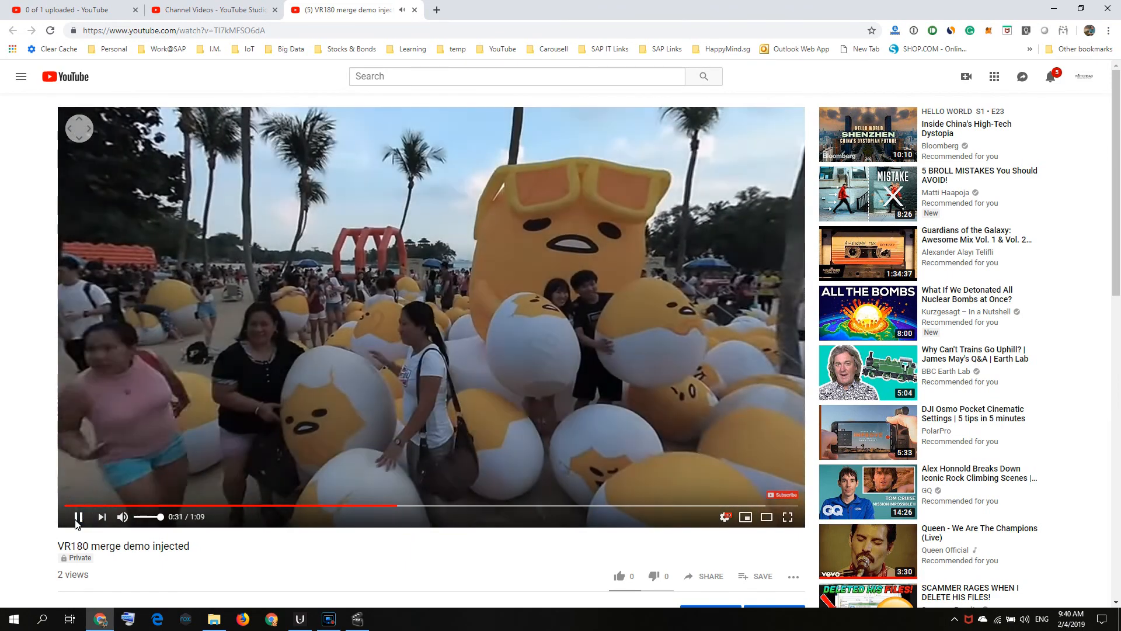
{"action": "left_click", "coordinate": [78, 517]}
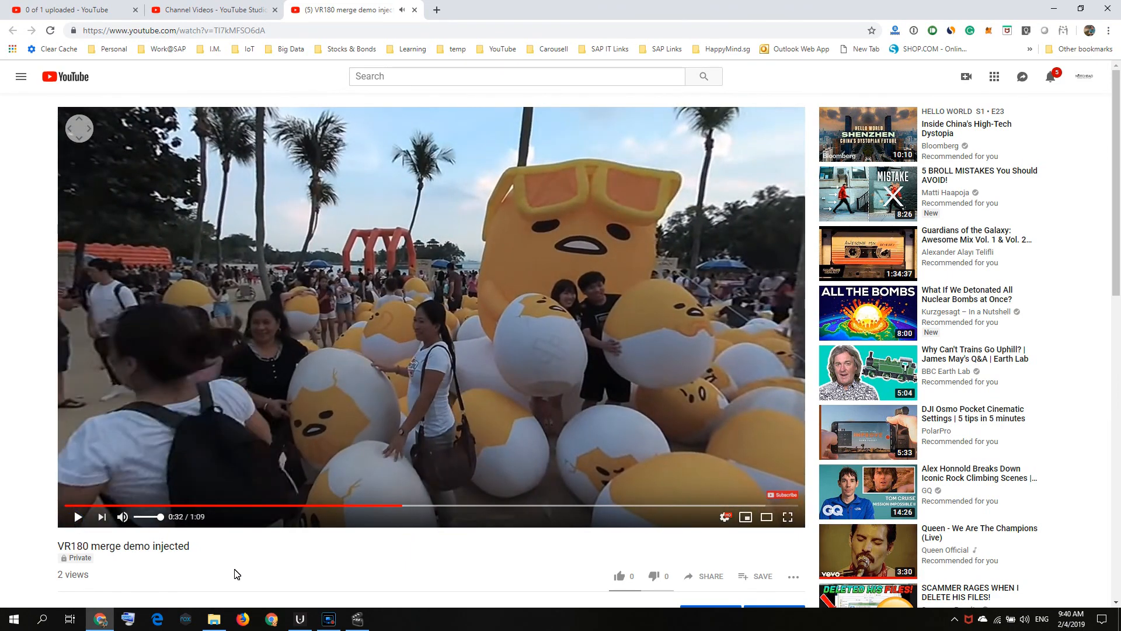
{"action": "left_click", "coordinate": [356, 619]}
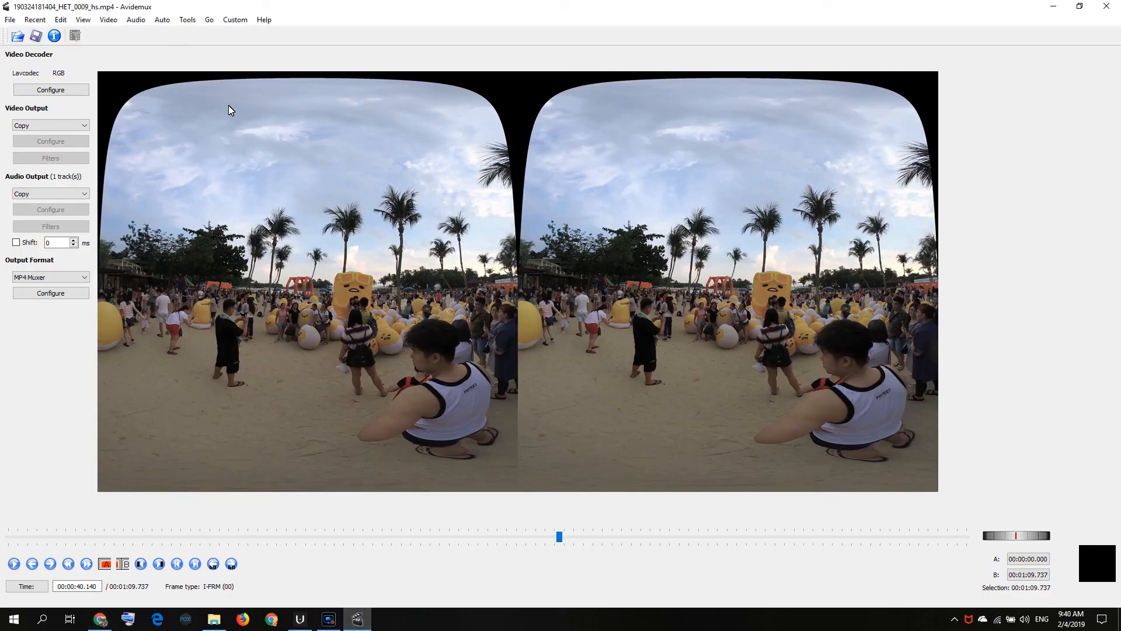